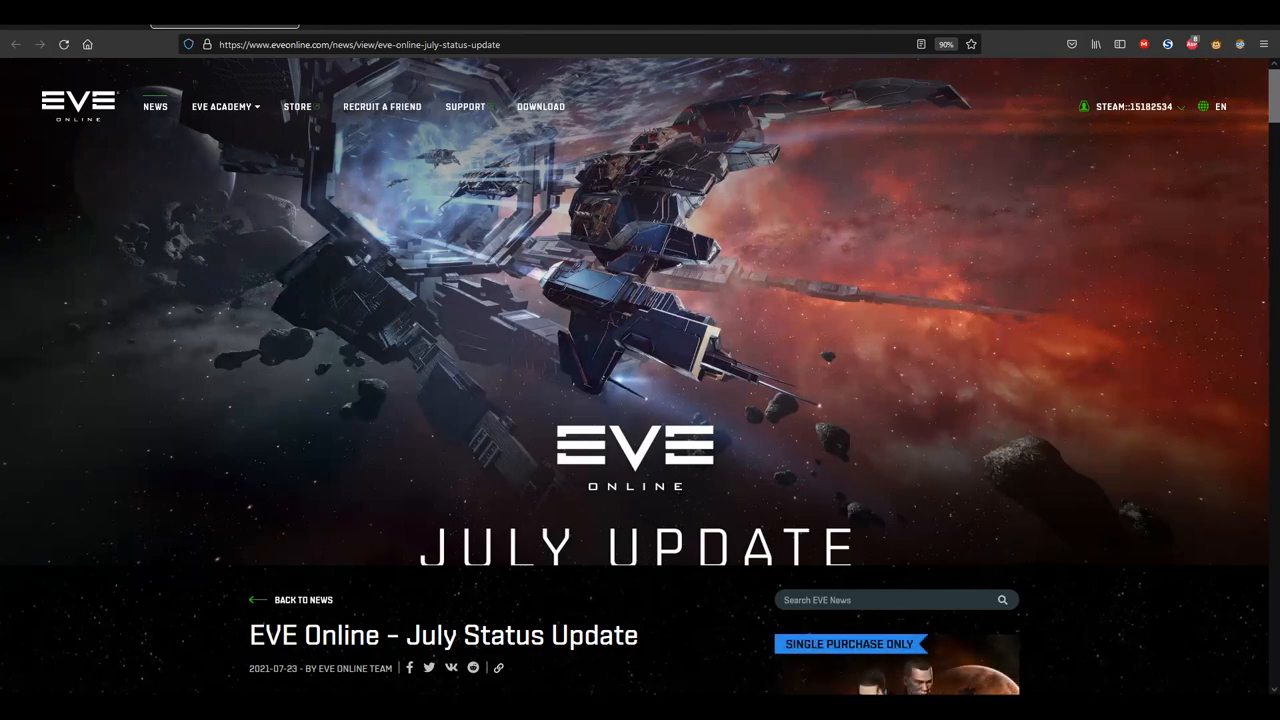
Scroll through the July Status Update opening past the World Tour 2019 image
scroll("down", 3)
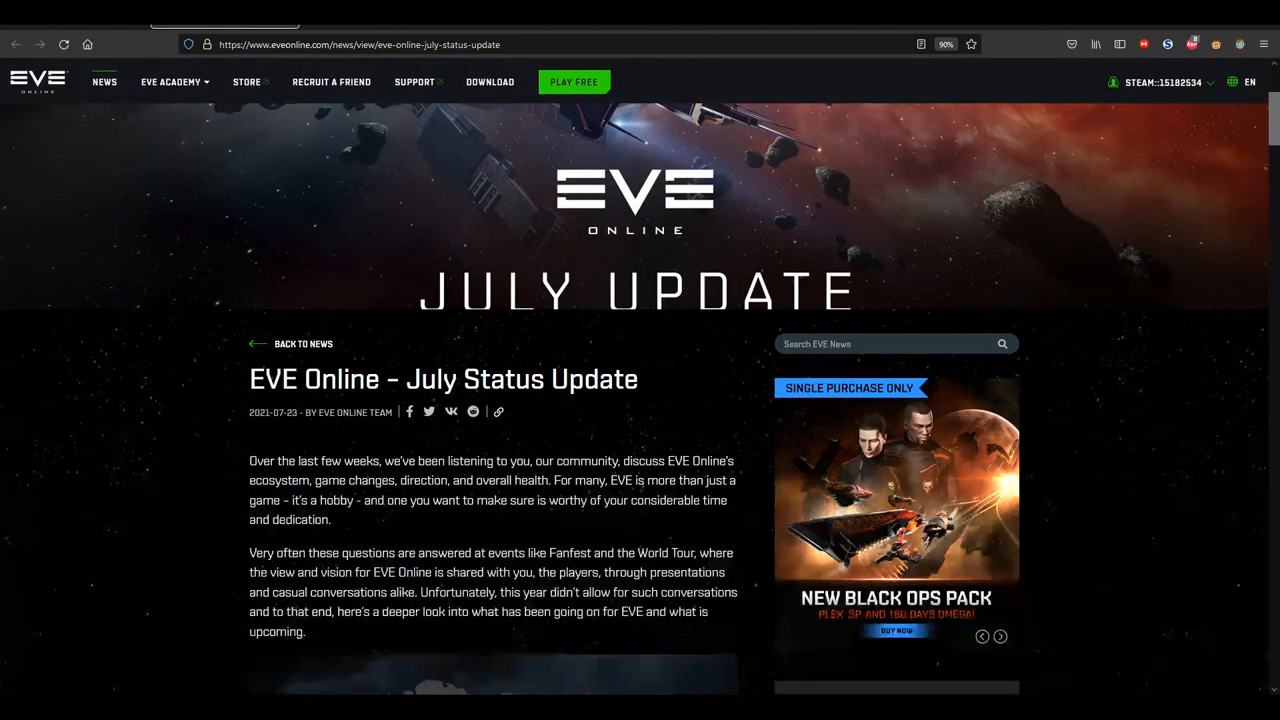
mouse_move(1096, 552)
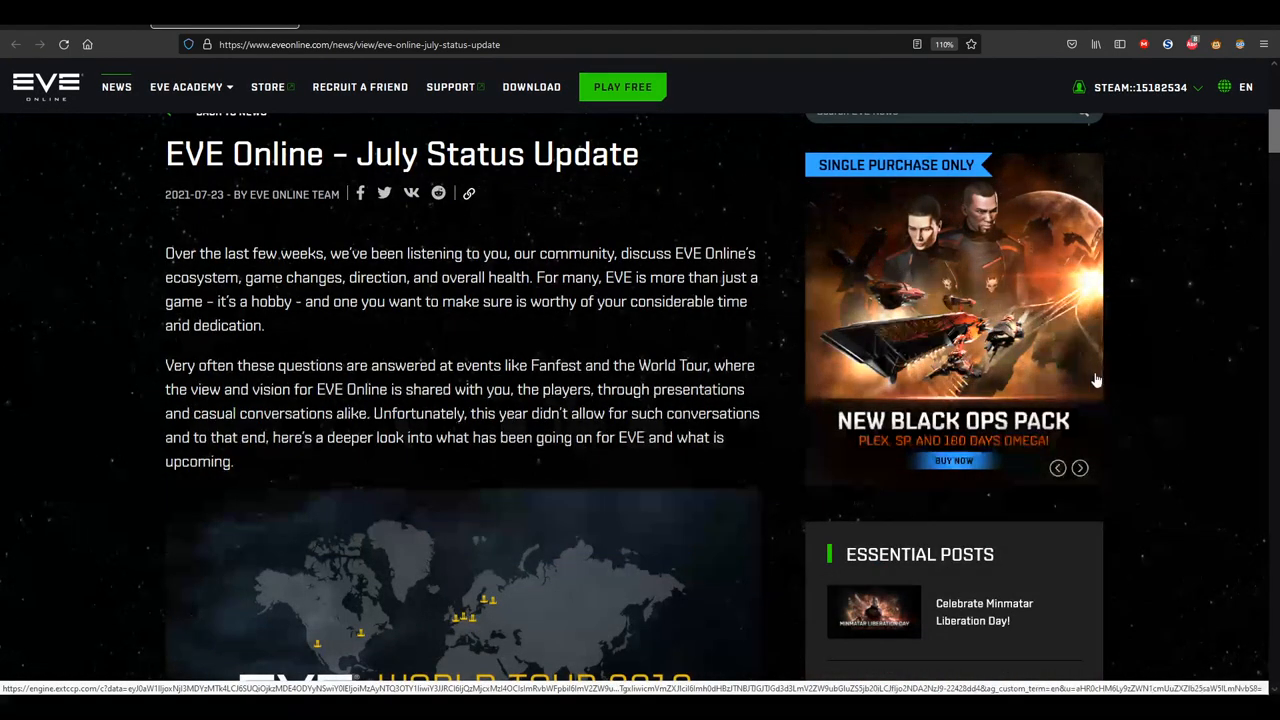
scroll("up", 3)
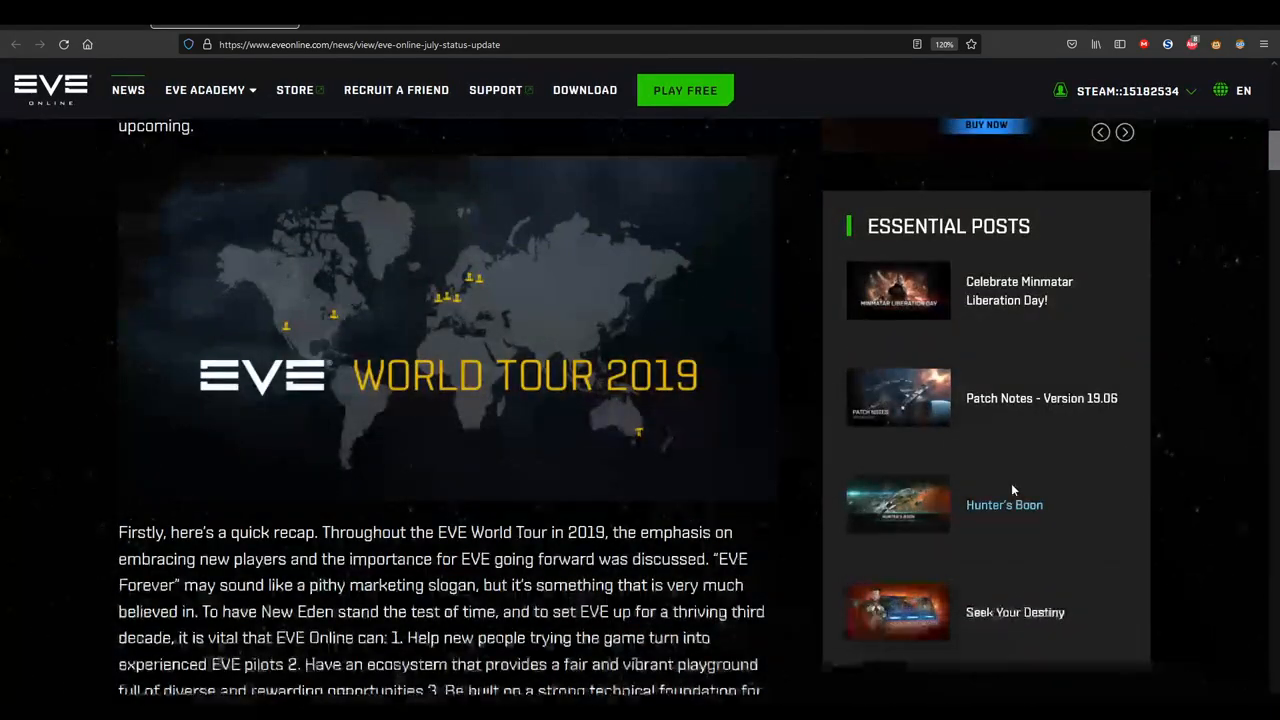
scroll("down", 3)
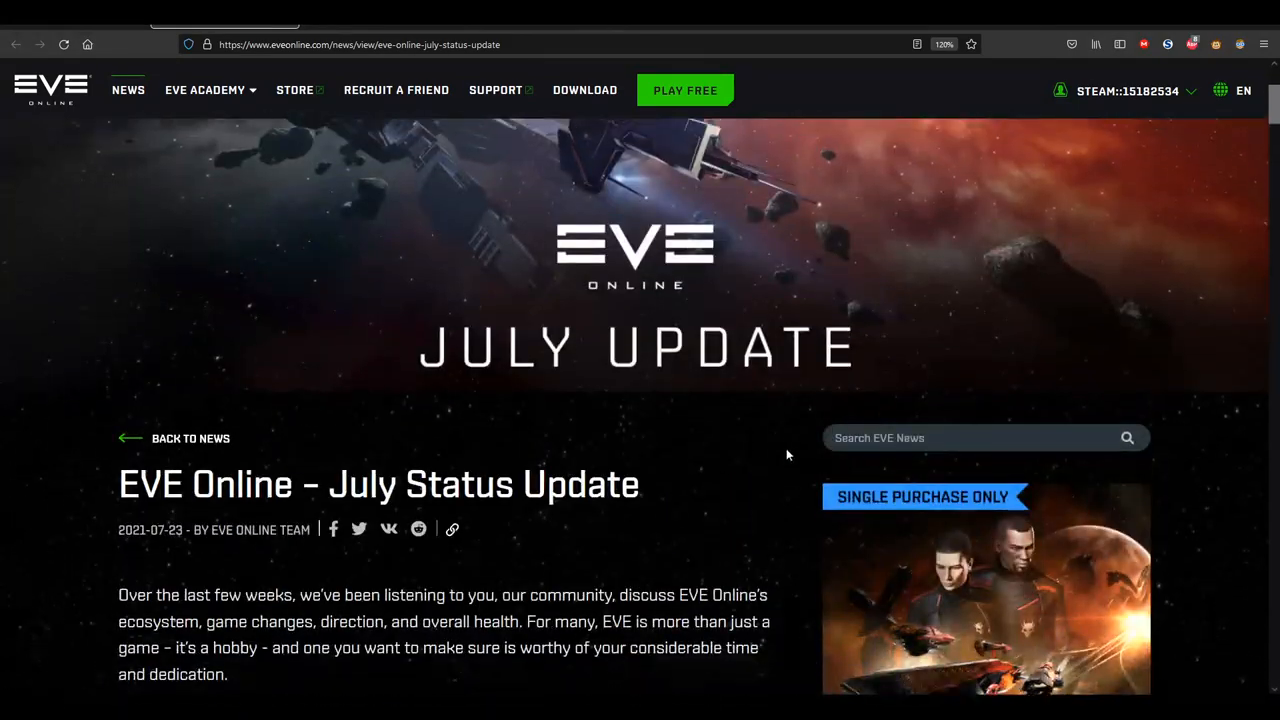
scroll("down", 3)
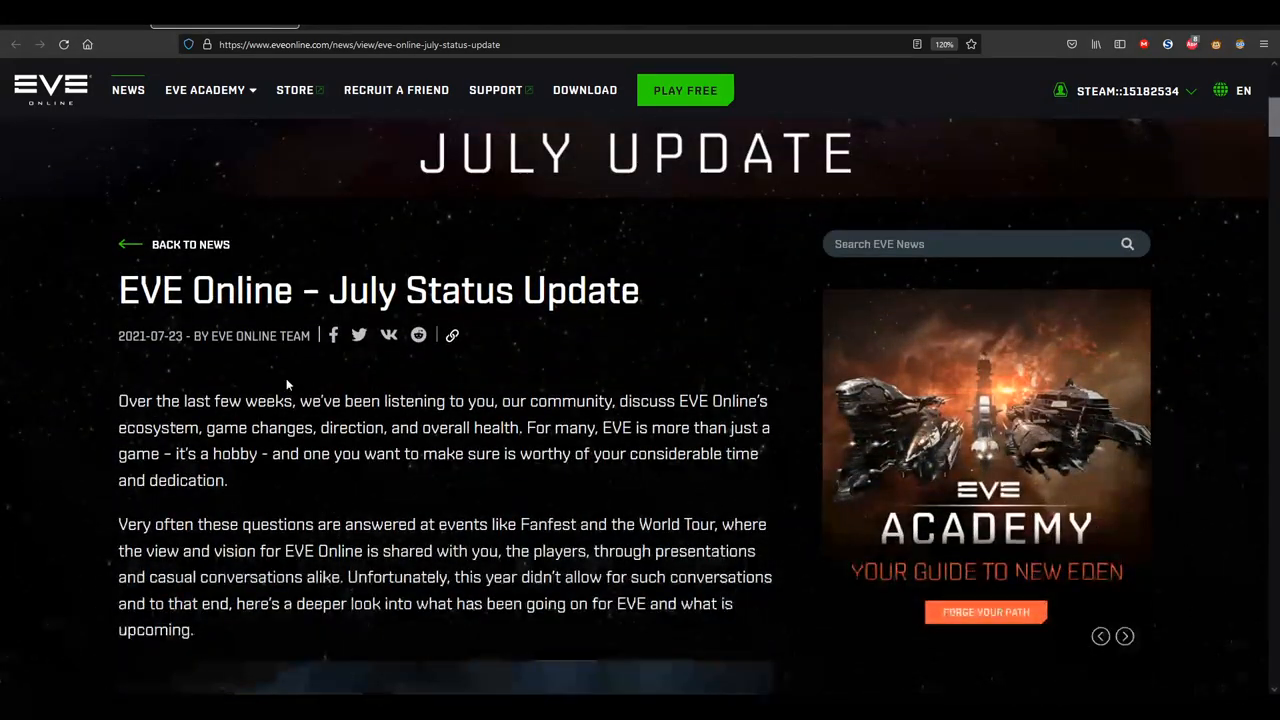
scroll("down", 3)
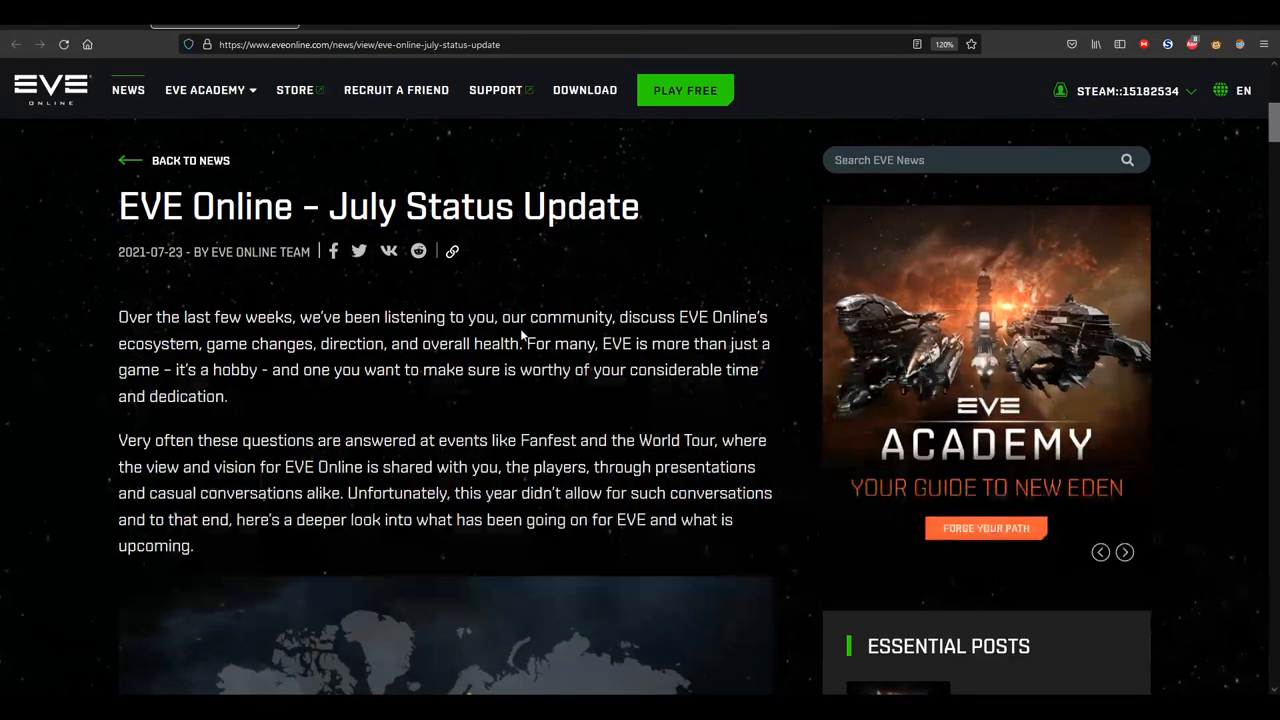
Continue down the article to the A Healthy Ecosystem heading
scroll("down", 3)
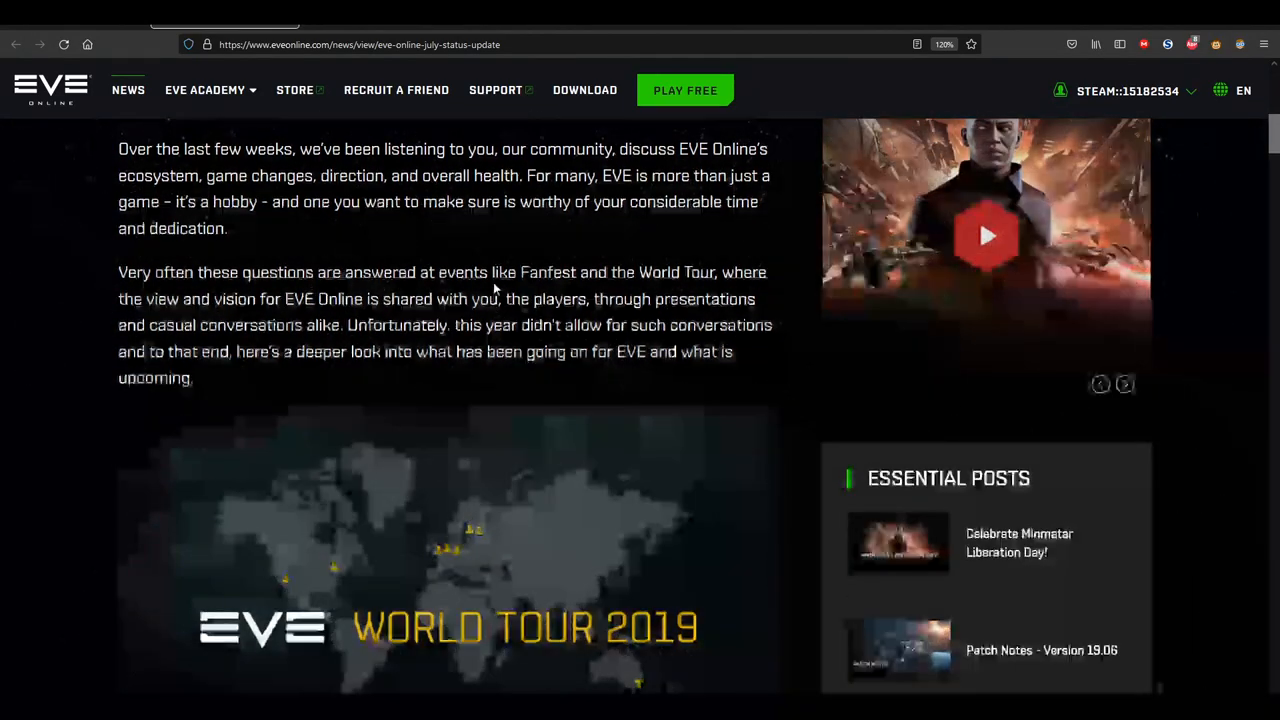
scroll("down", 3)
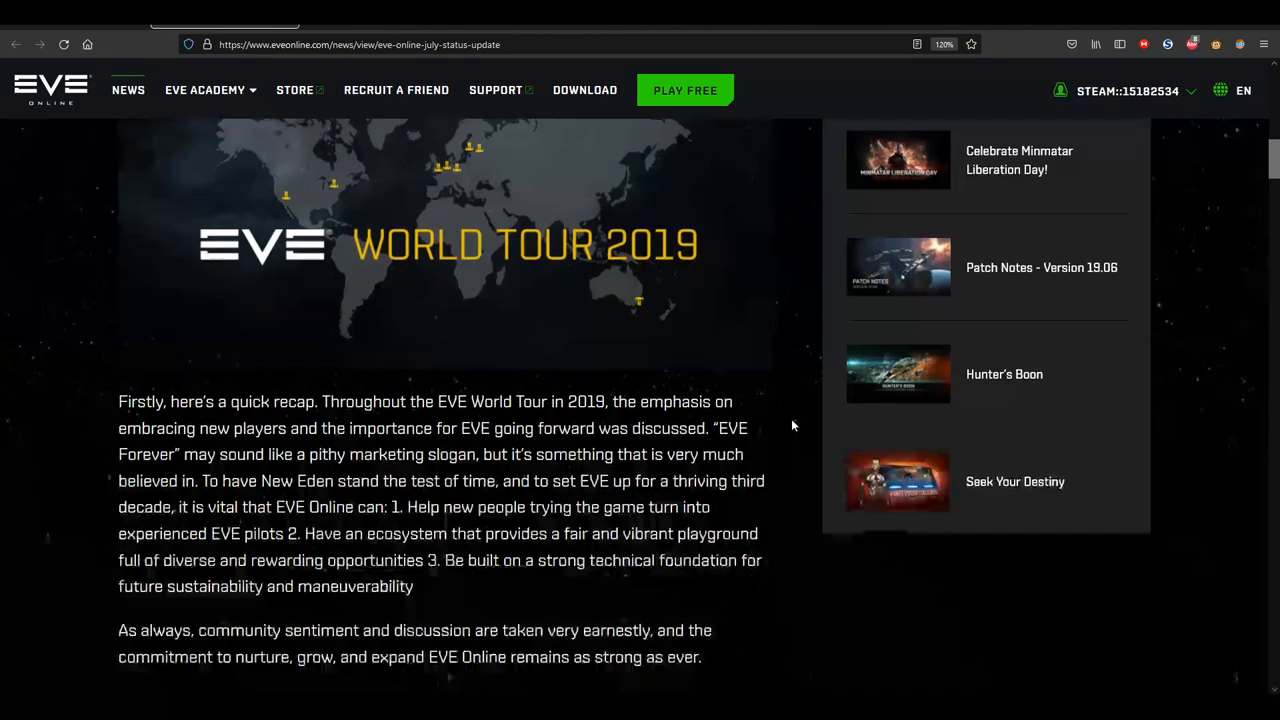
scroll("down", 3)
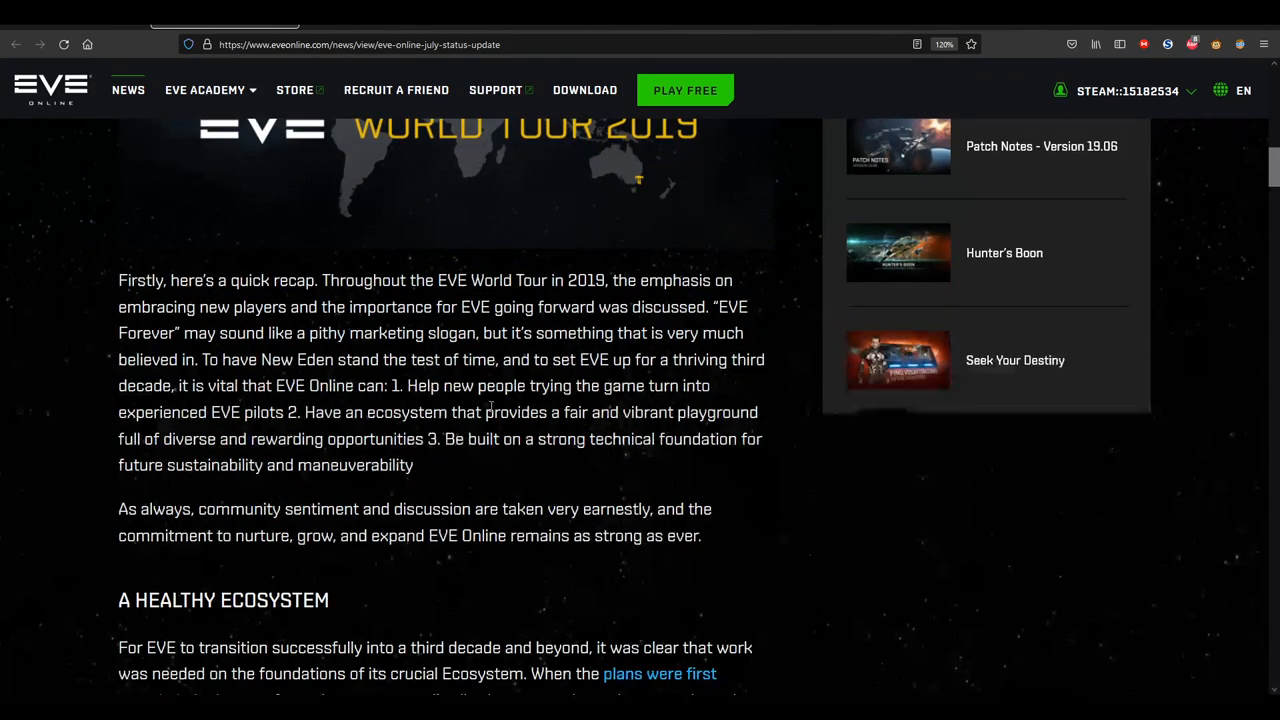
scroll("down", 3)
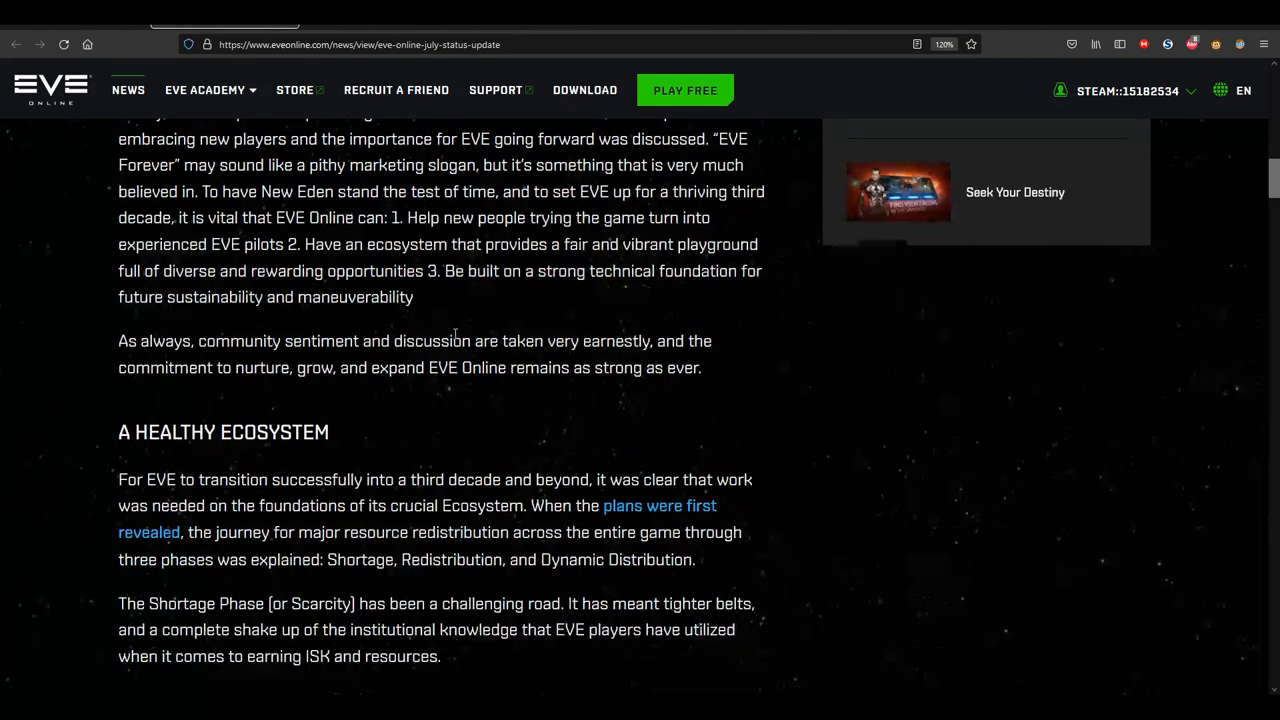
scroll("down", 3)
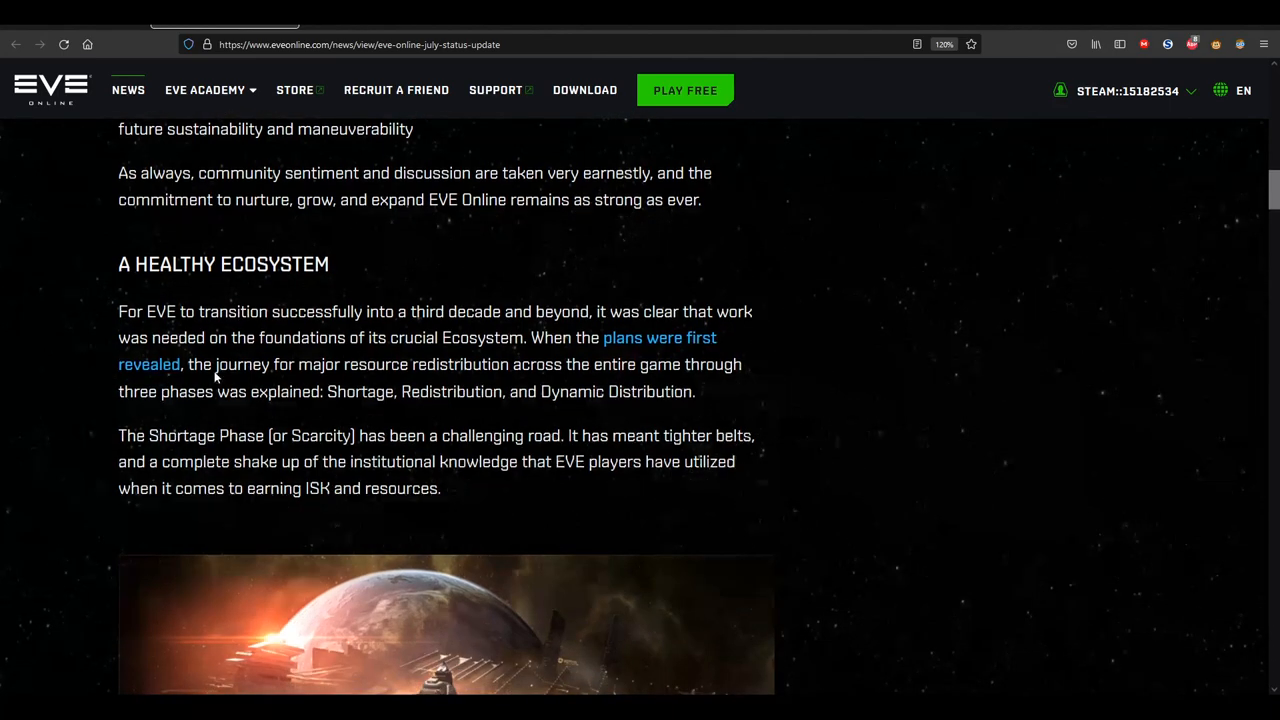
mouse_move(612, 268)
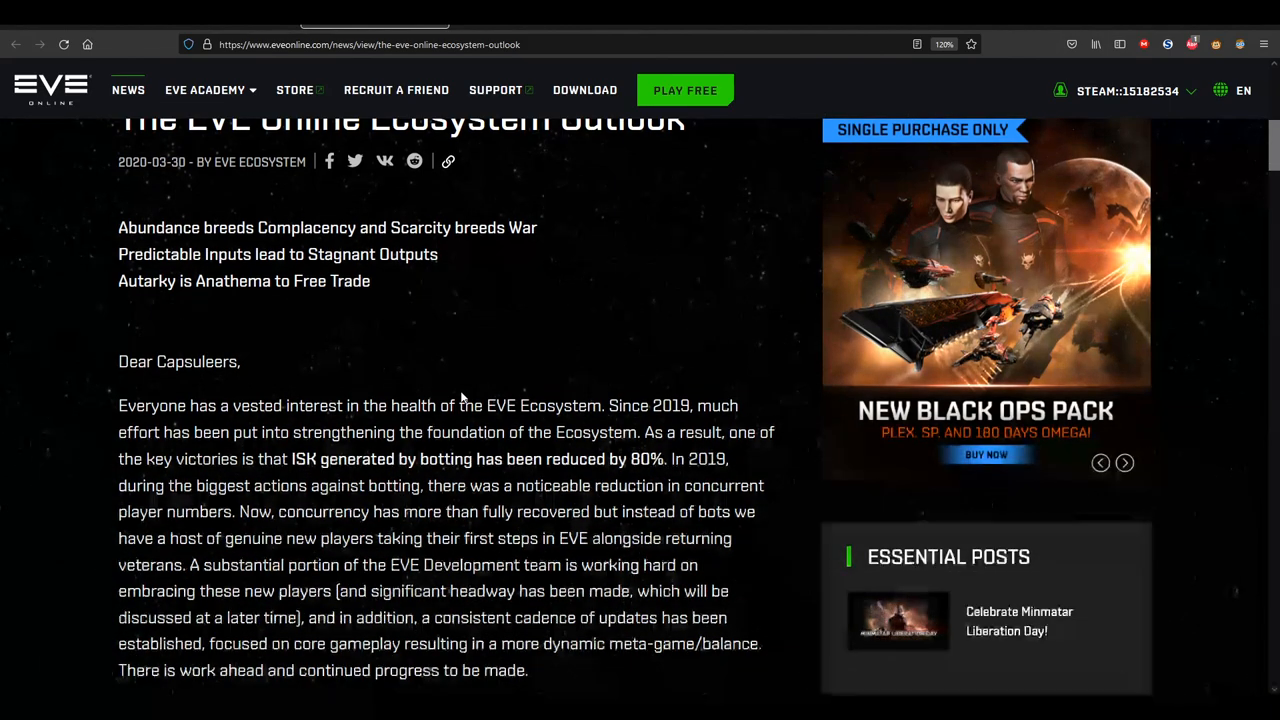
Scroll the top section of The EVE Online Ecosystem Outlook article to look over its introduction
scroll("up", 3)
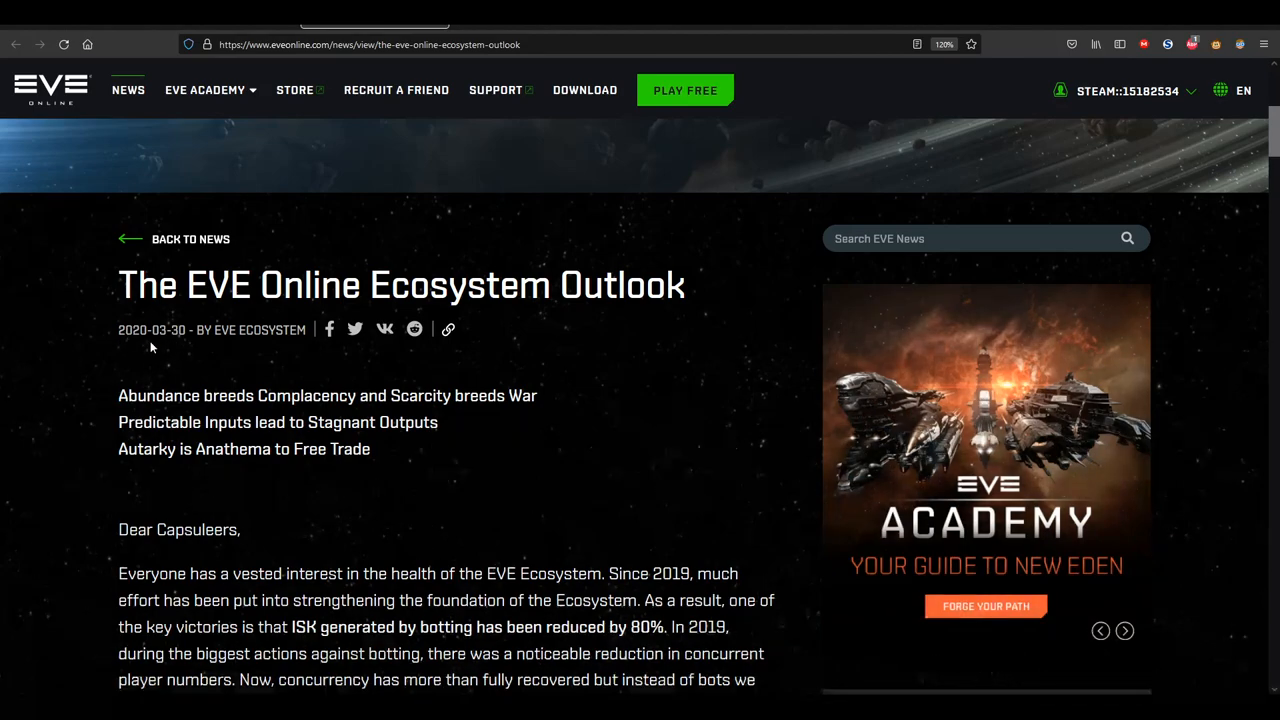
mouse_move(156, 348)
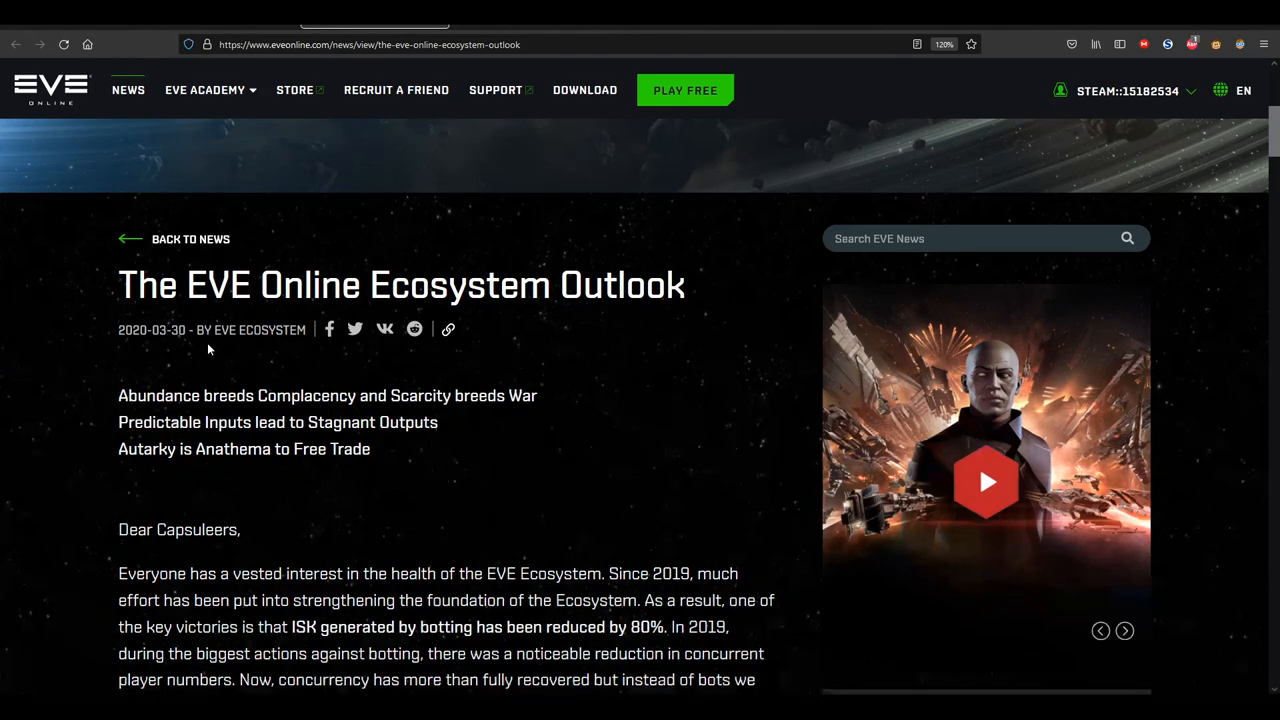
mouse_move(318, 348)
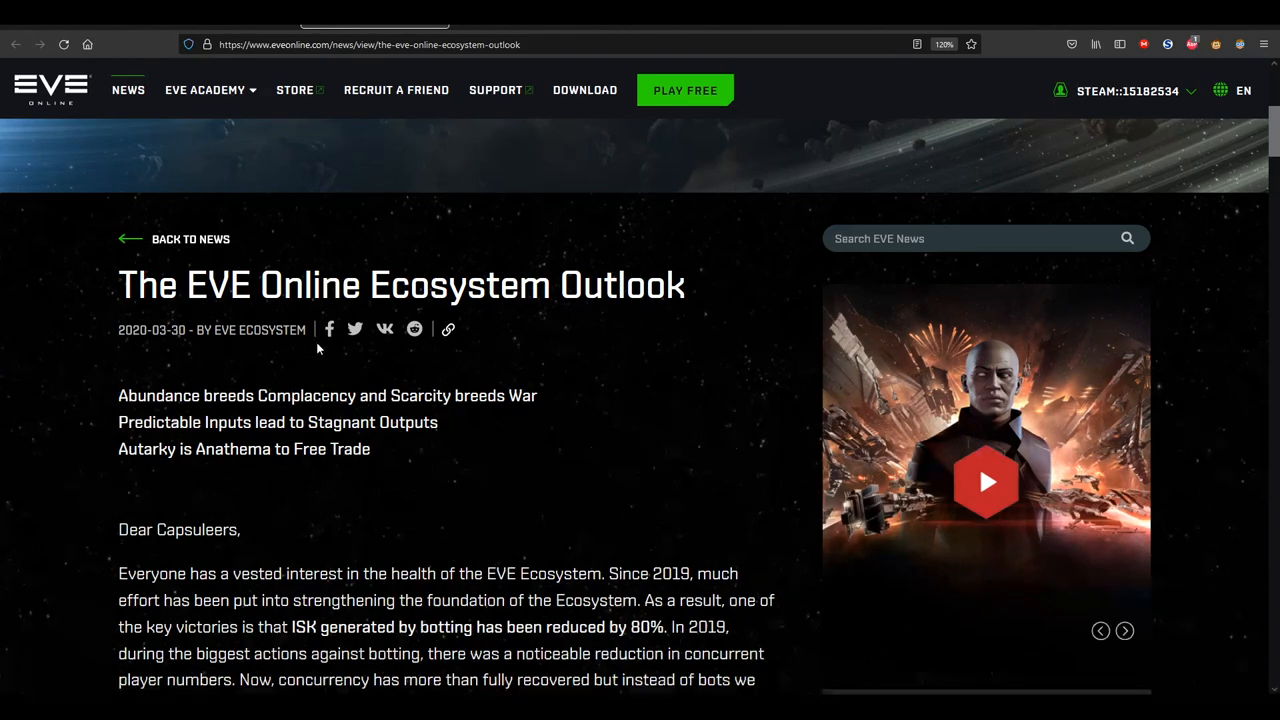
scroll("down", 3)
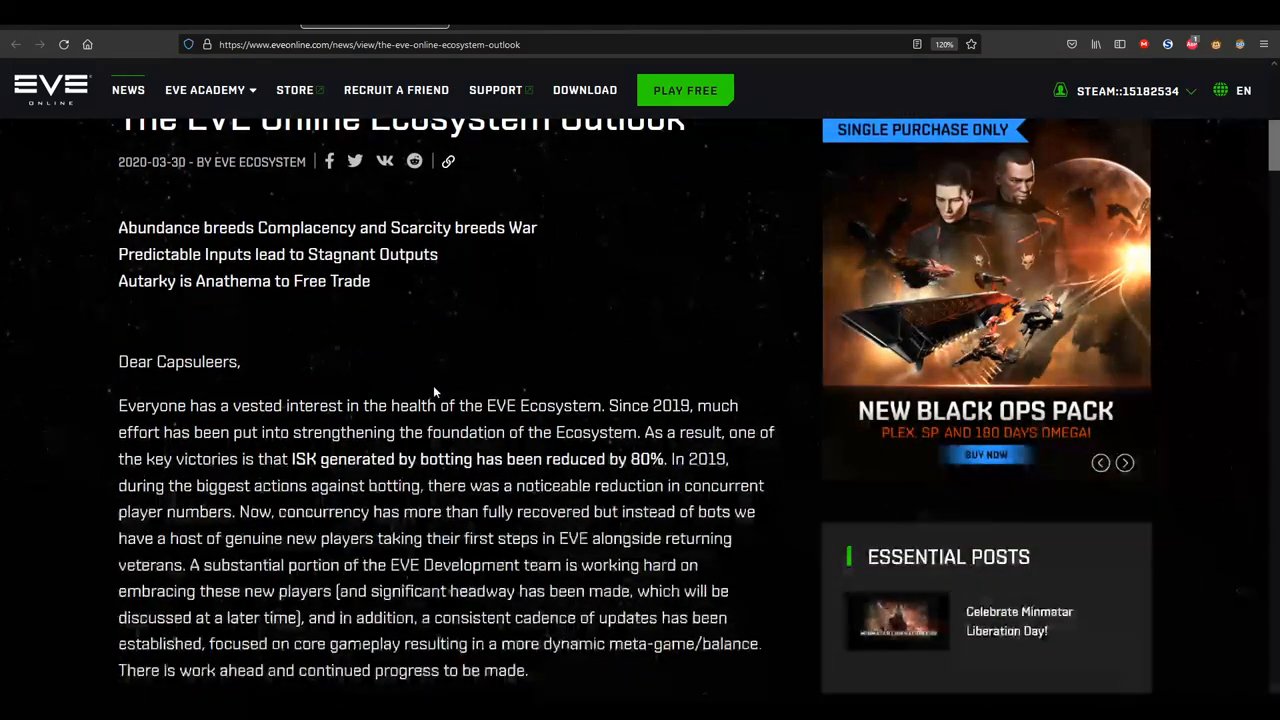
scroll("down", 3)
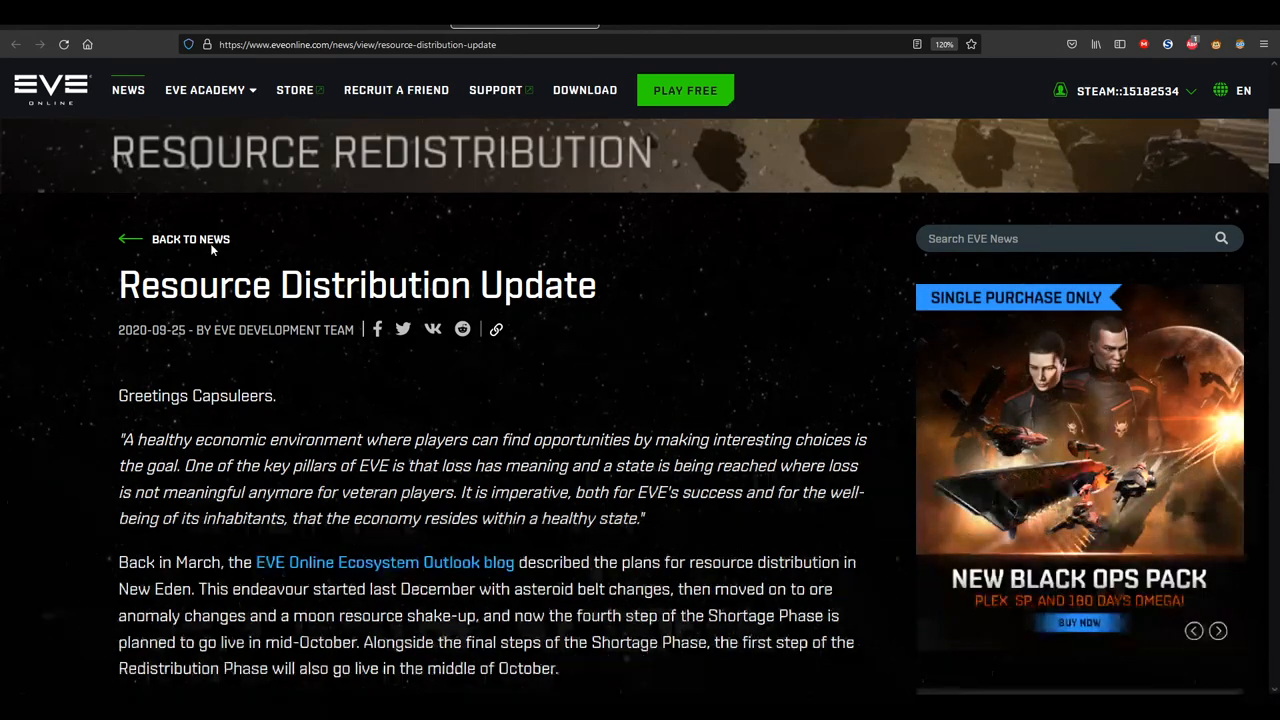
mouse_move(584, 276)
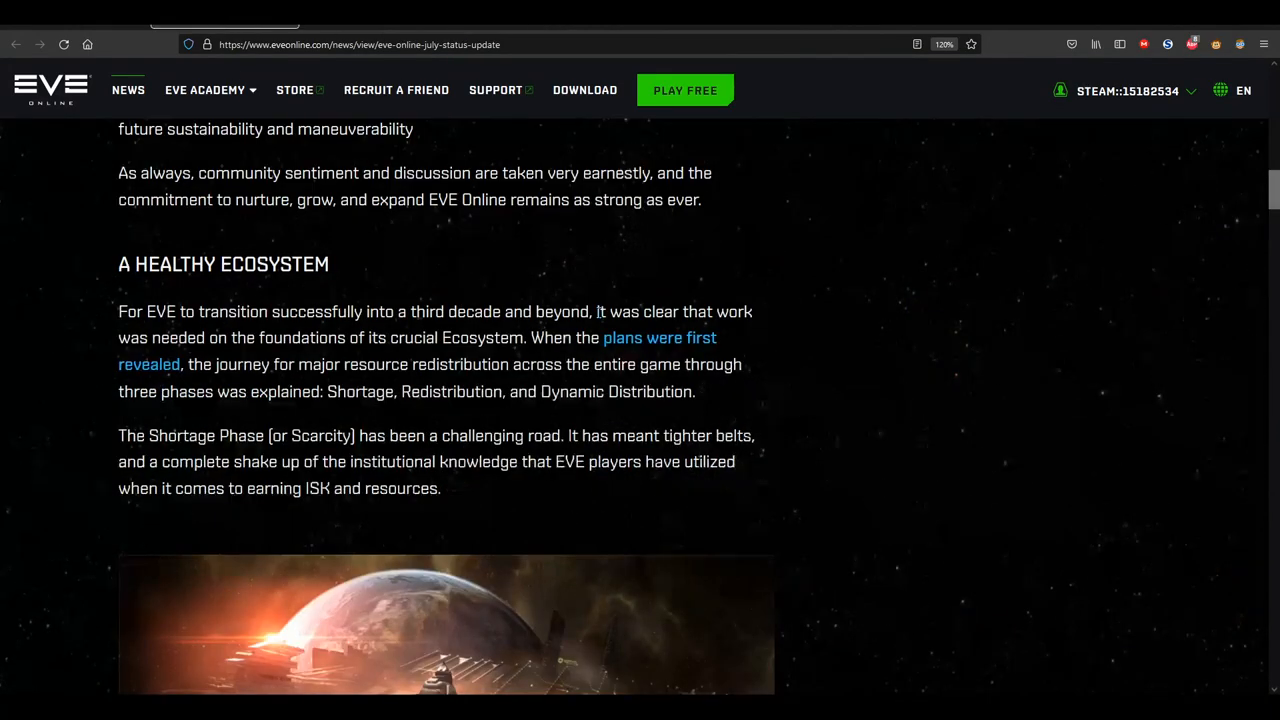
Scroll to the Economy and Industry heading and clear the highlight on the Scarcity sentence
scroll("down", 3)
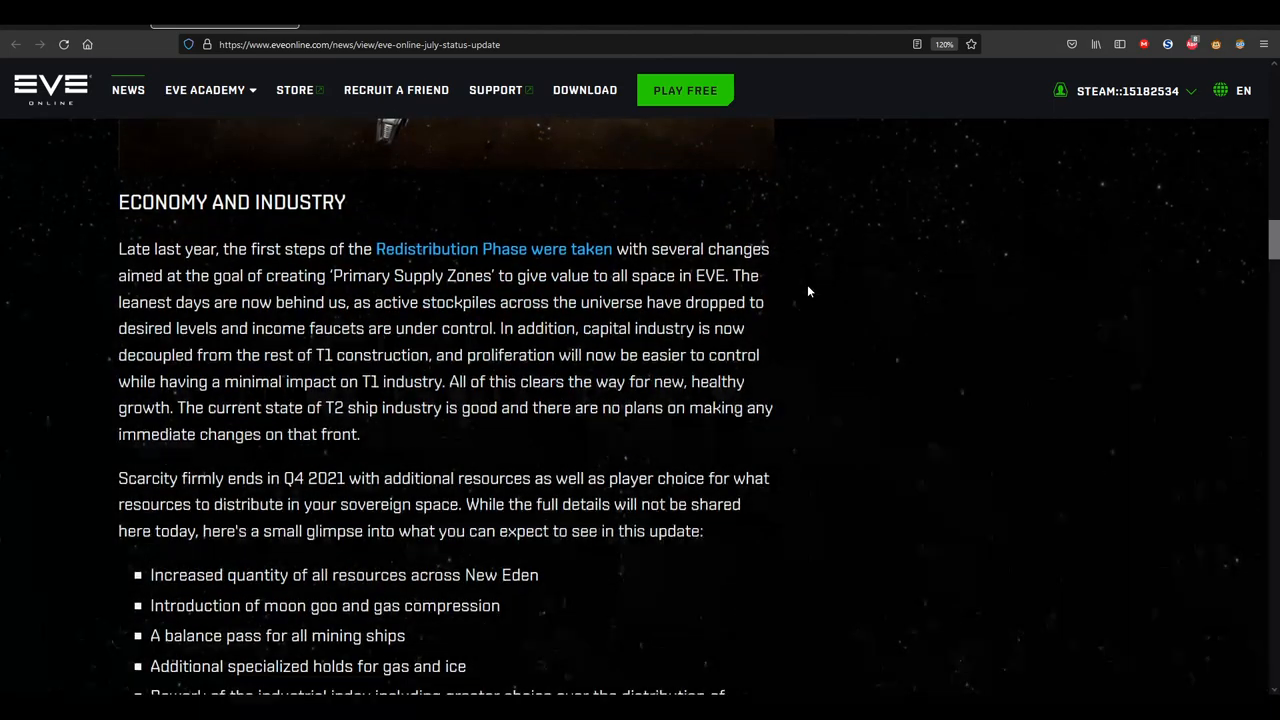
scroll("up", 3)
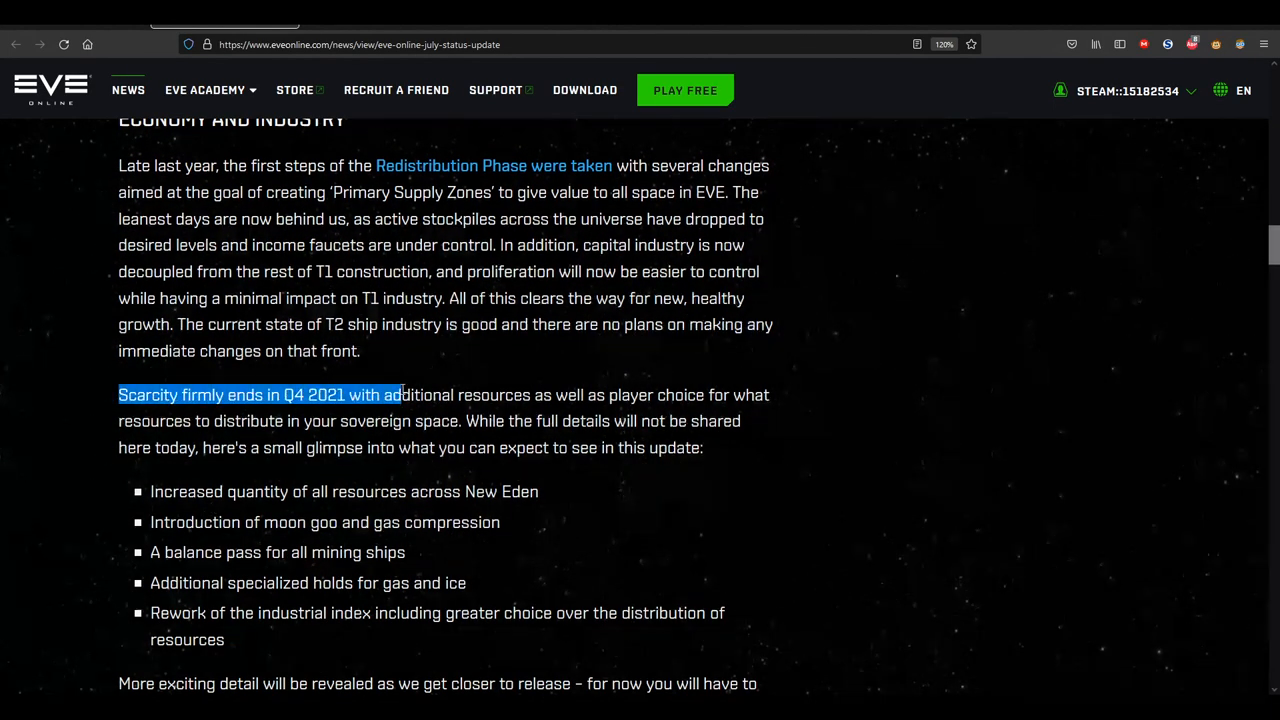
left_click(350, 400)
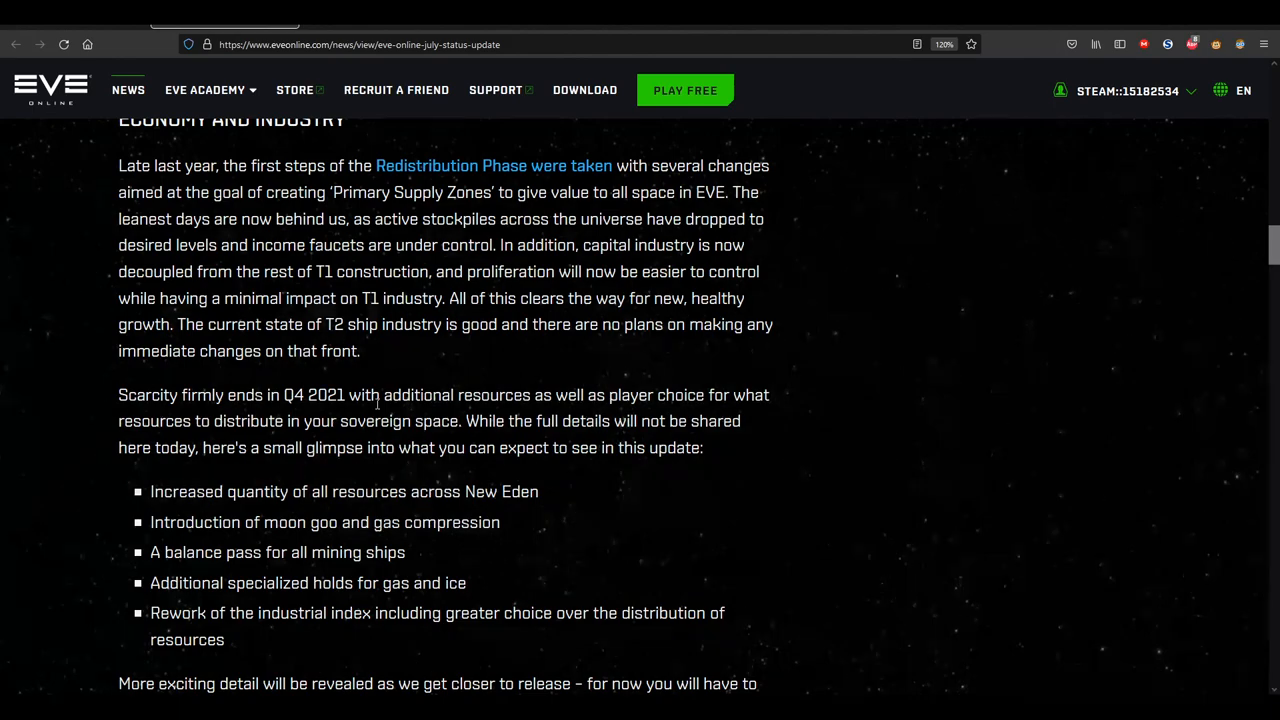
Scroll through the bullet list of upcoming resource changes under Scarcity
scroll("down", 3)
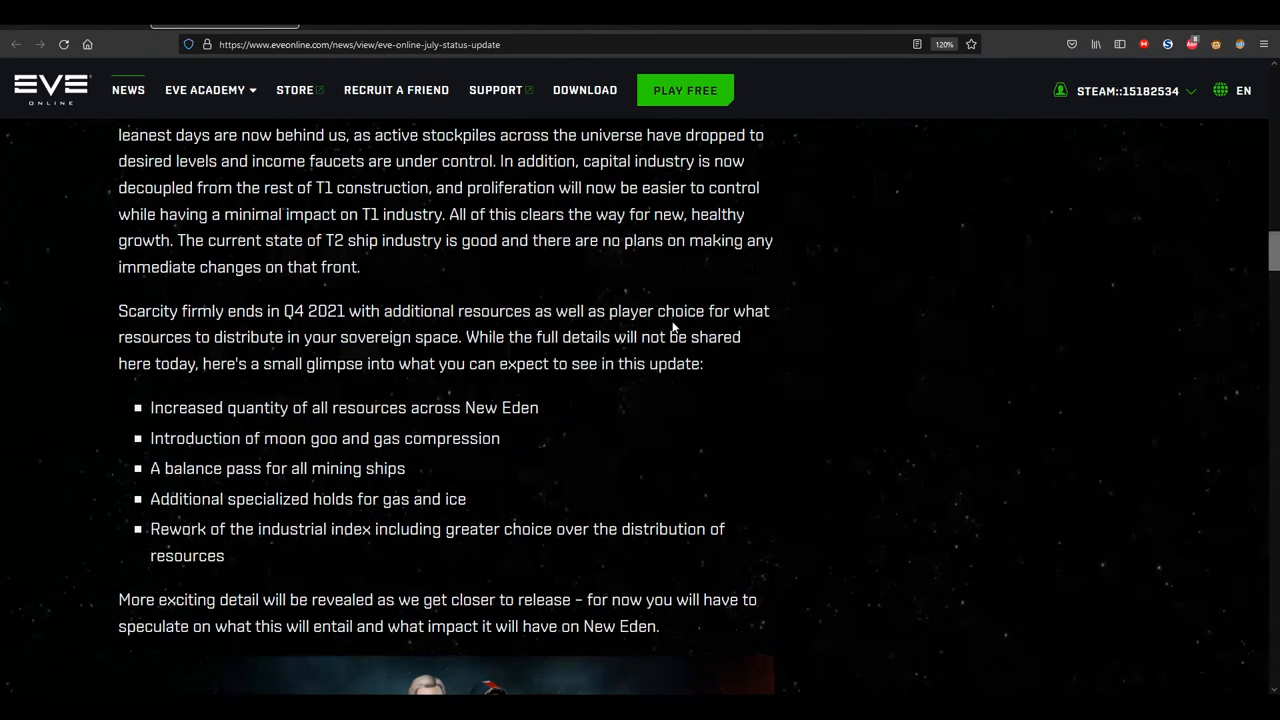
mouse_move(276, 344)
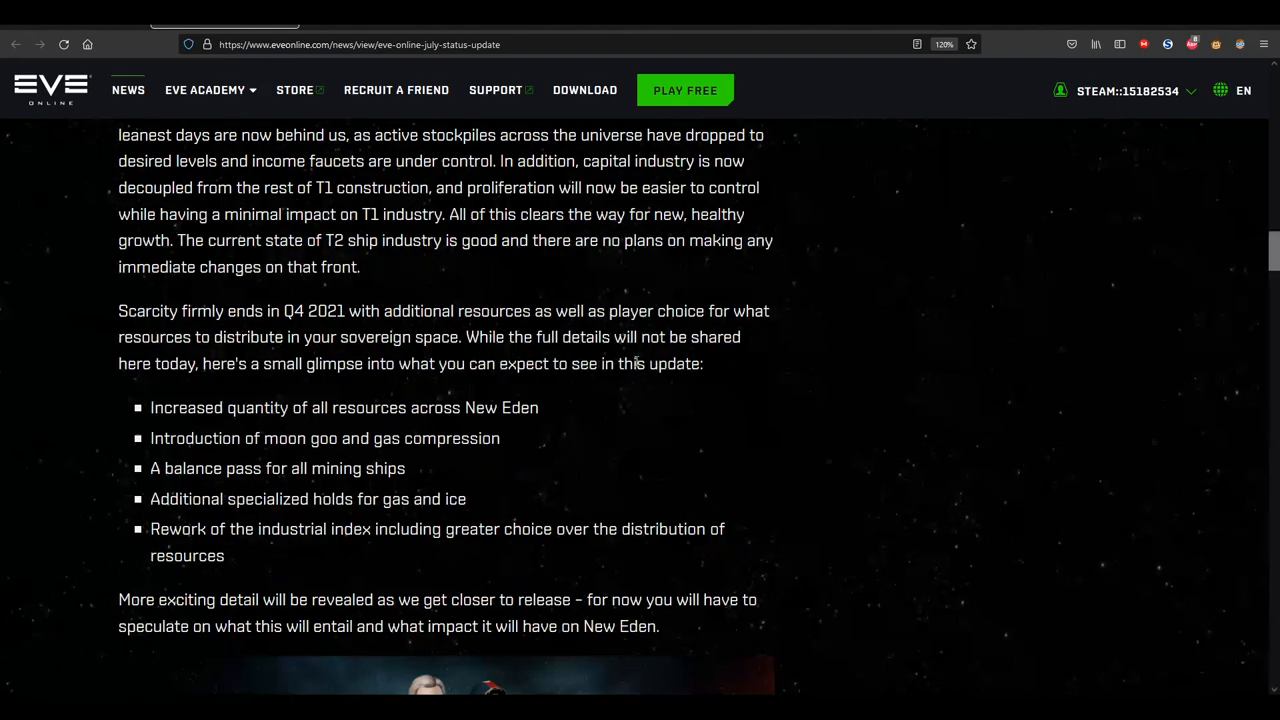
mouse_move(376, 372)
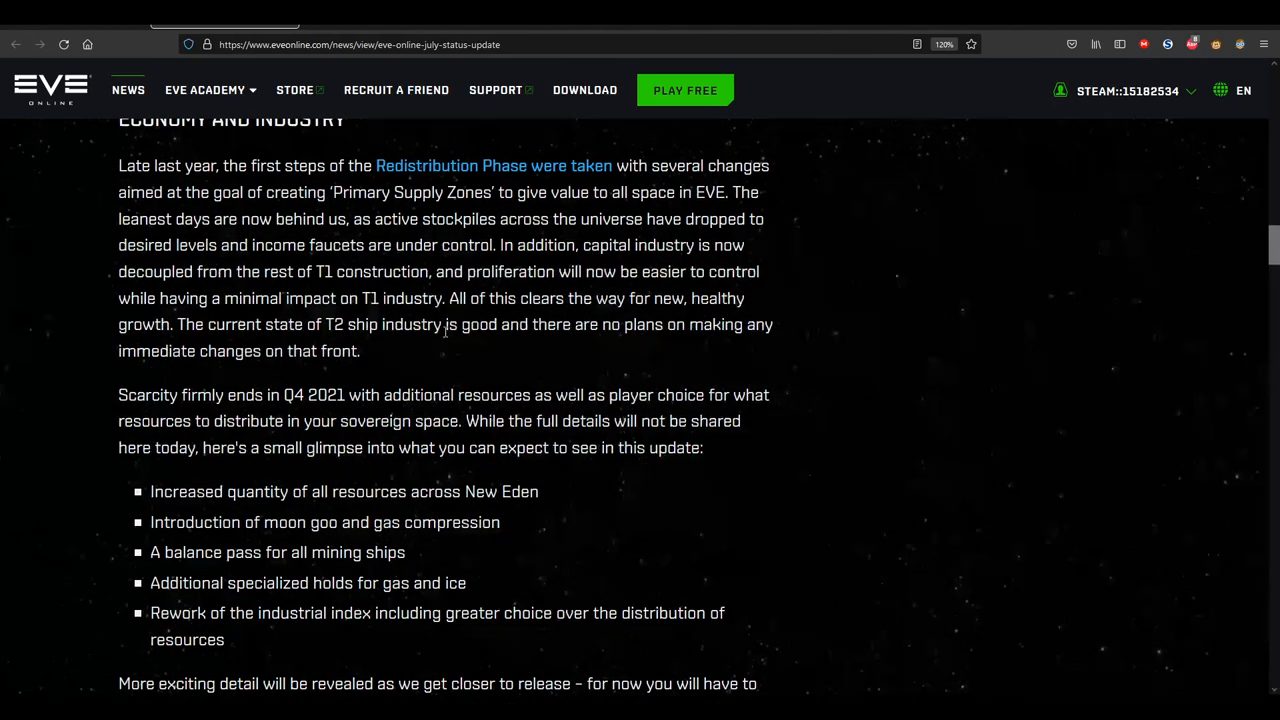
scroll("down", 3)
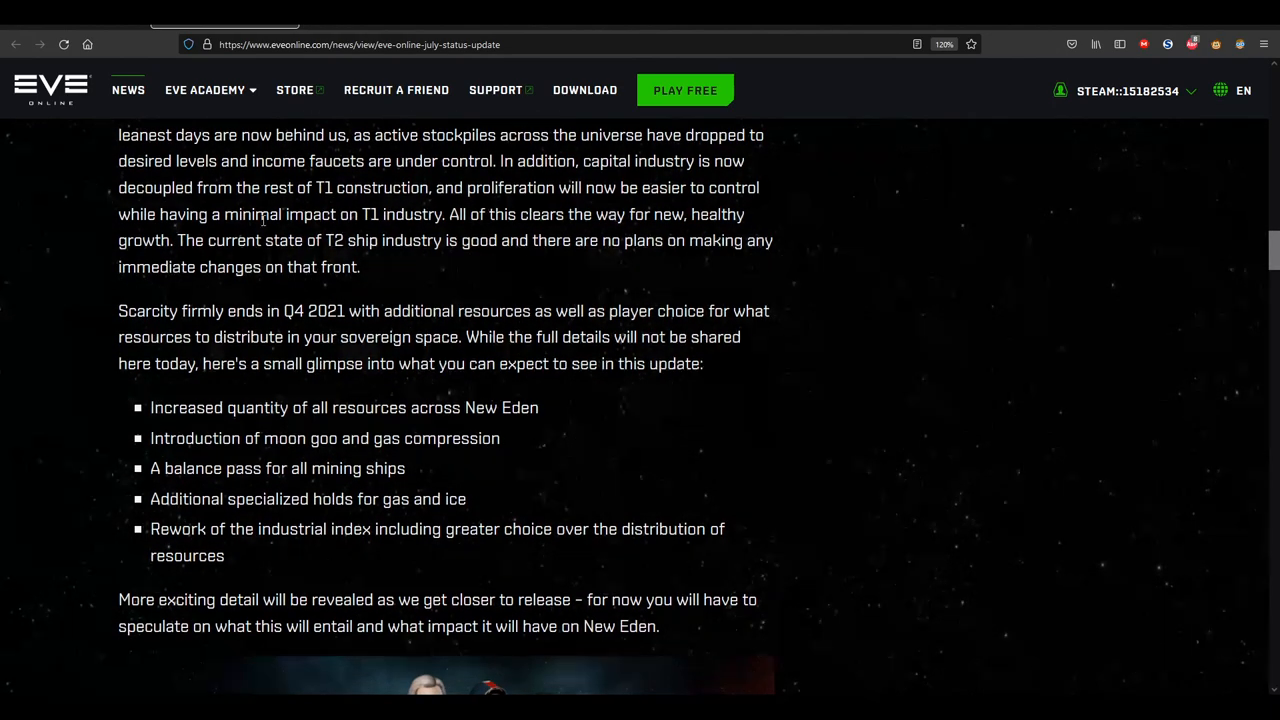
scroll("up", 3)
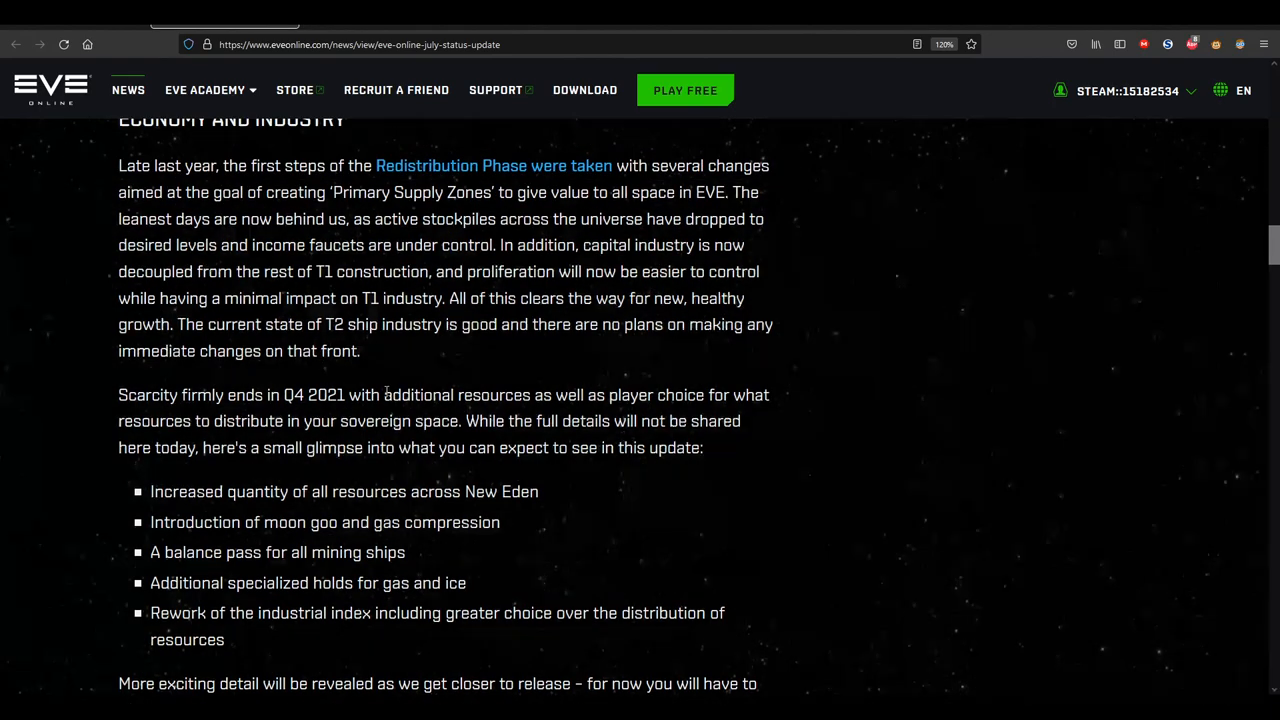
mouse_move(460, 352)
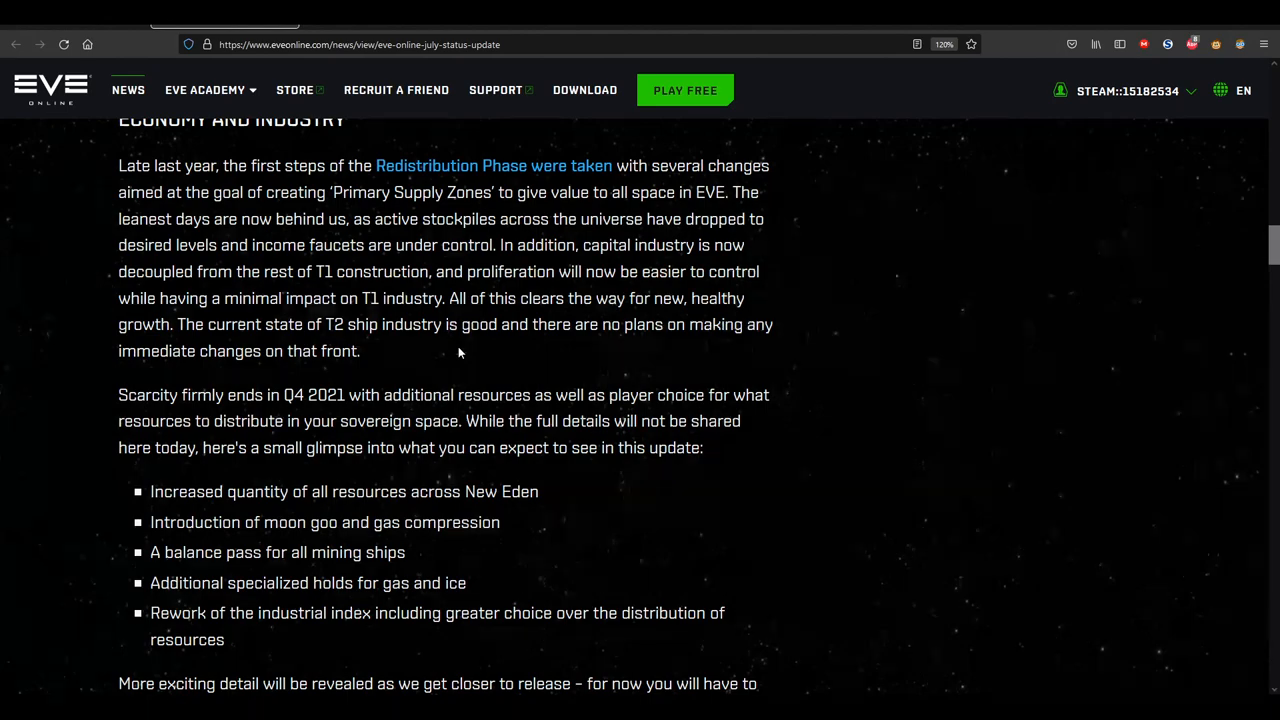
mouse_move(578, 344)
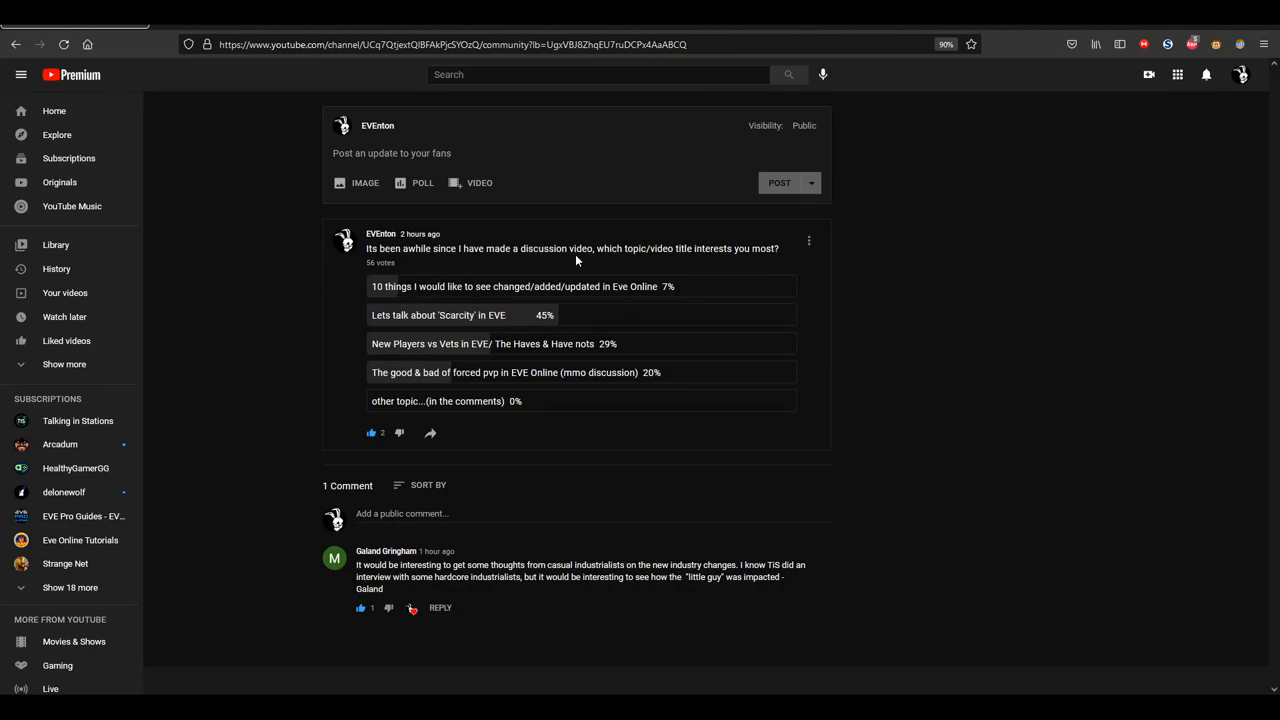
mouse_move(684, 264)
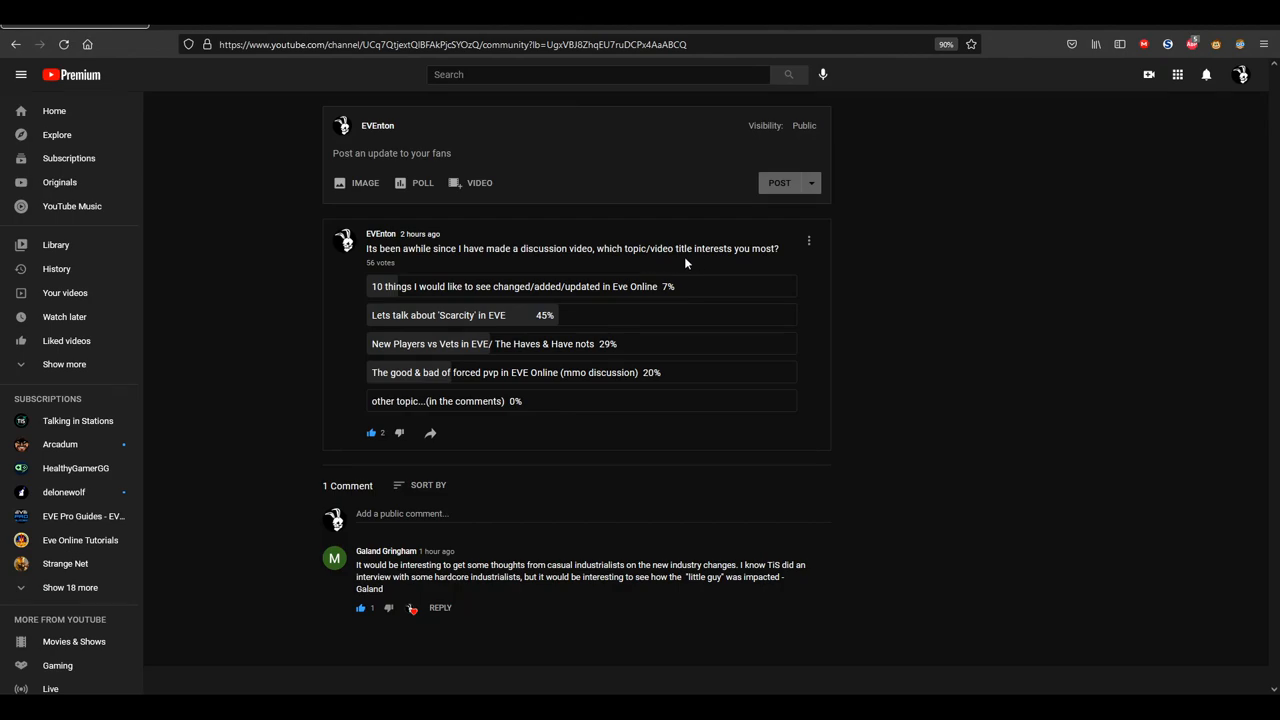
mouse_move(476, 320)
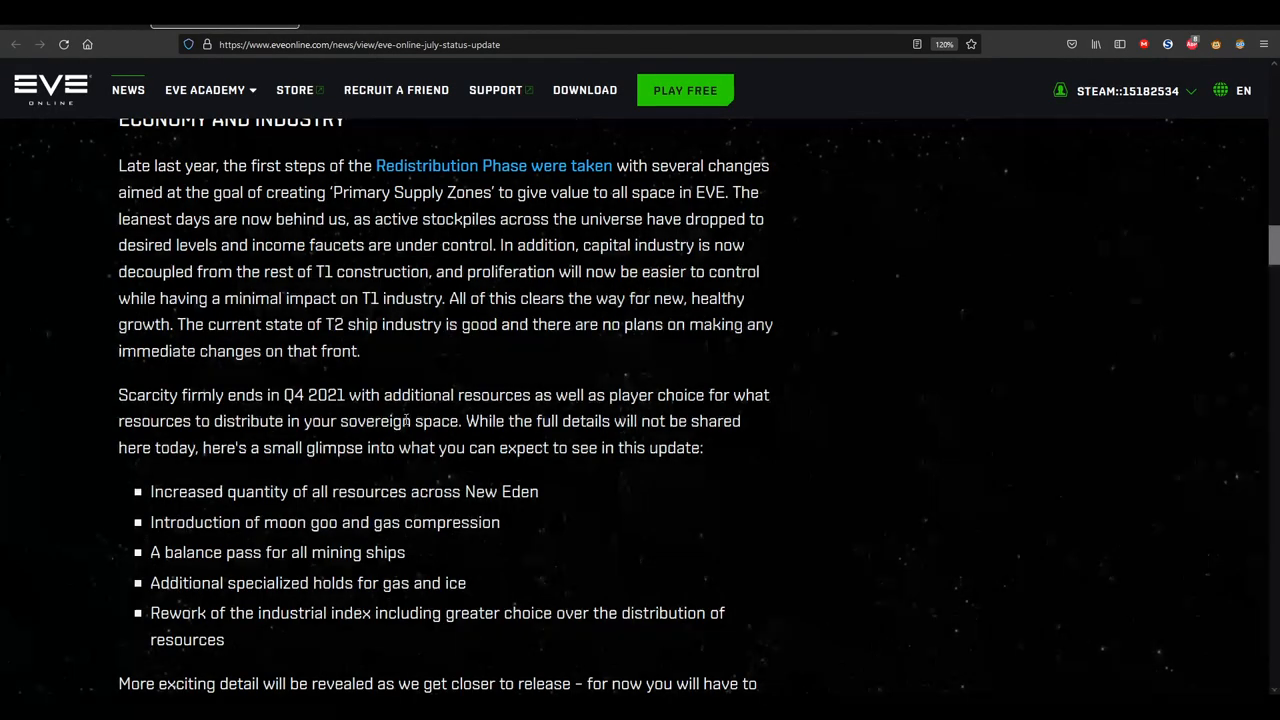
Scroll through Economy and Industry down to the Scarcity bullet list of upcoming changes
scroll("down", 3)
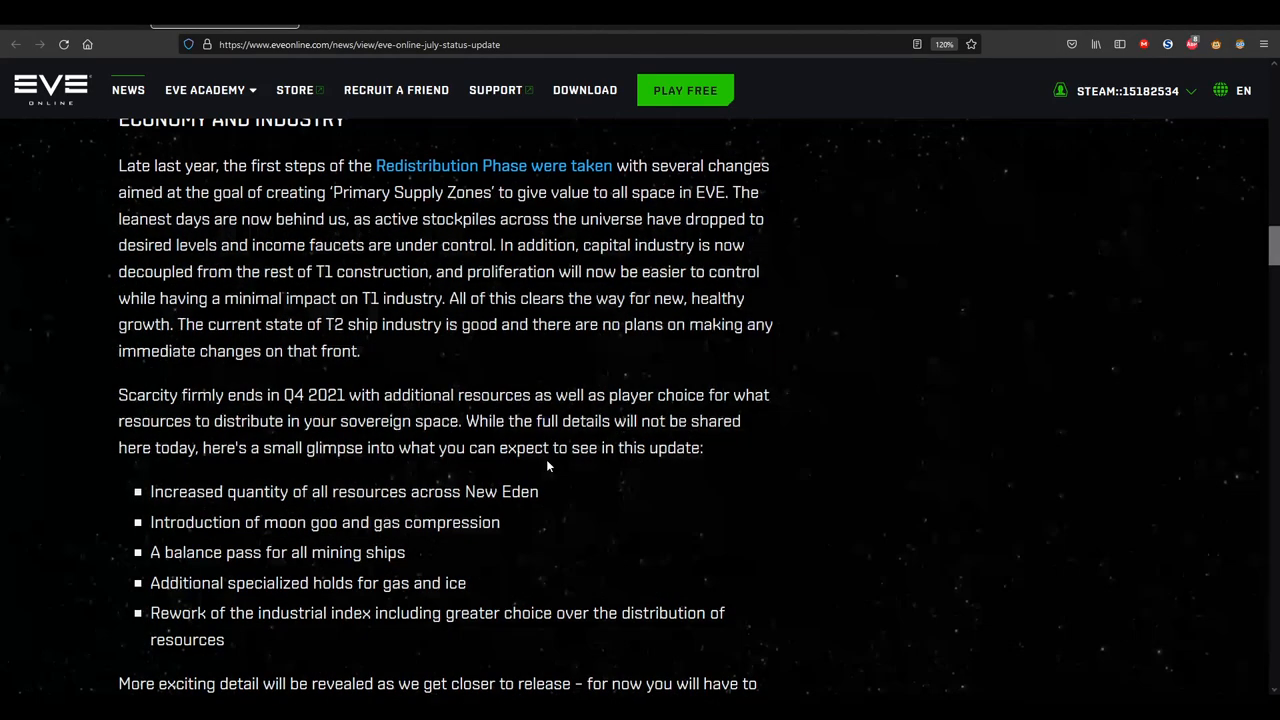
scroll("down", 3)
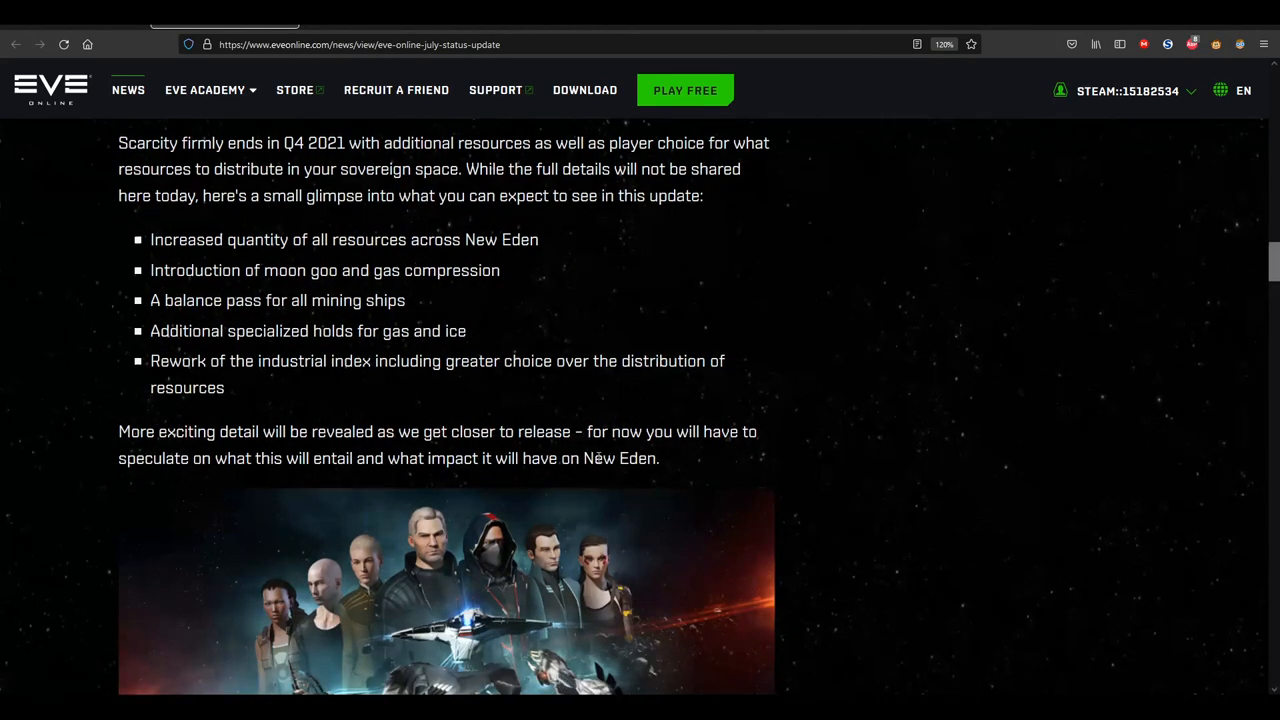
scroll("up", 3)
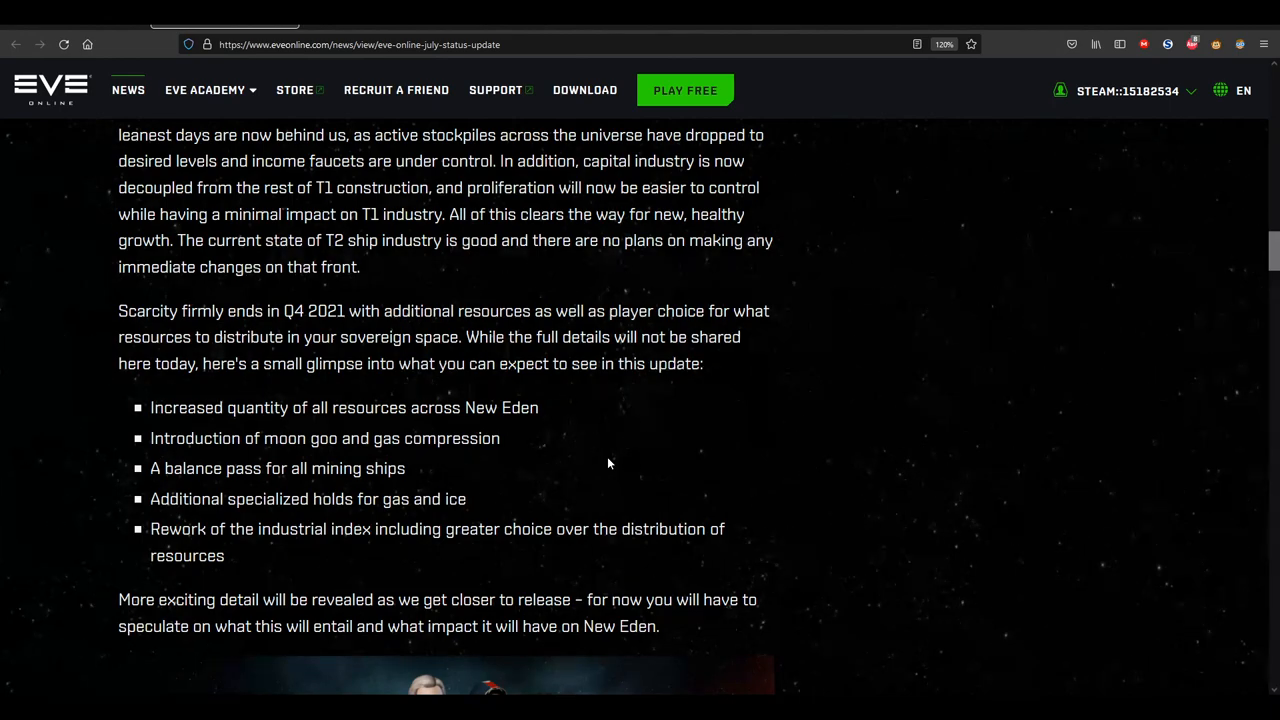
Scroll so the full Scarcity change list and the character artwork beneath it are visible
scroll("down", 3)
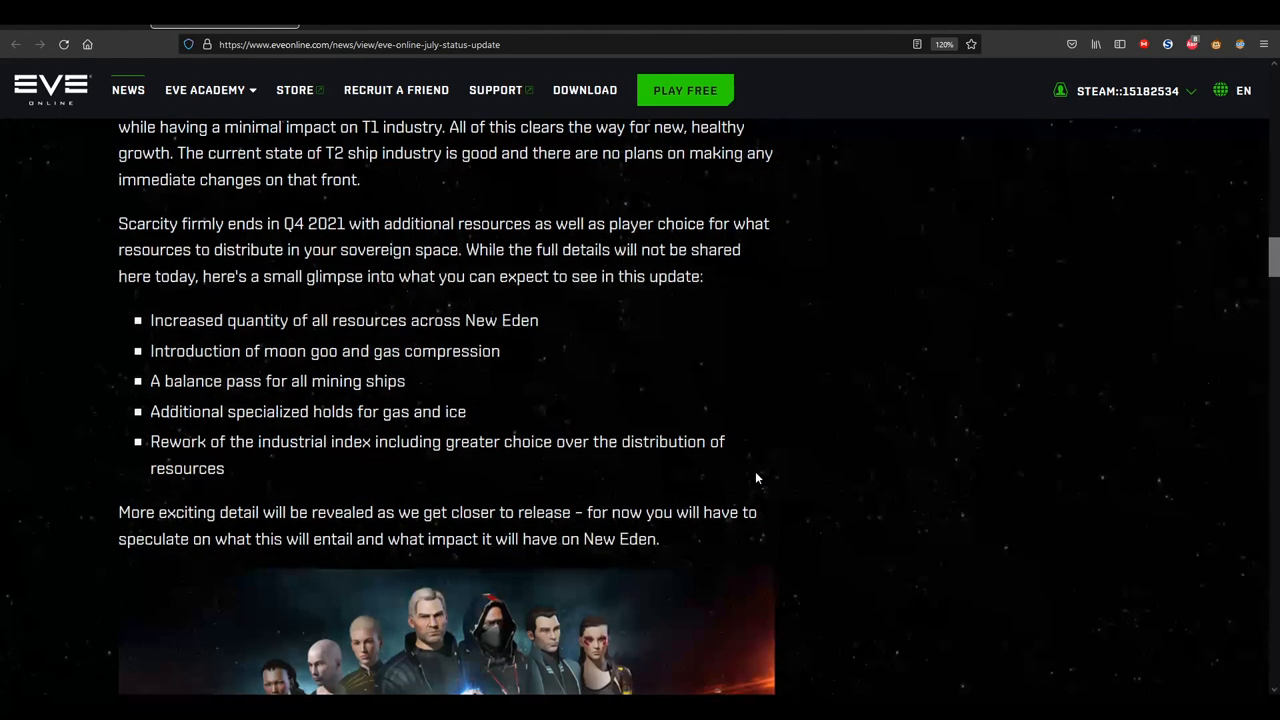
scroll("down", 3)
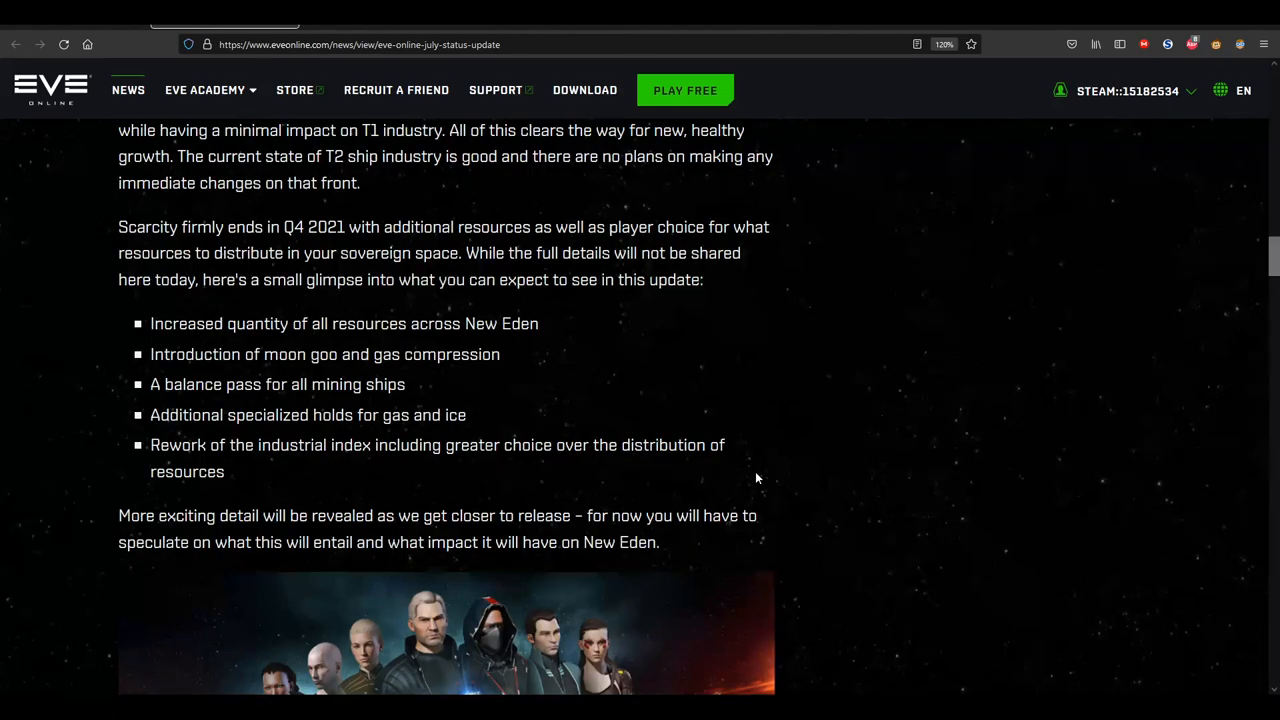
mouse_move(786, 496)
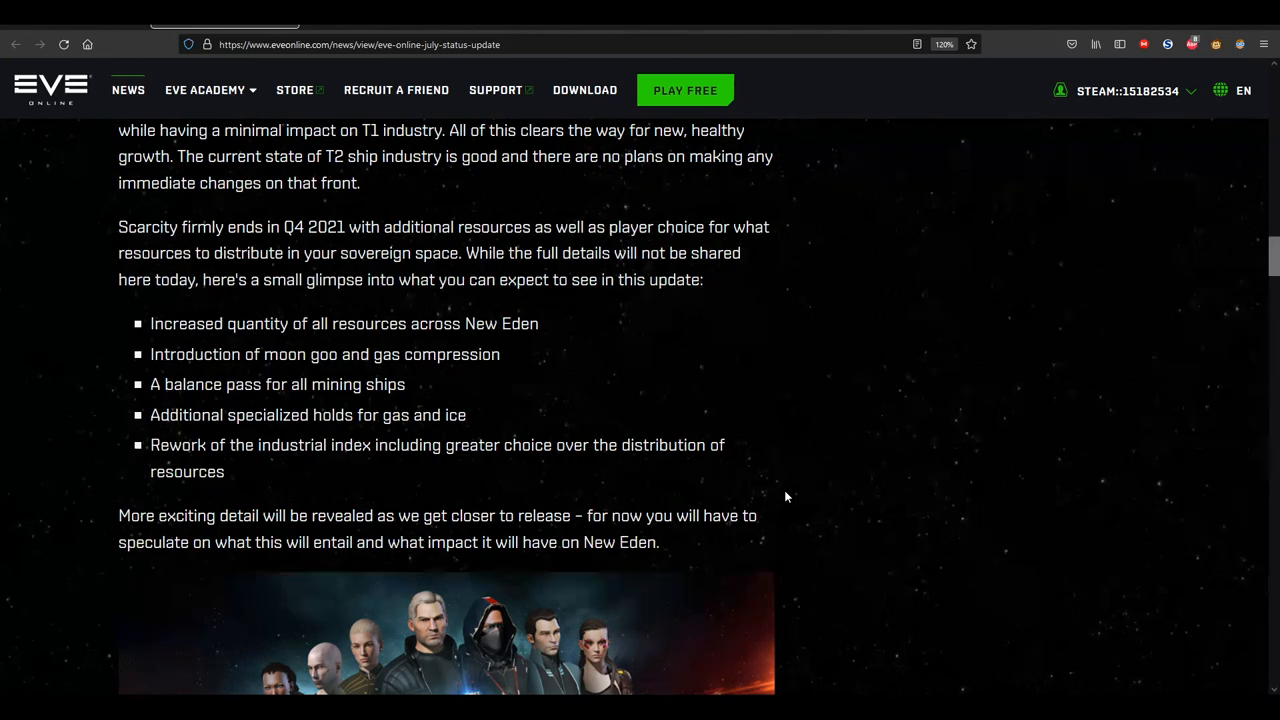
mouse_move(816, 490)
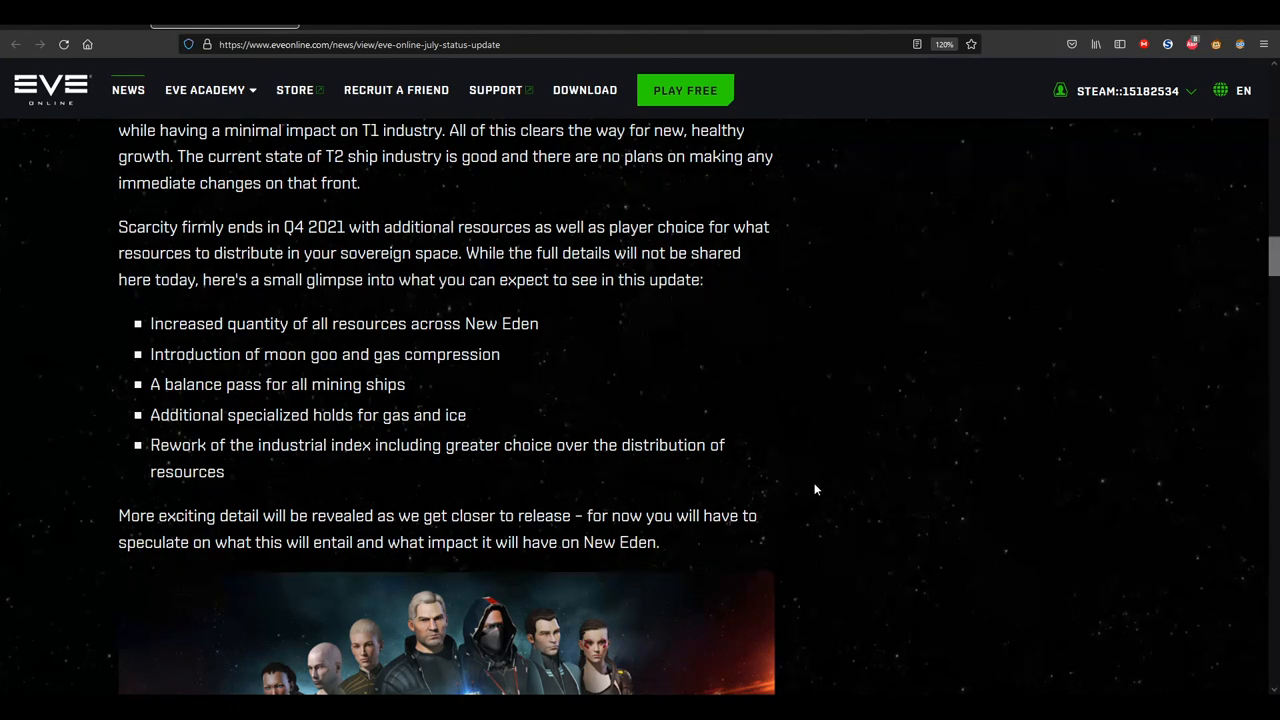
mouse_move(770, 458)
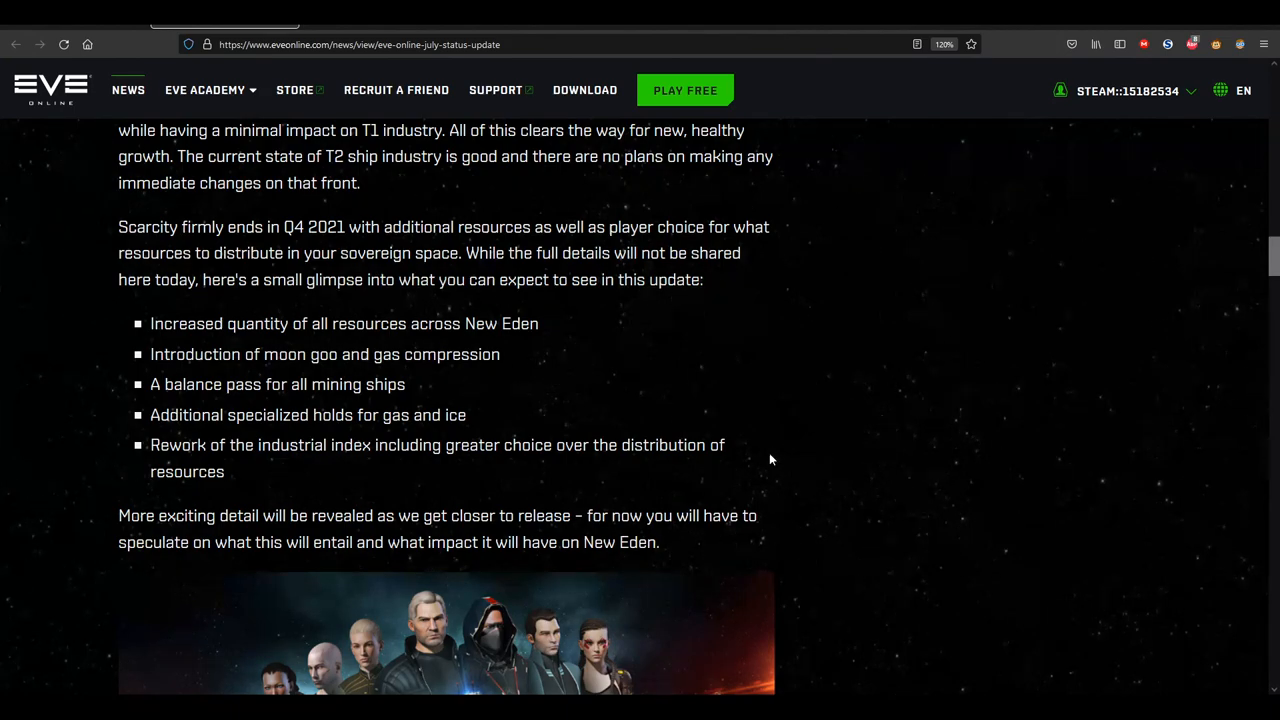
scroll("down", 3)
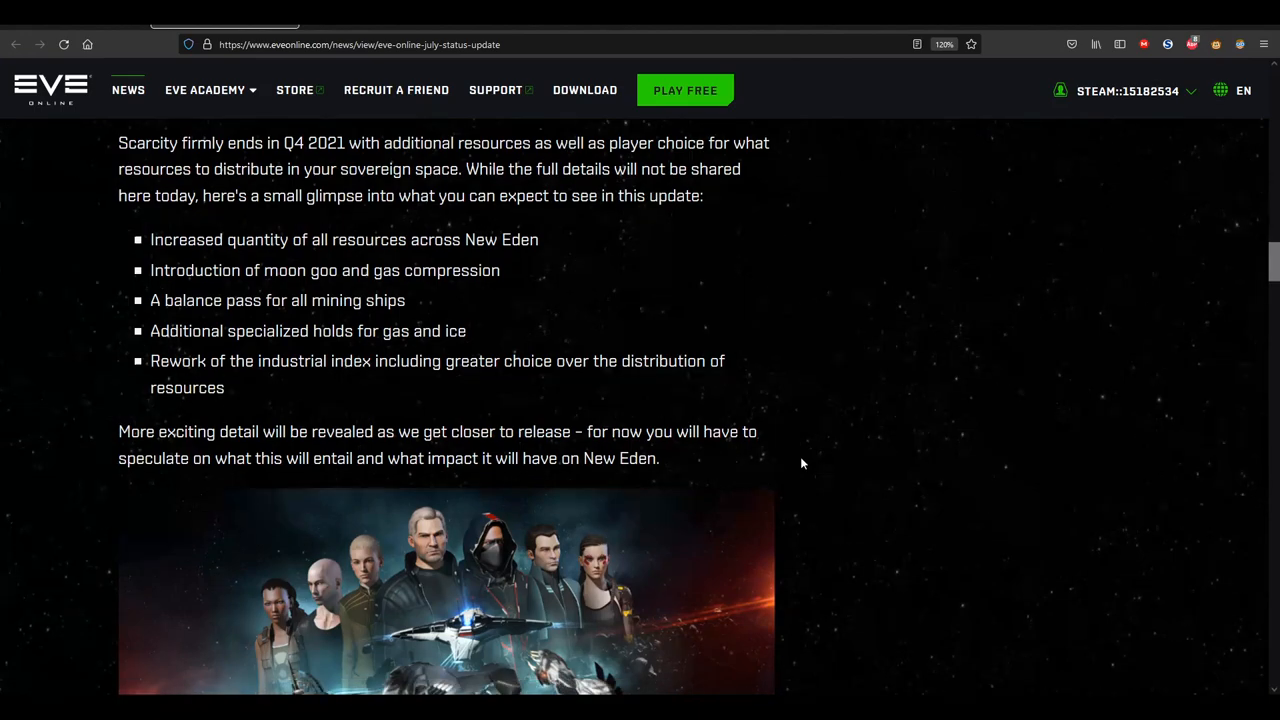
mouse_move(796, 446)
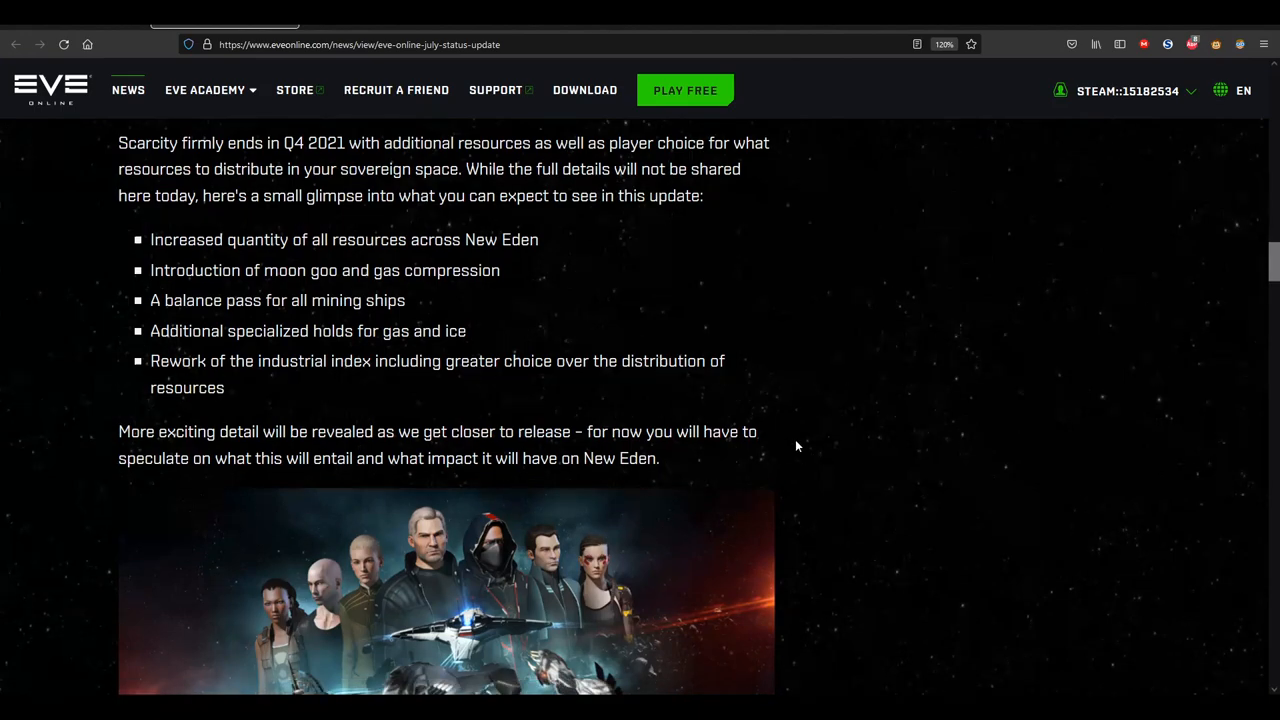
scroll("up", 3)
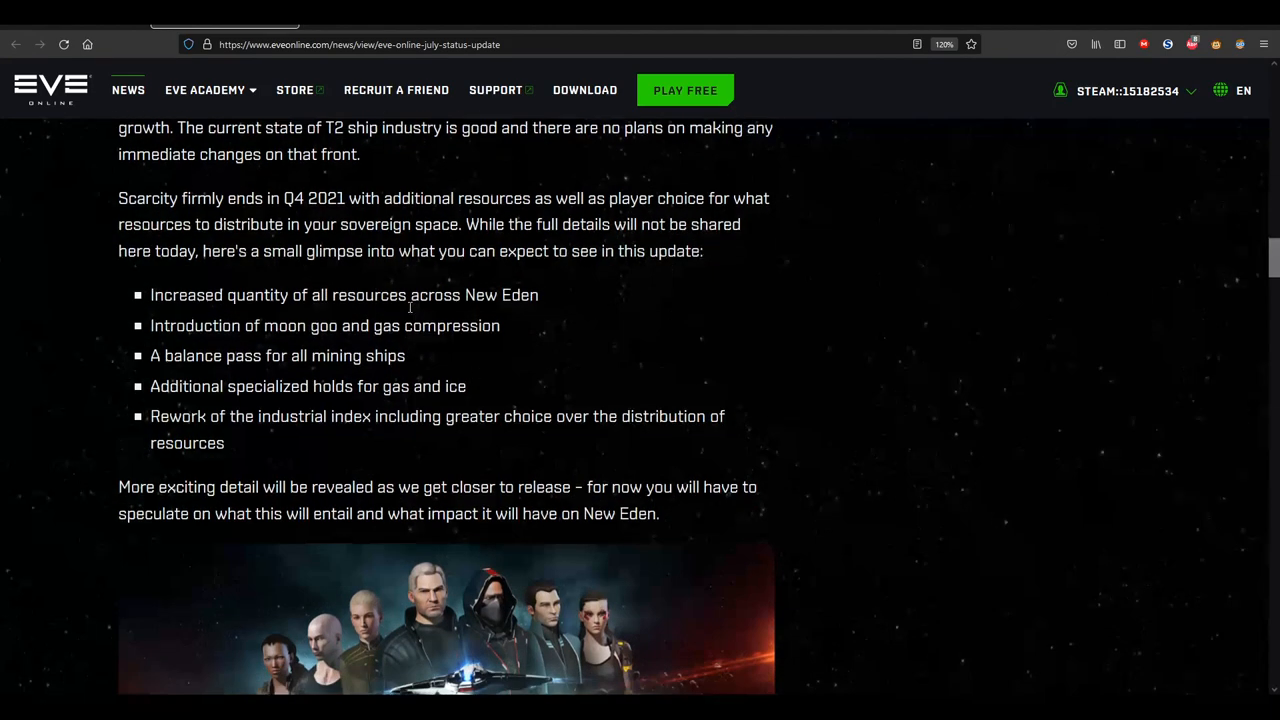
scroll("down", 3)
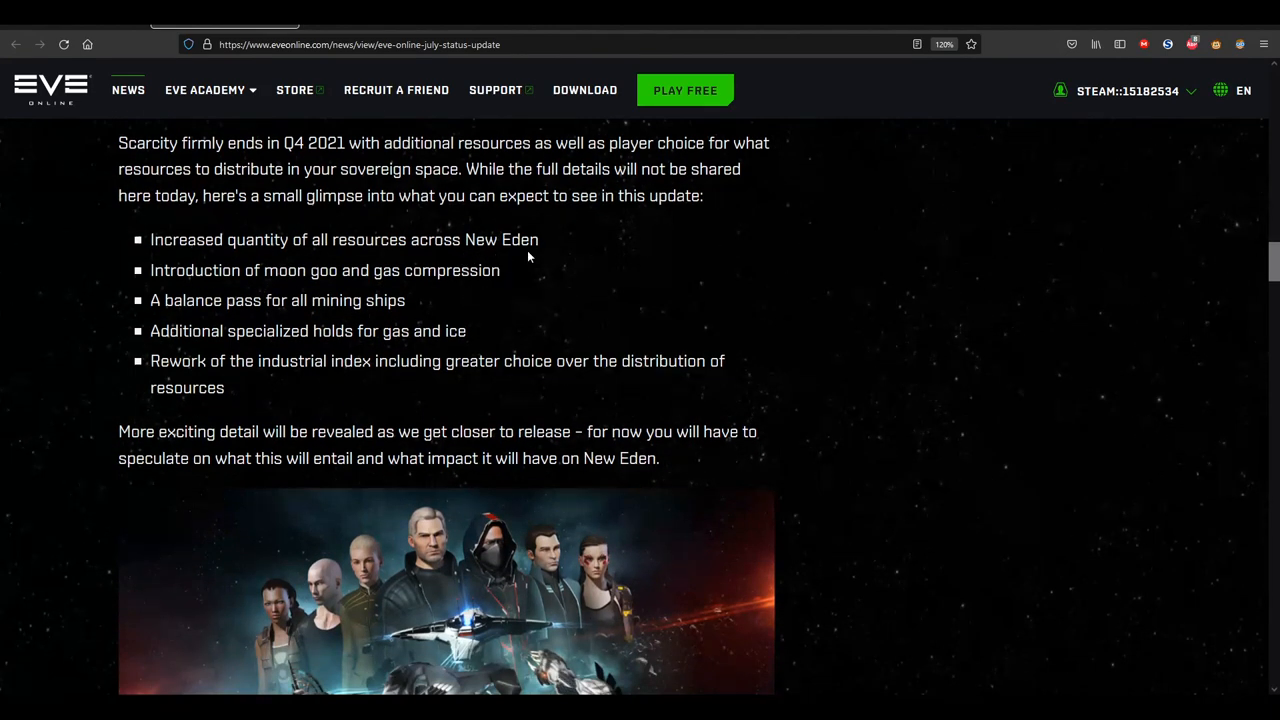
mouse_move(556, 318)
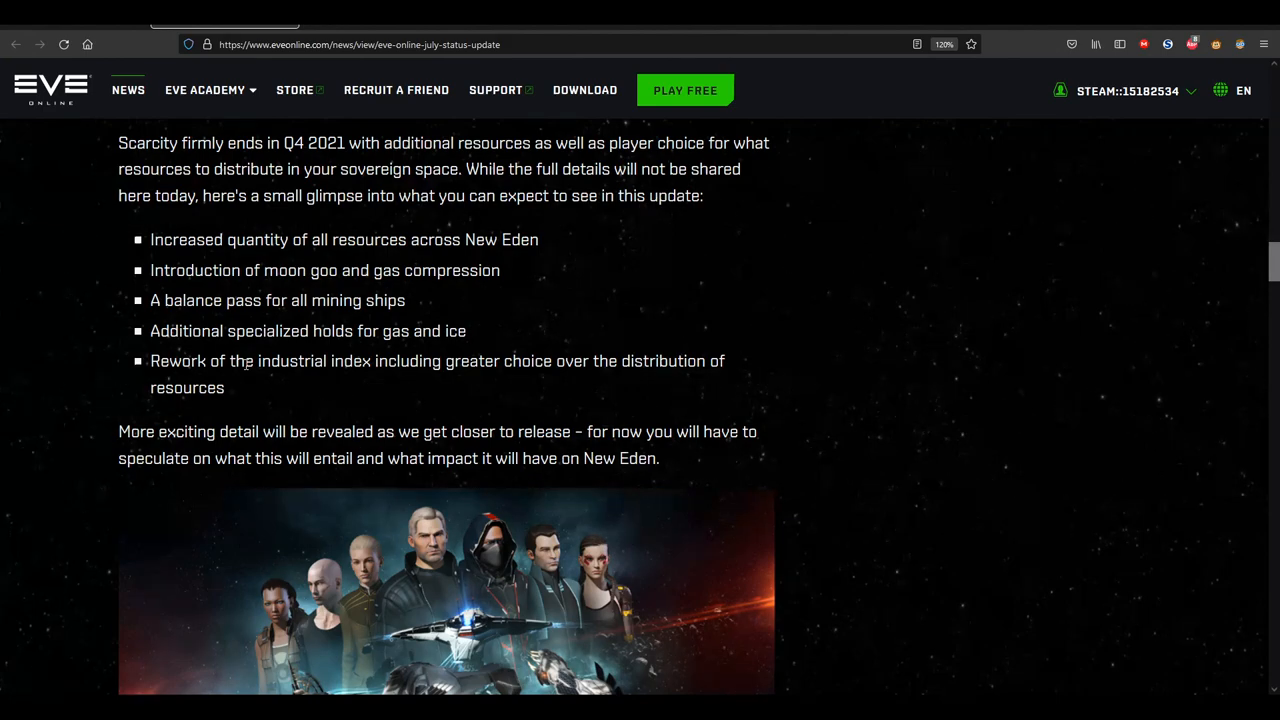
left_click_drag(164, 300, 390, 300)
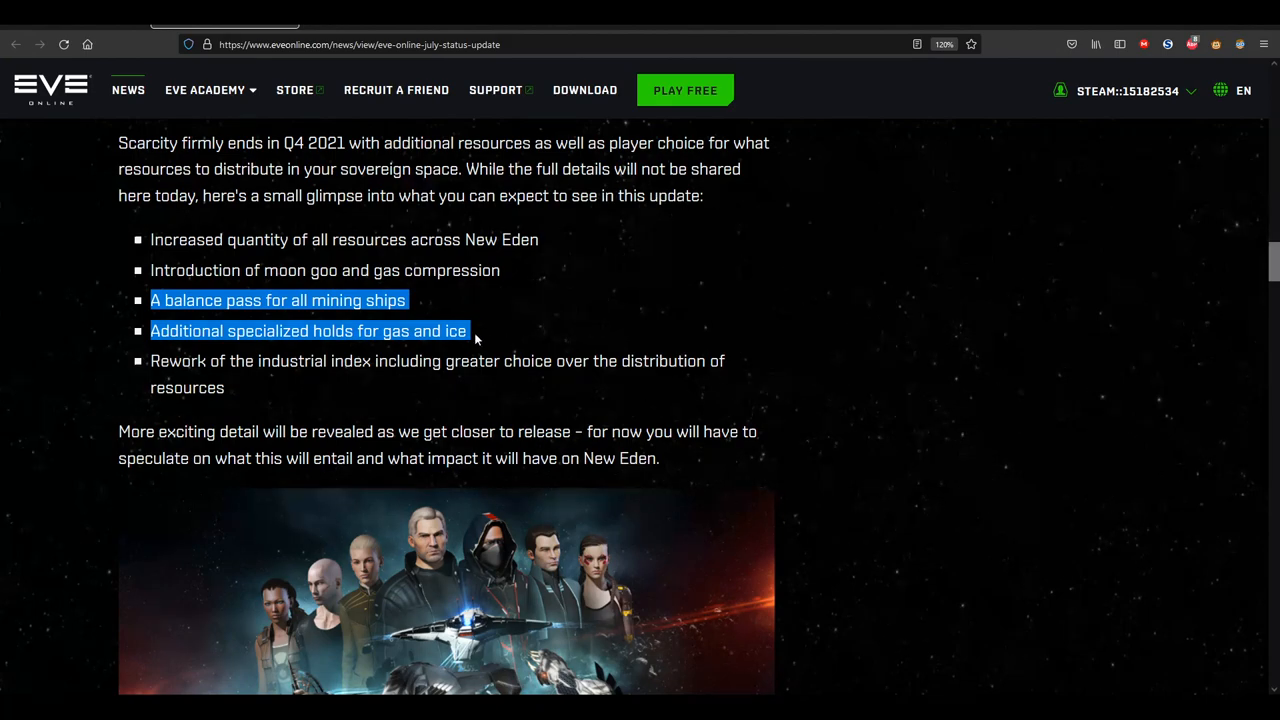
left_click(500, 328)
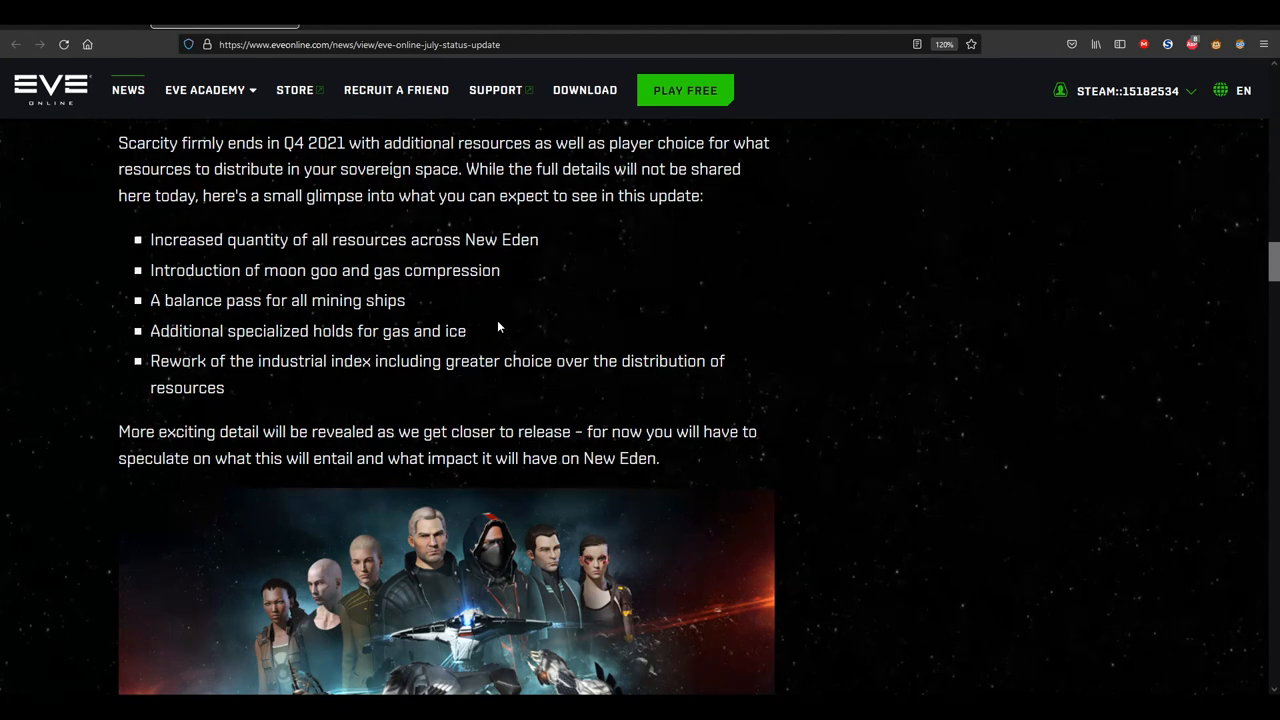
mouse_move(472, 330)
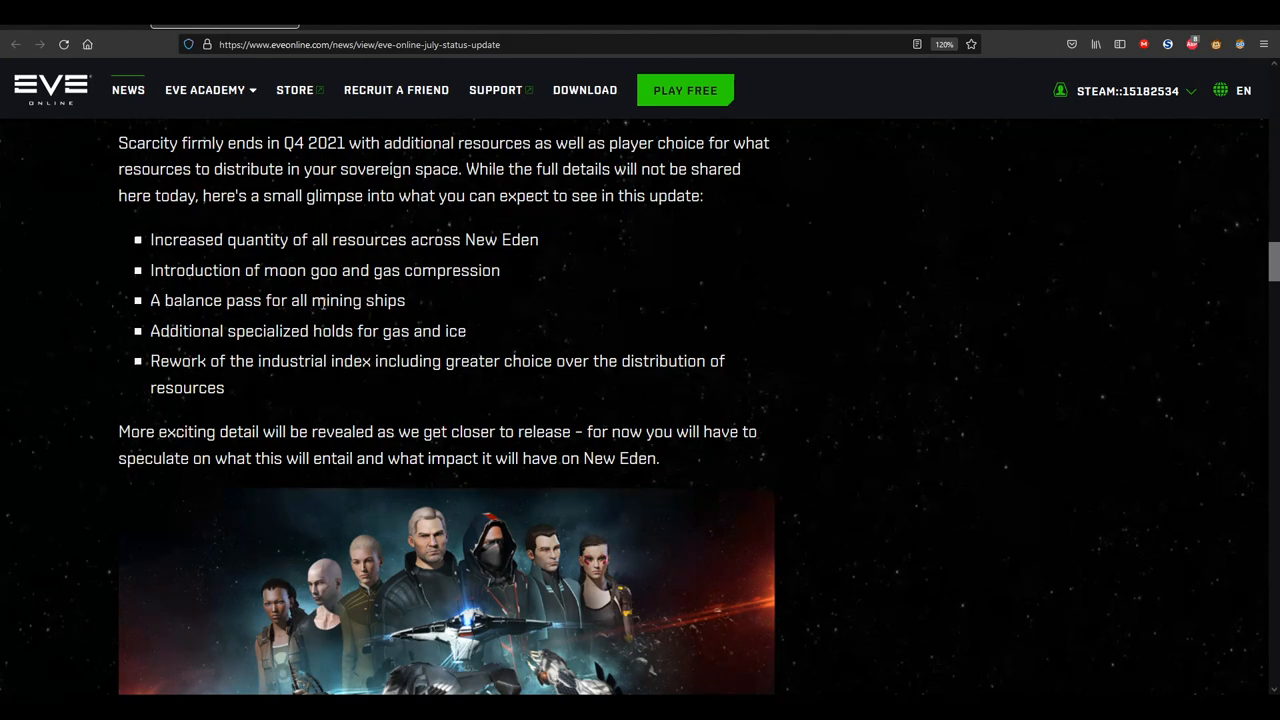
mouse_move(390, 348)
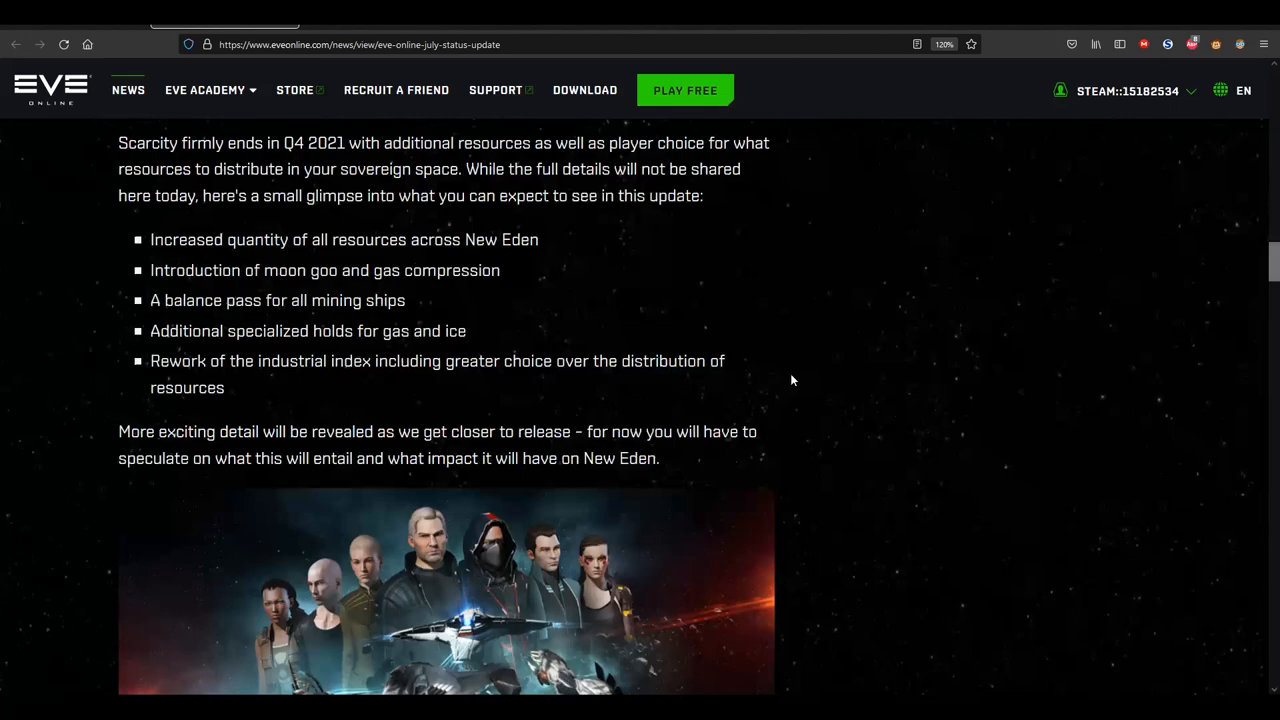
scroll("down", 3)
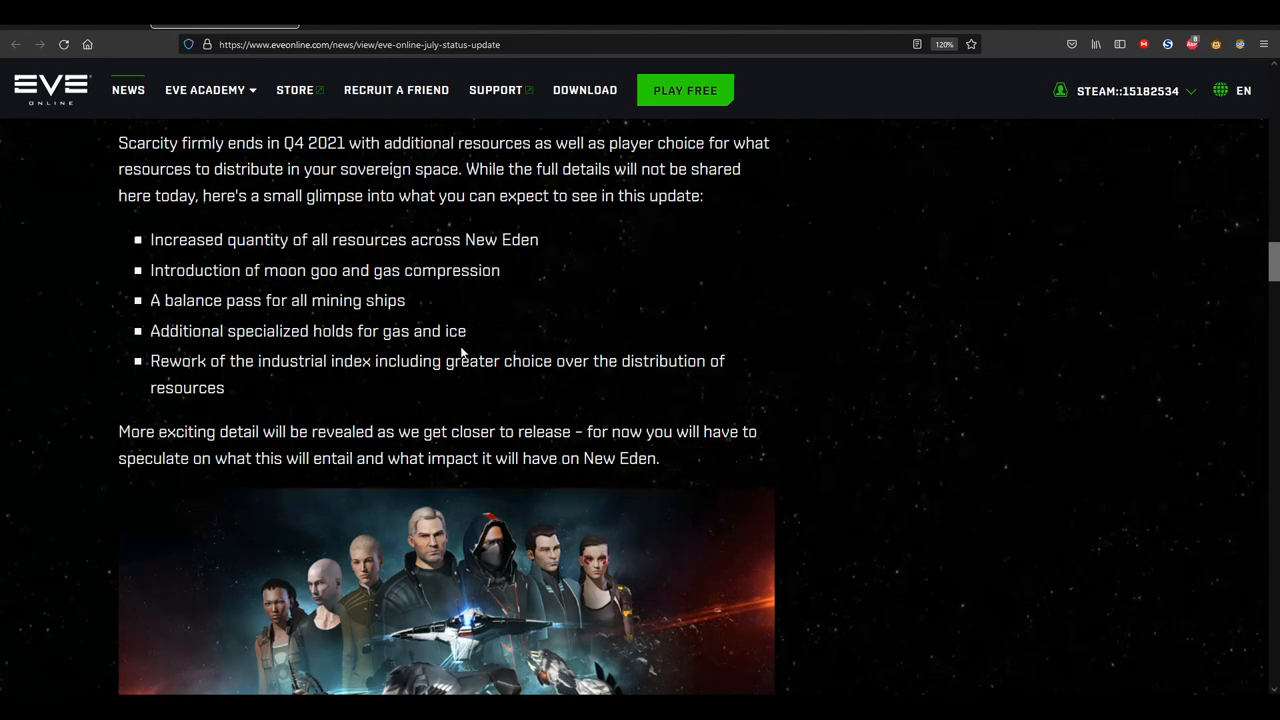
mouse_move(458, 338)
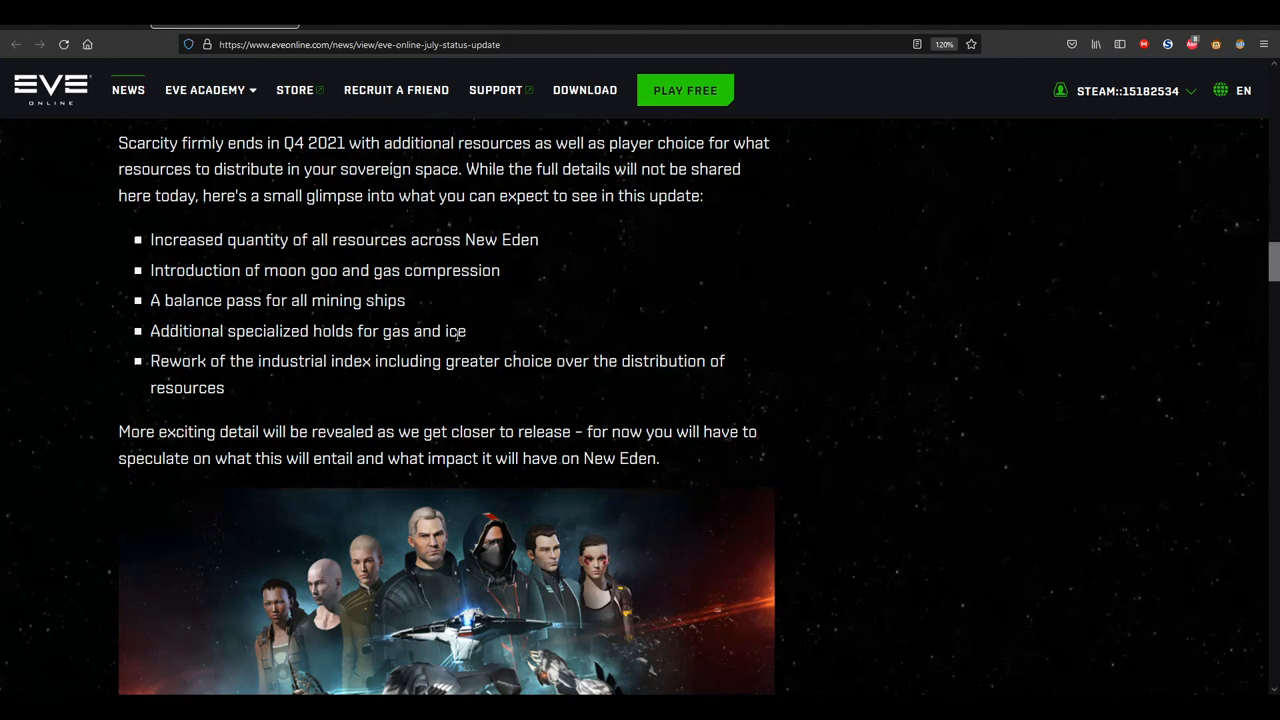
mouse_move(464, 344)
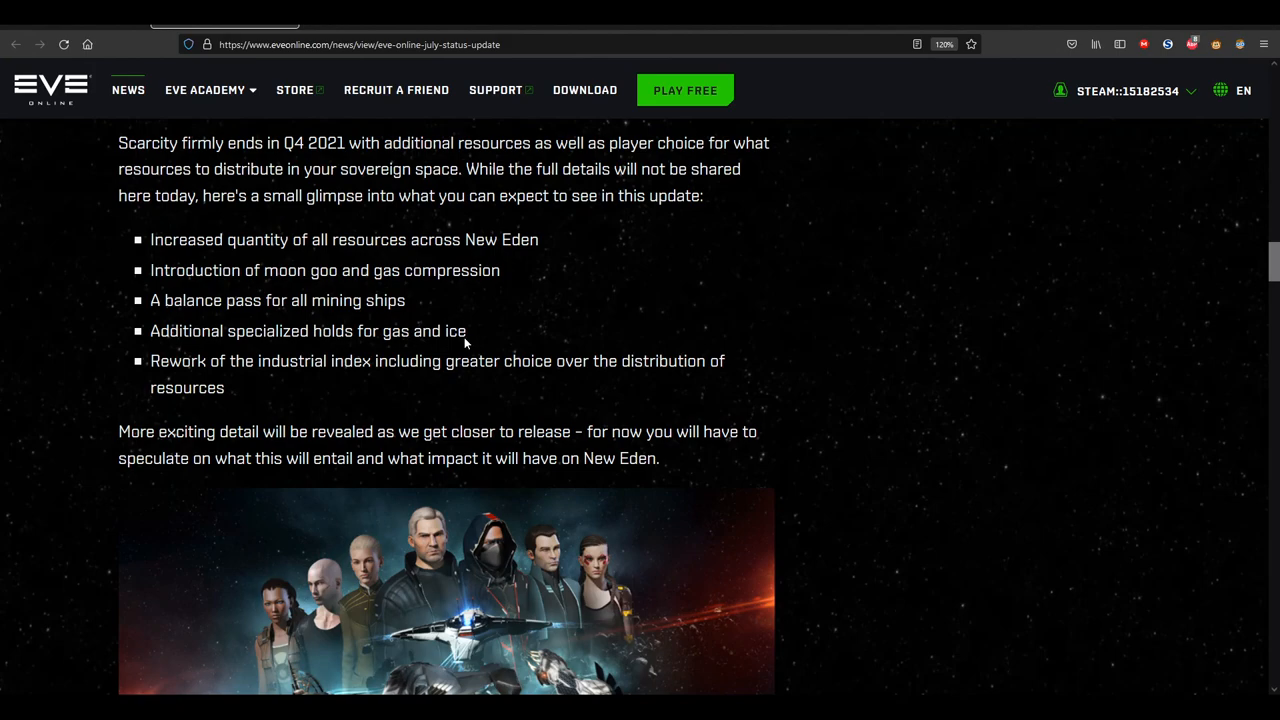
mouse_move(500, 390)
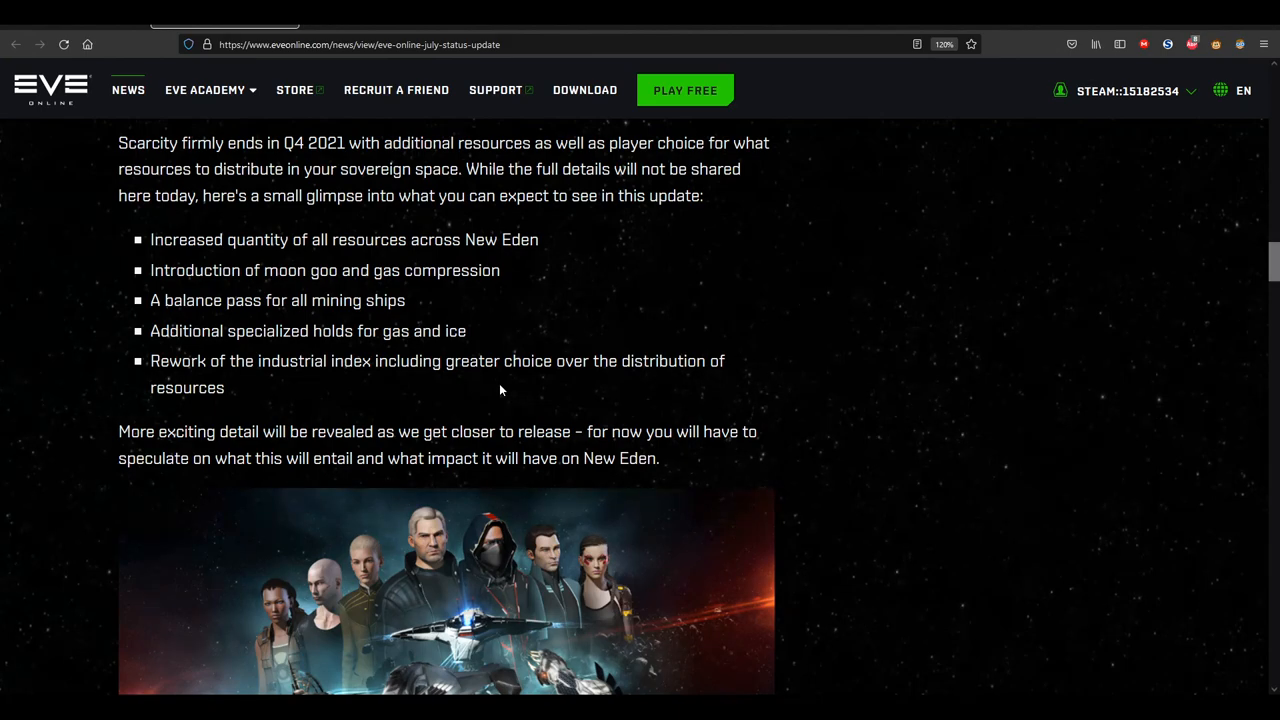
mouse_move(476, 390)
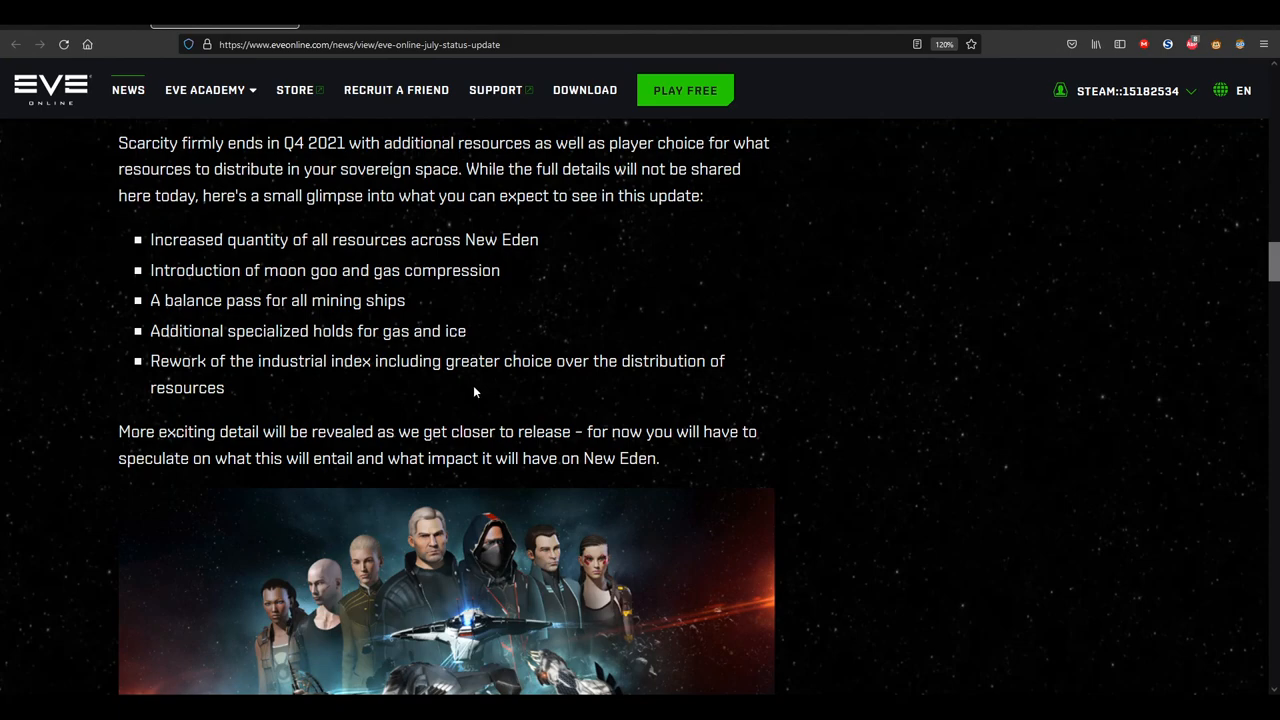
Scroll to the Scarcity bullet list and clear the highlight on the industrial index item
scroll("down", 3)
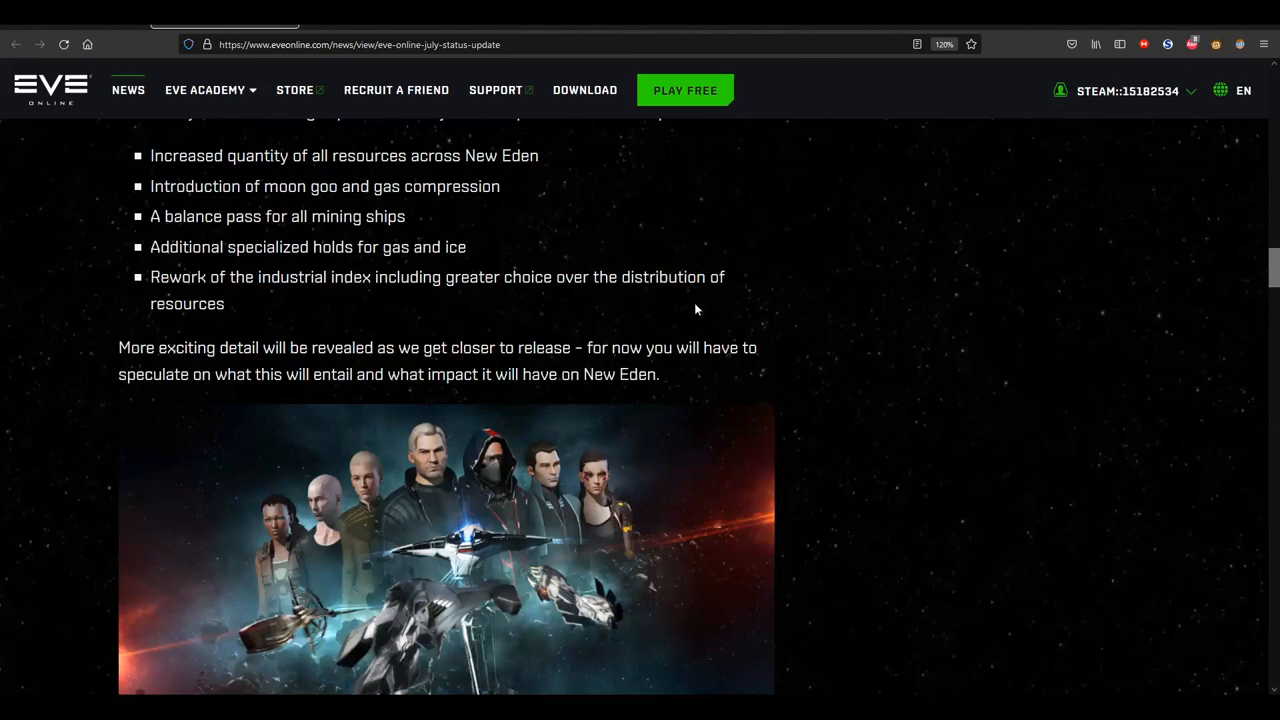
mouse_move(624, 354)
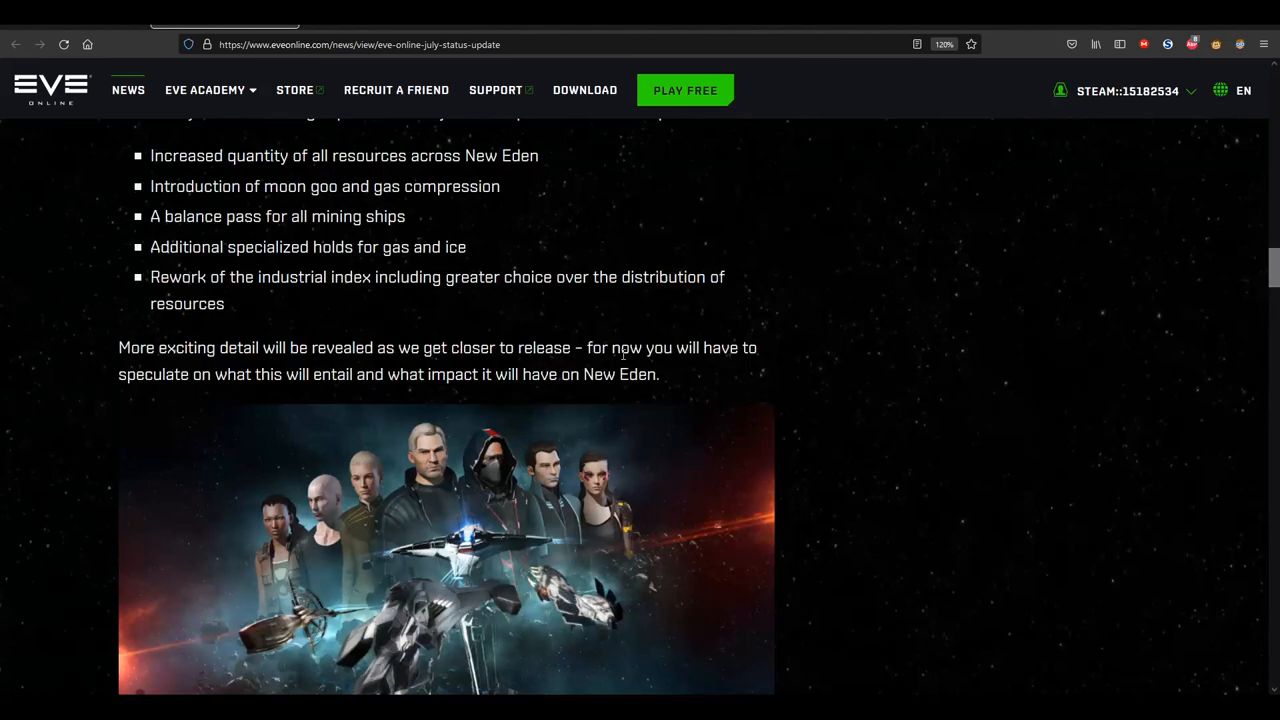
mouse_move(238, 284)
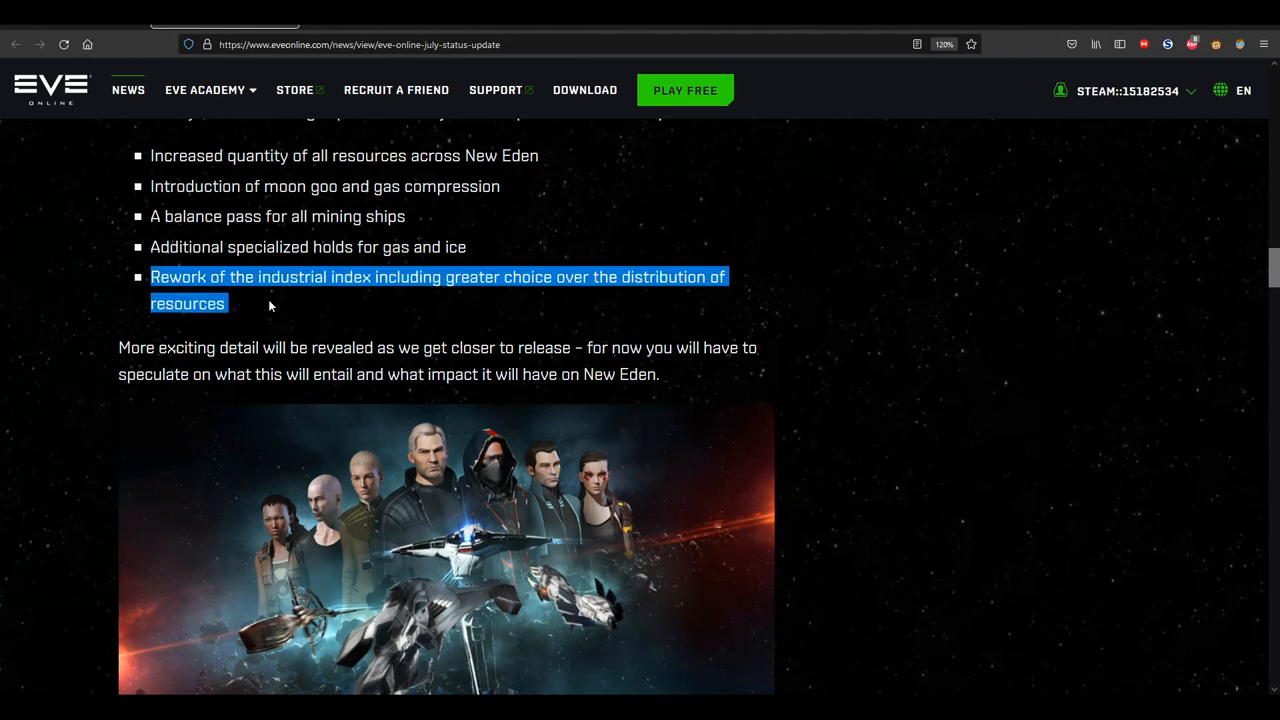
left_click(270, 304)
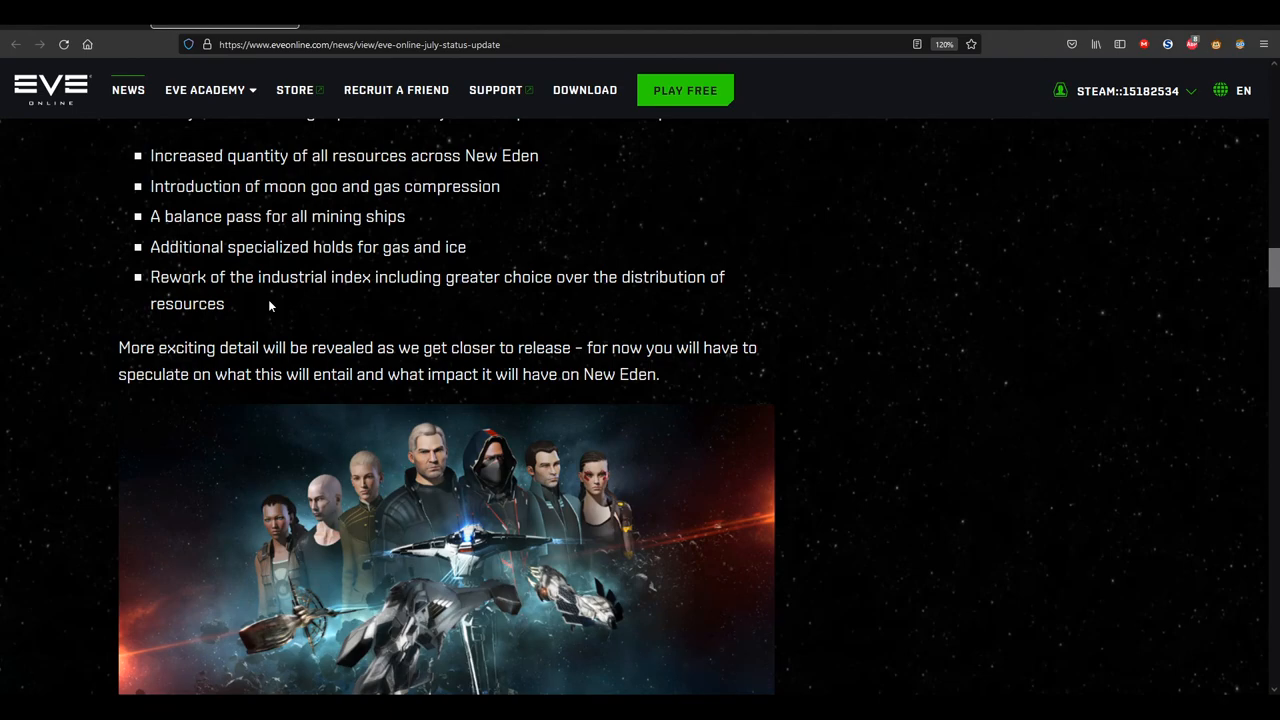
Scroll down past the character artwork below the Scarcity list
scroll("up", 3)
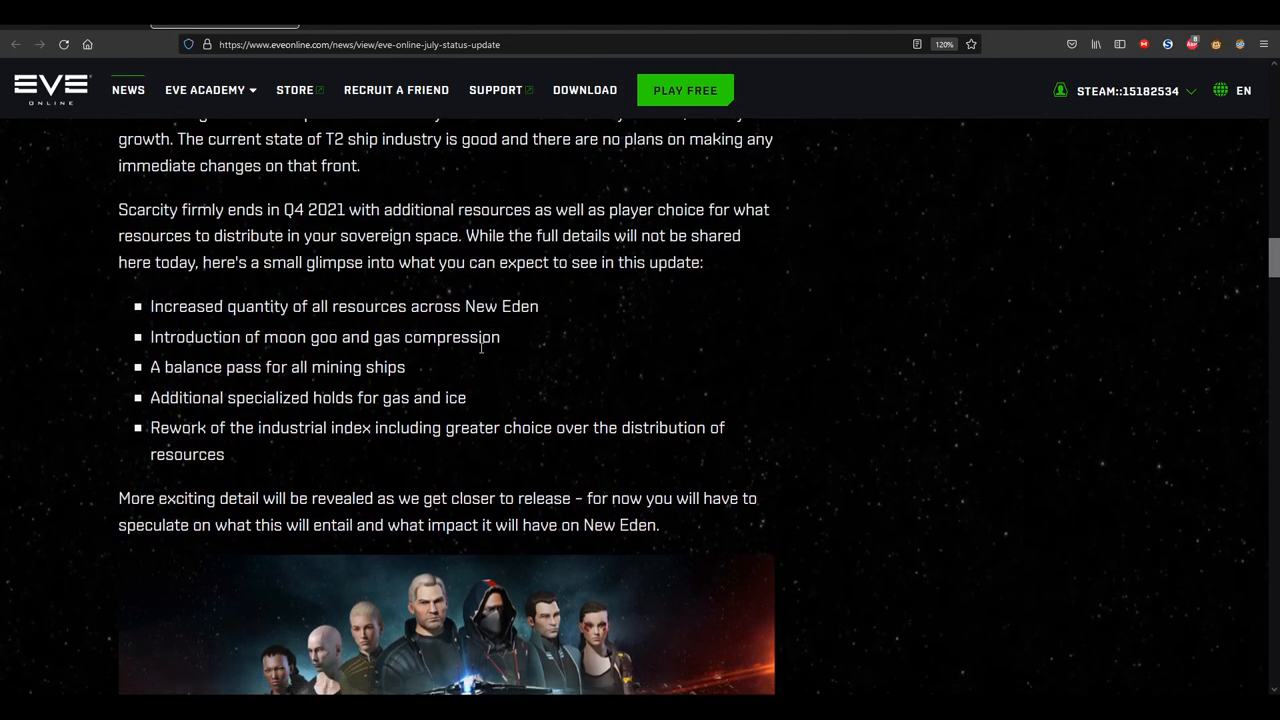
scroll("down", 3)
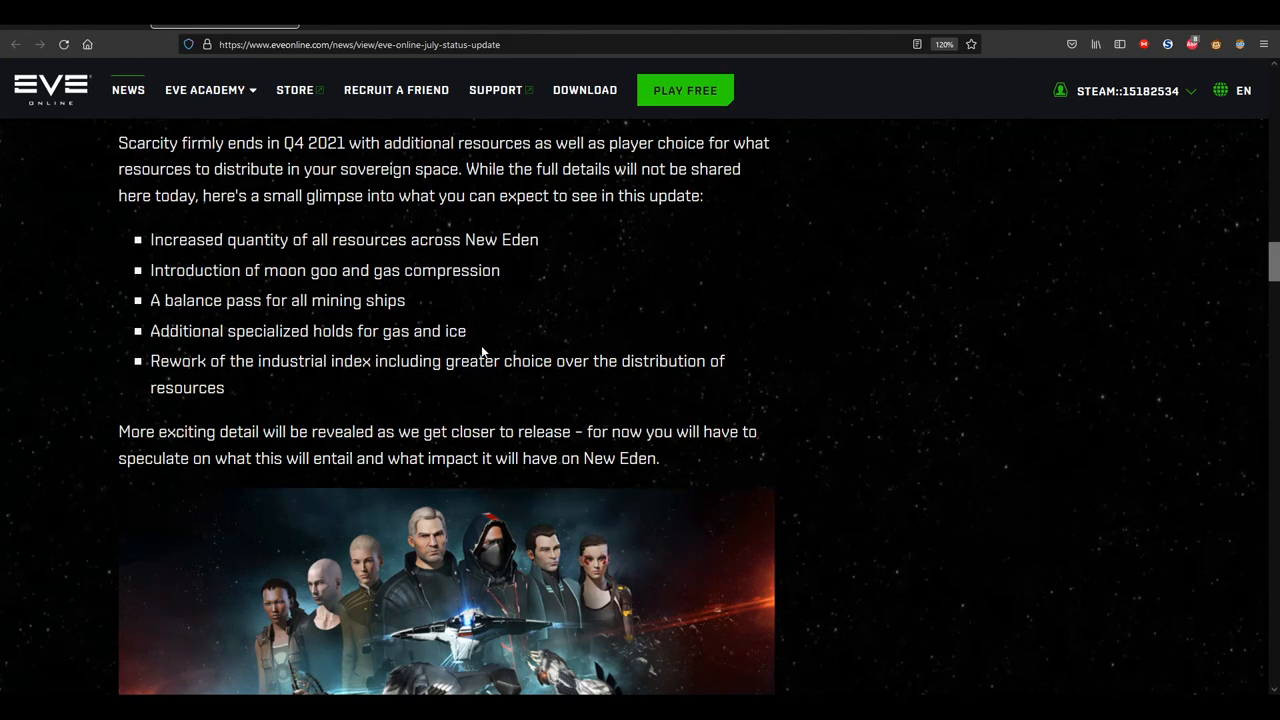
scroll("down", 3)
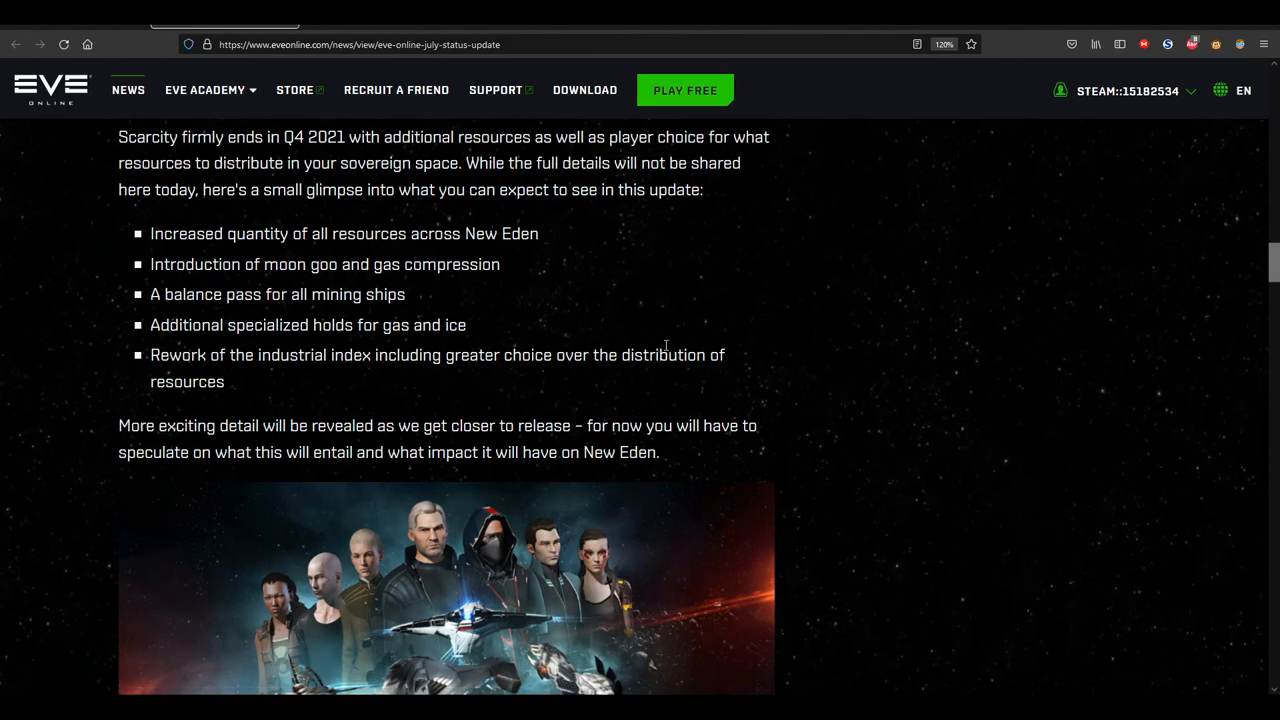
scroll("down", 3)
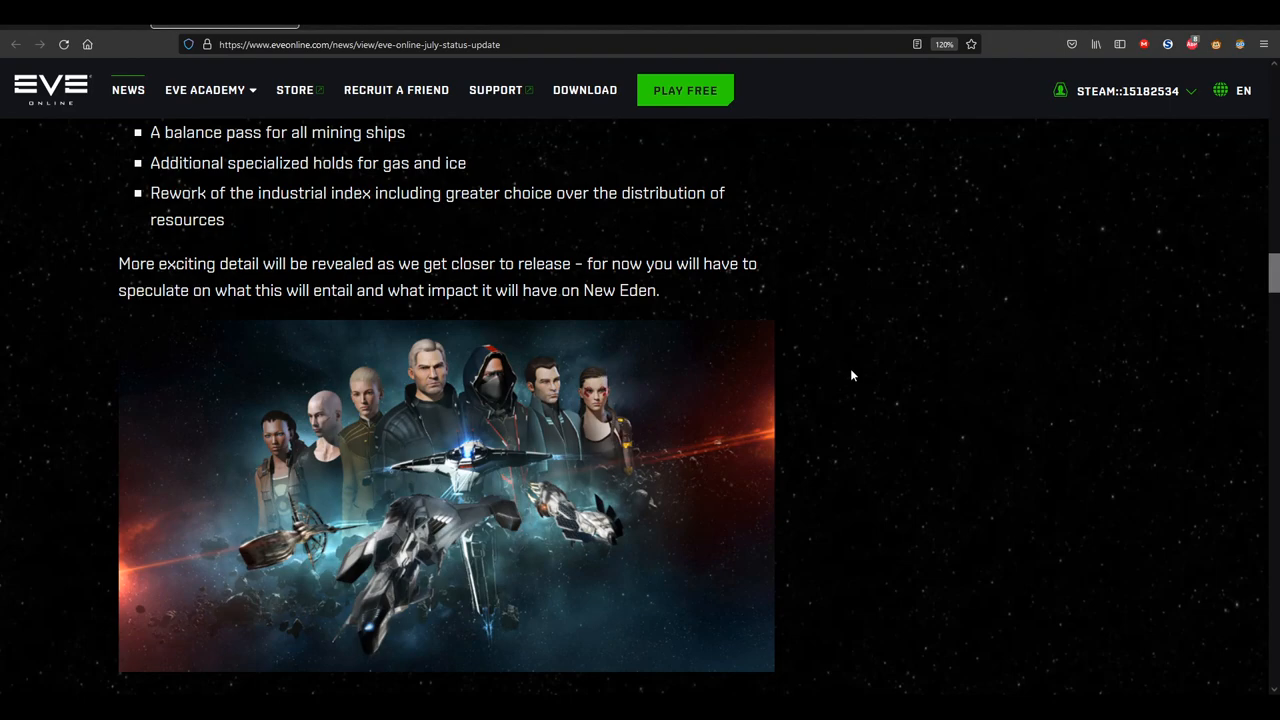
Continue to the Encounter Surveillance System paragraph and Nullsec anomaly changes
scroll("up", 3)
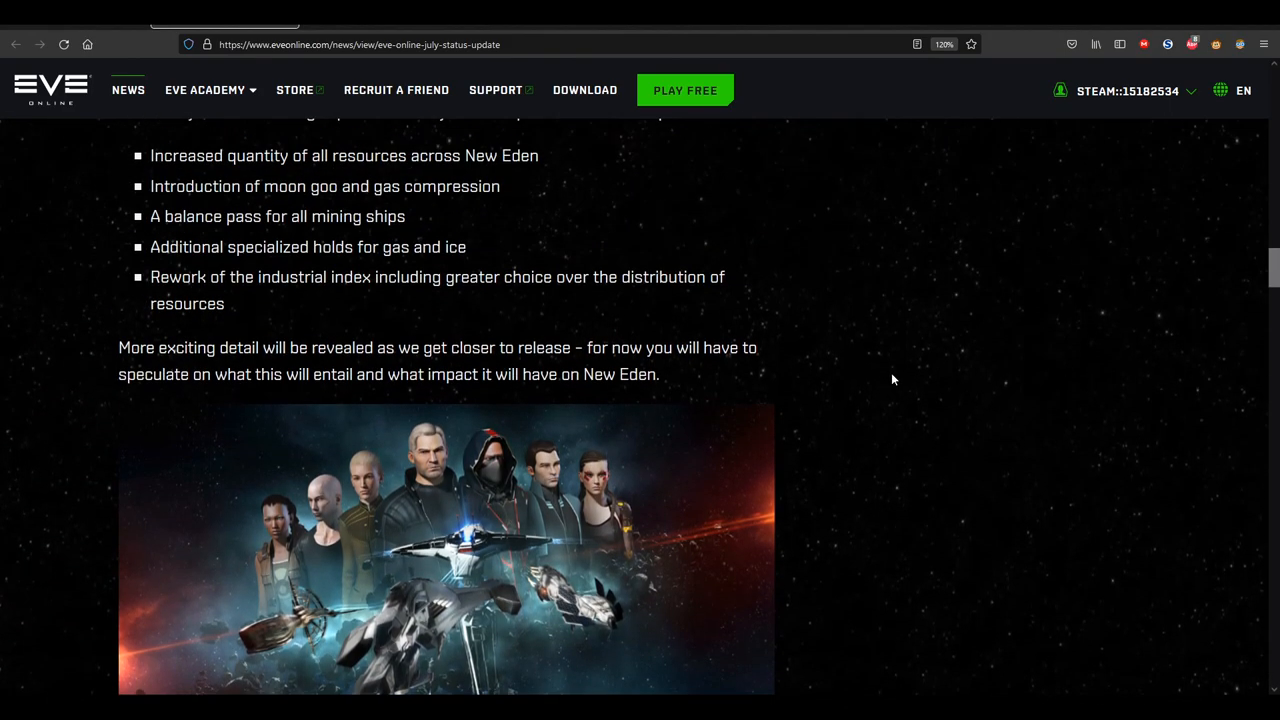
scroll("down", 3)
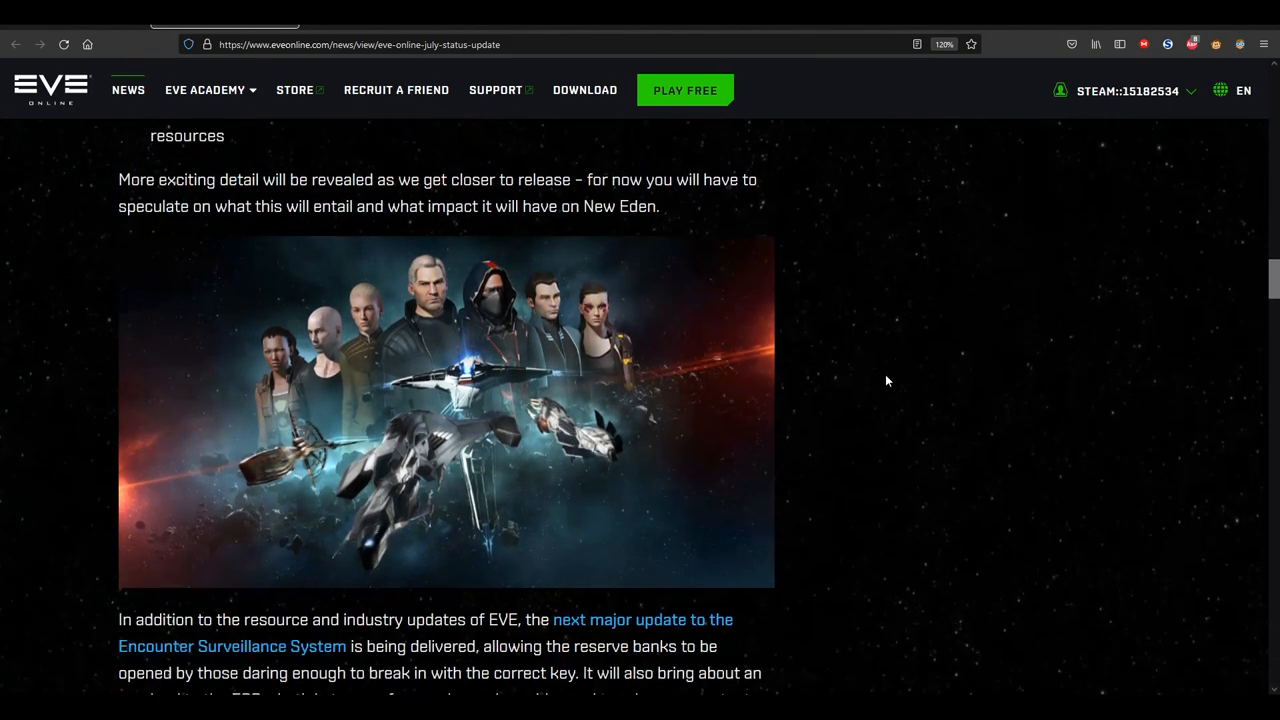
scroll("down", 3)
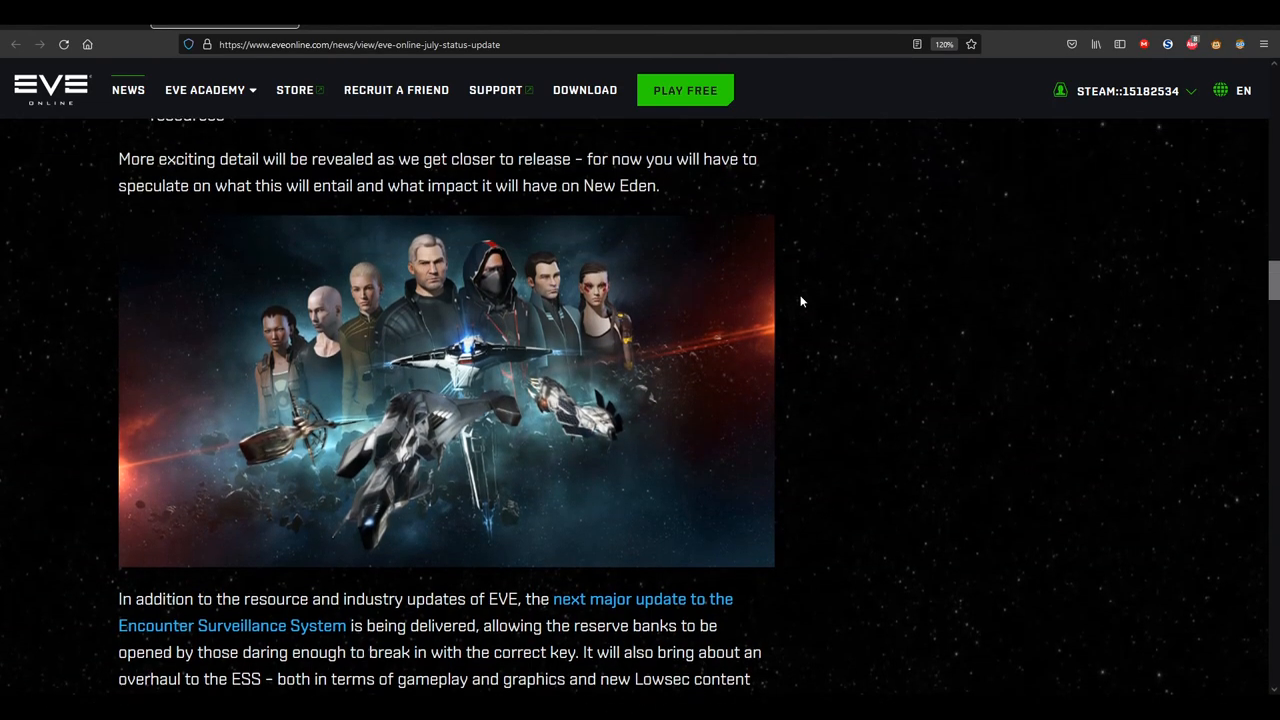
scroll("down", 3)
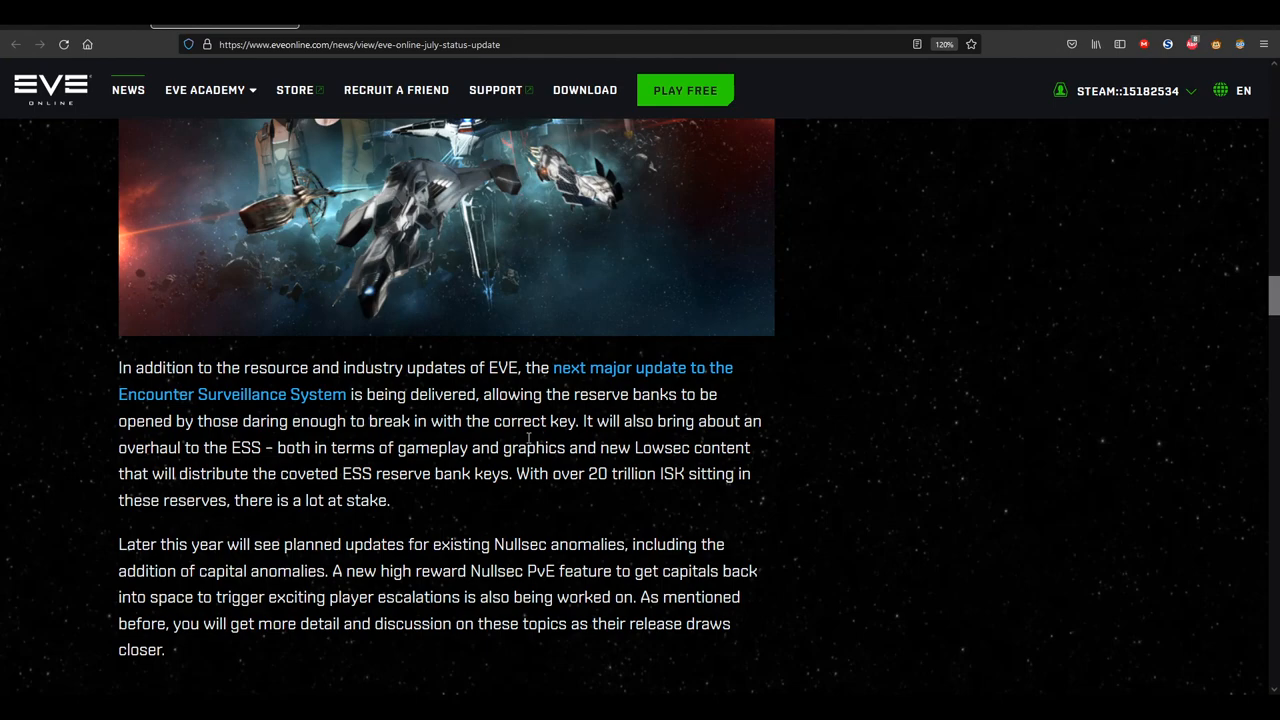
mouse_move(532, 440)
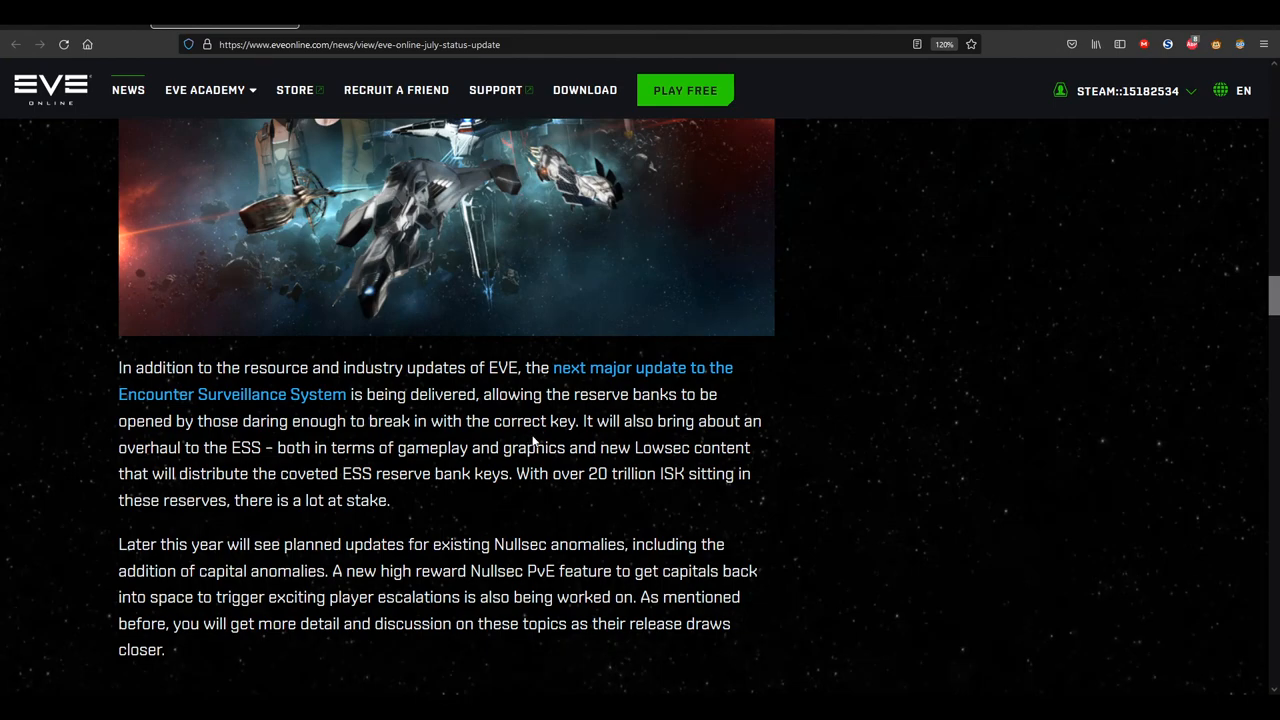
mouse_move(528, 440)
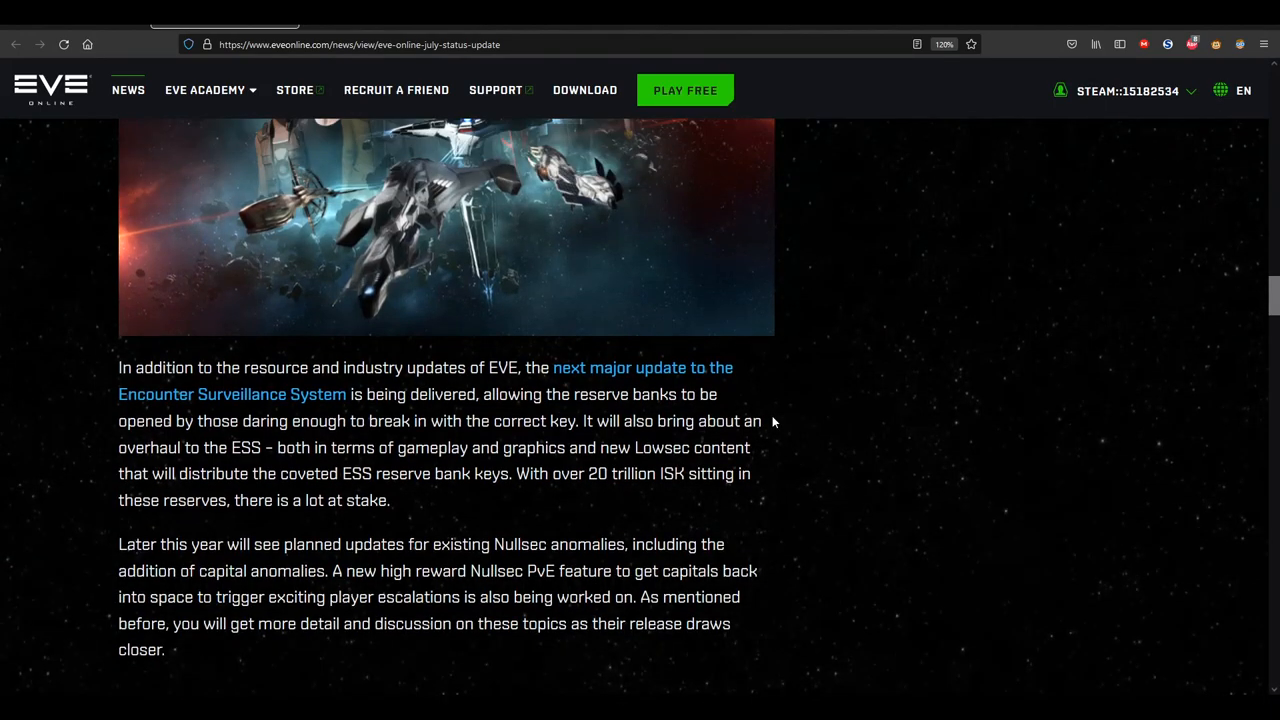
Scroll down past the Nullsec anomalies paragraph
scroll("up", 3)
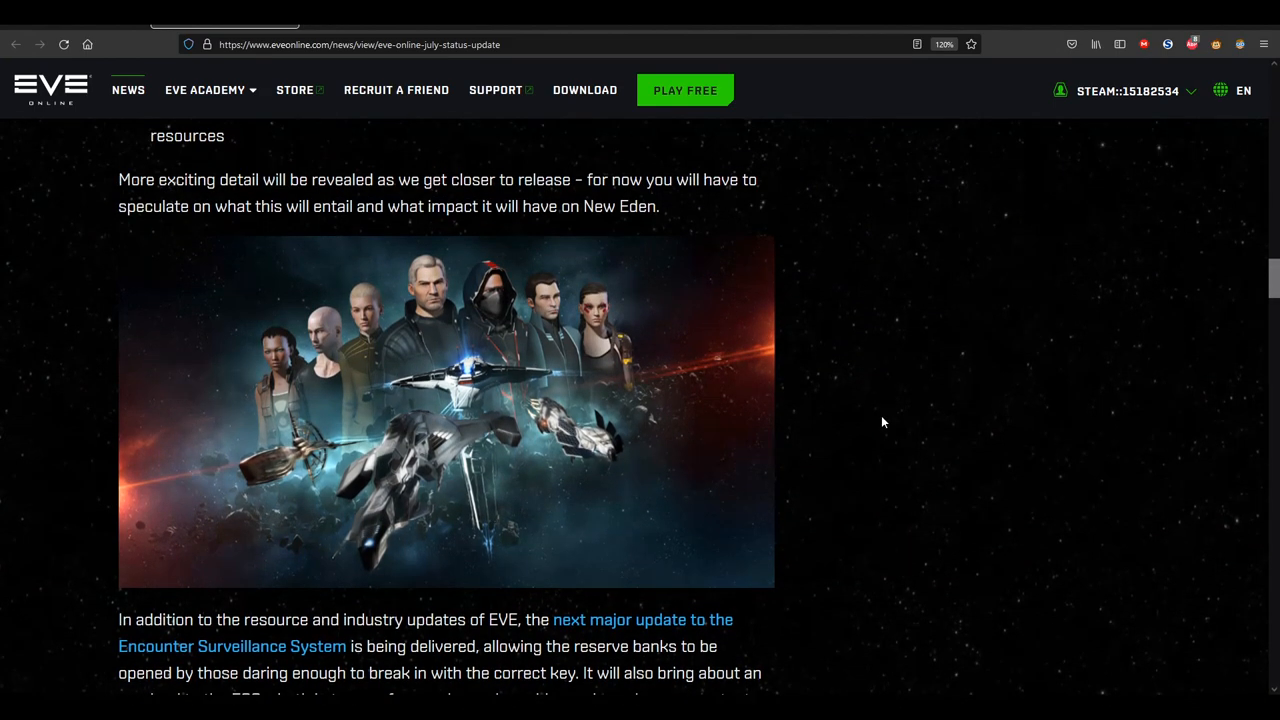
scroll("down", 3)
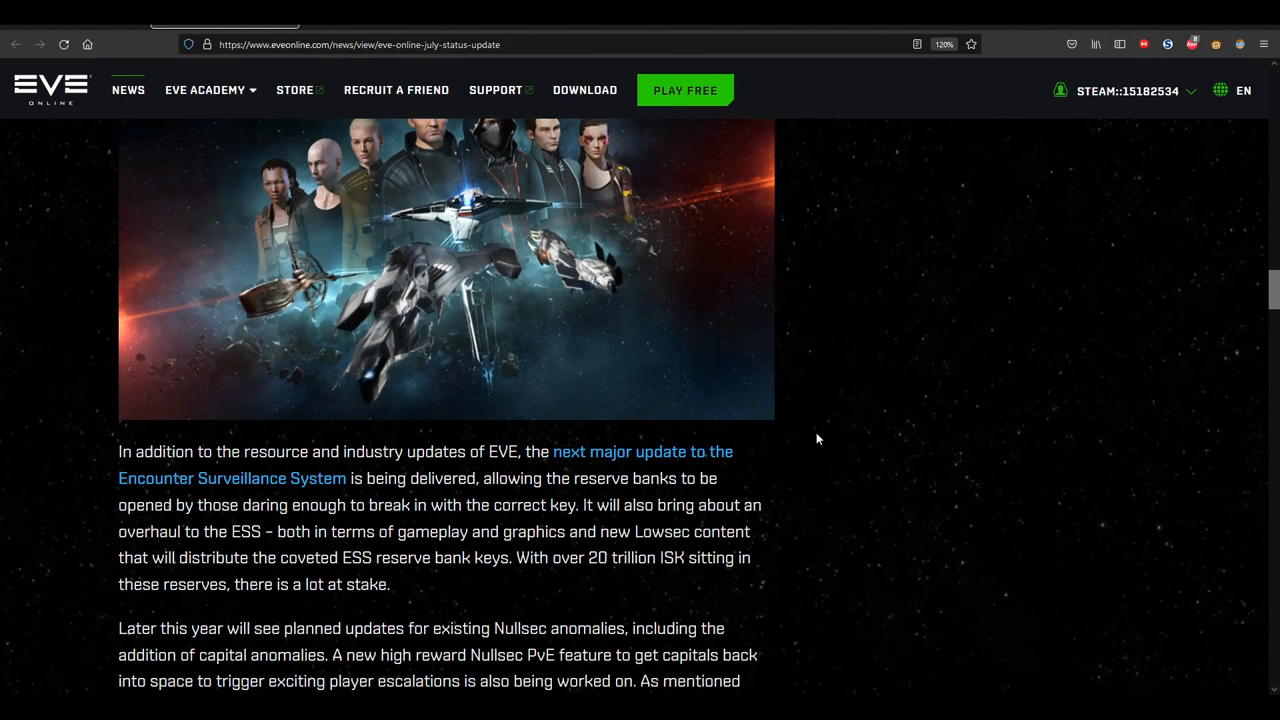
scroll("down", 3)
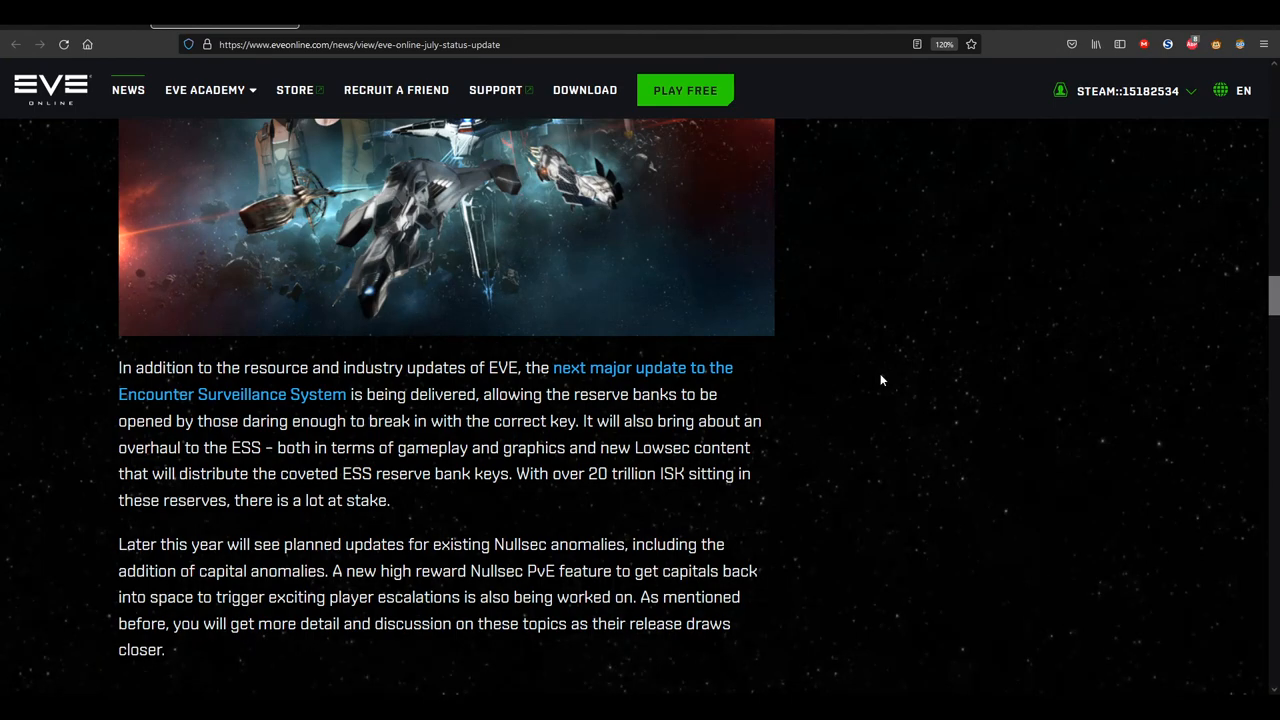
mouse_move(888, 376)
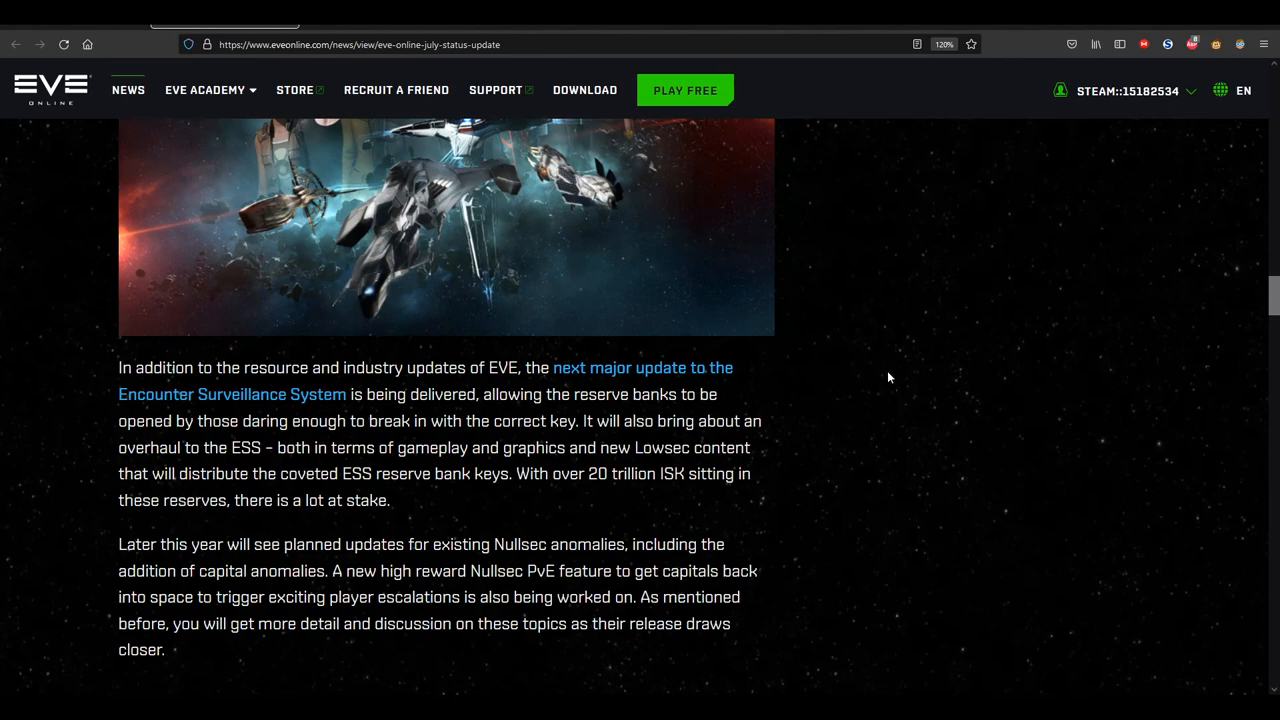
mouse_move(900, 328)
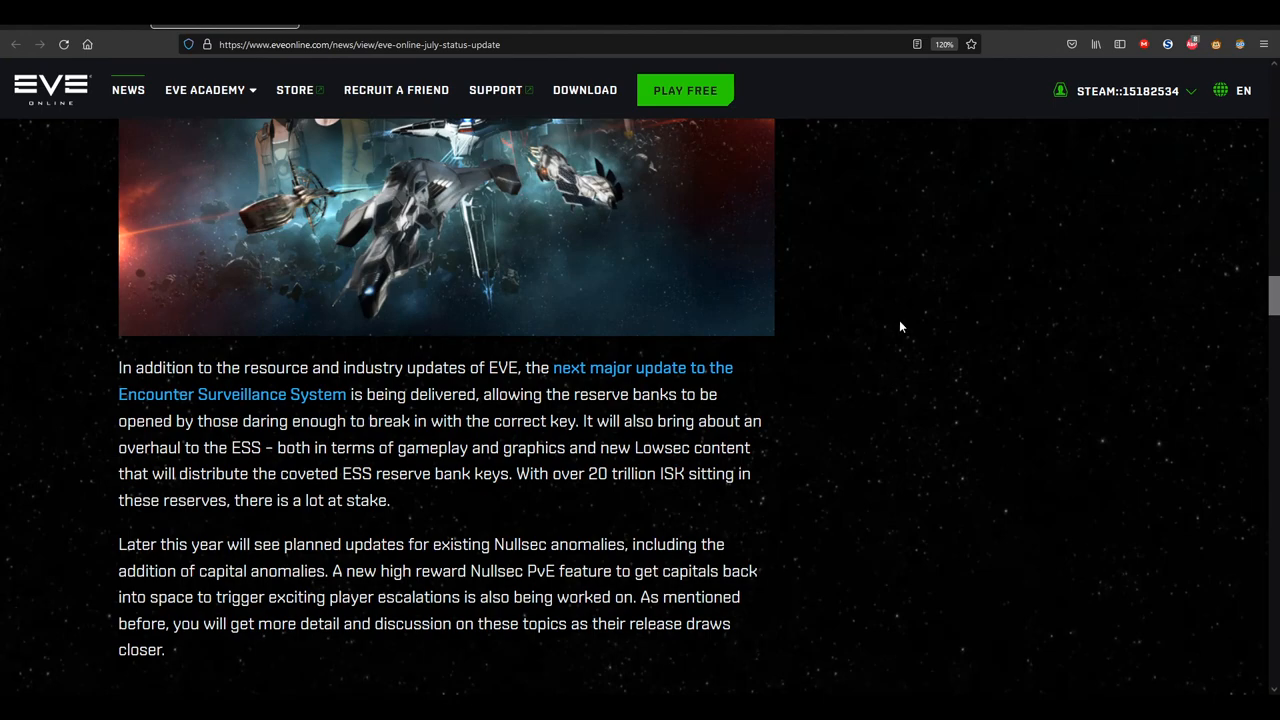
scroll("down", 3)
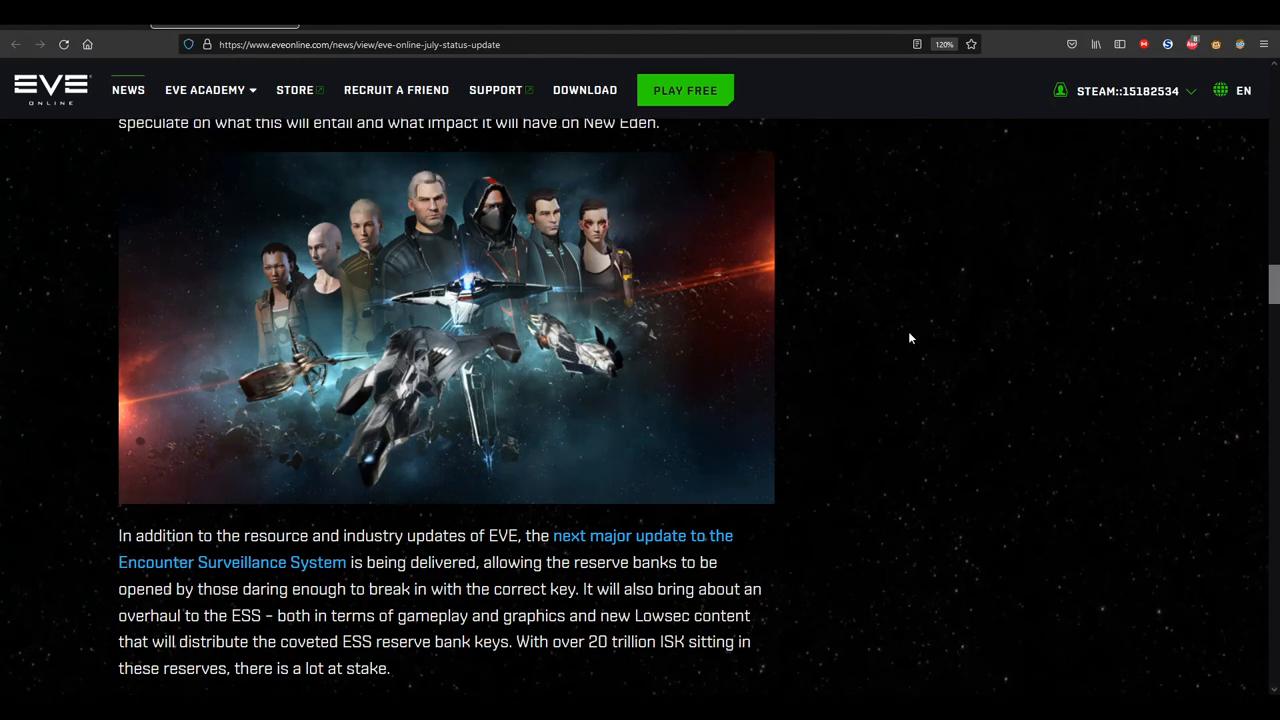
Continue to the Balance and Progression heading and its embedded video
scroll("down", 3)
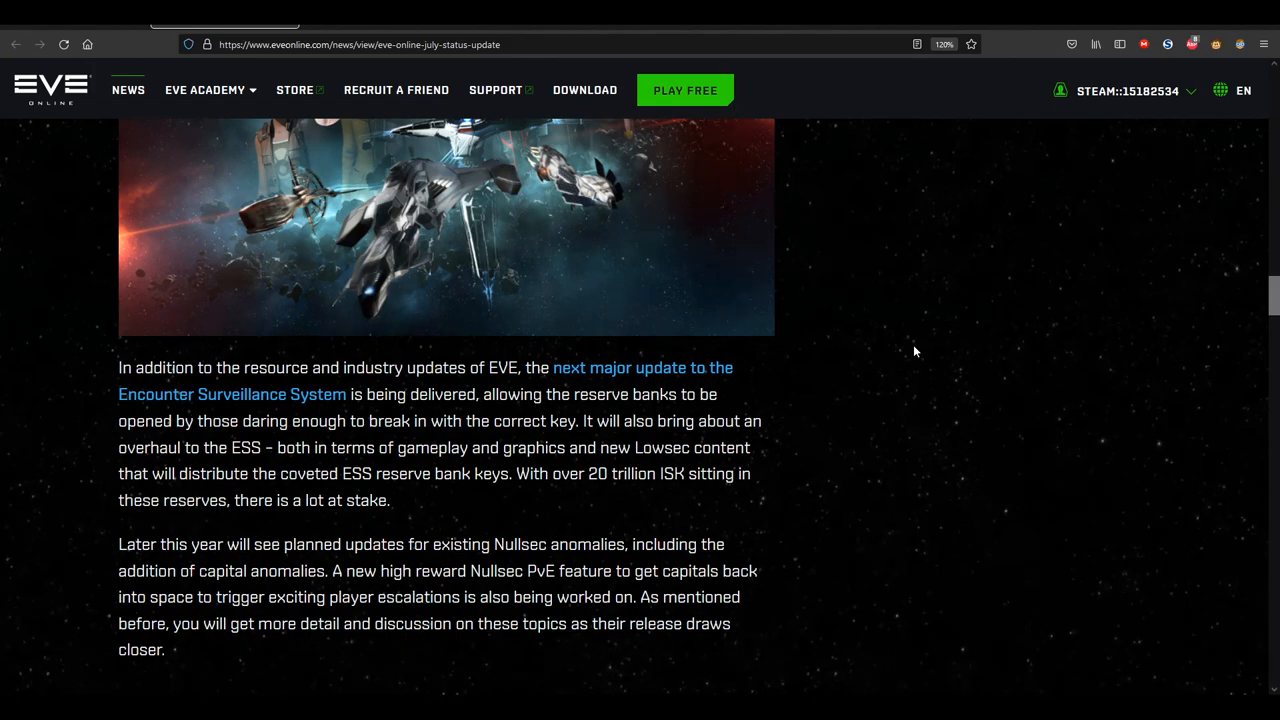
scroll("down", 3)
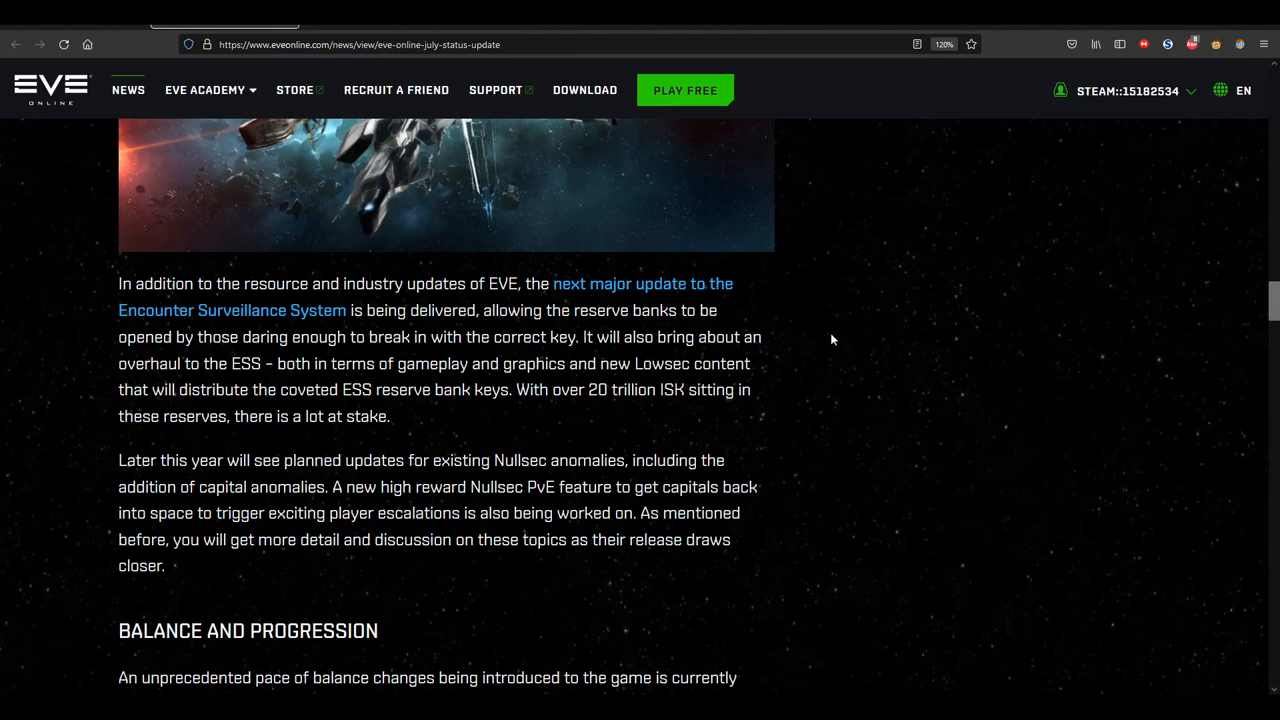
scroll("down", 3)
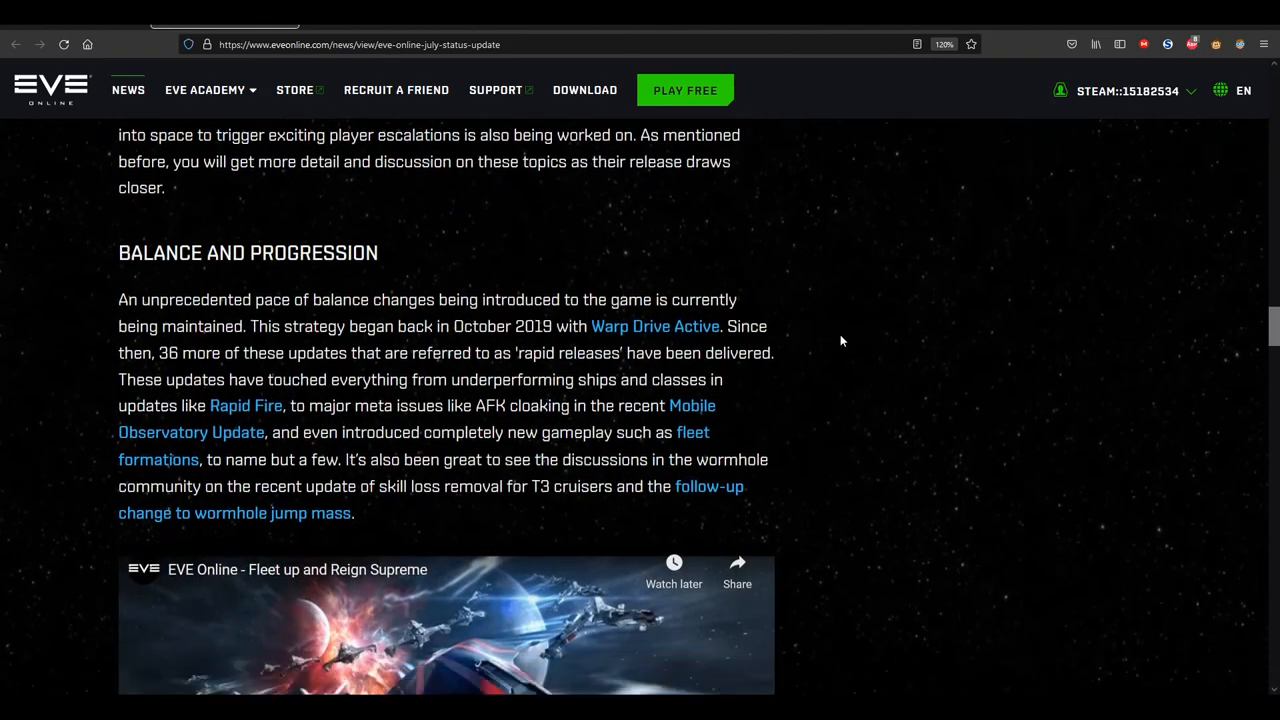
Scroll back up through the Economy section to A Healthy Ecosystem
scroll("down", 3)
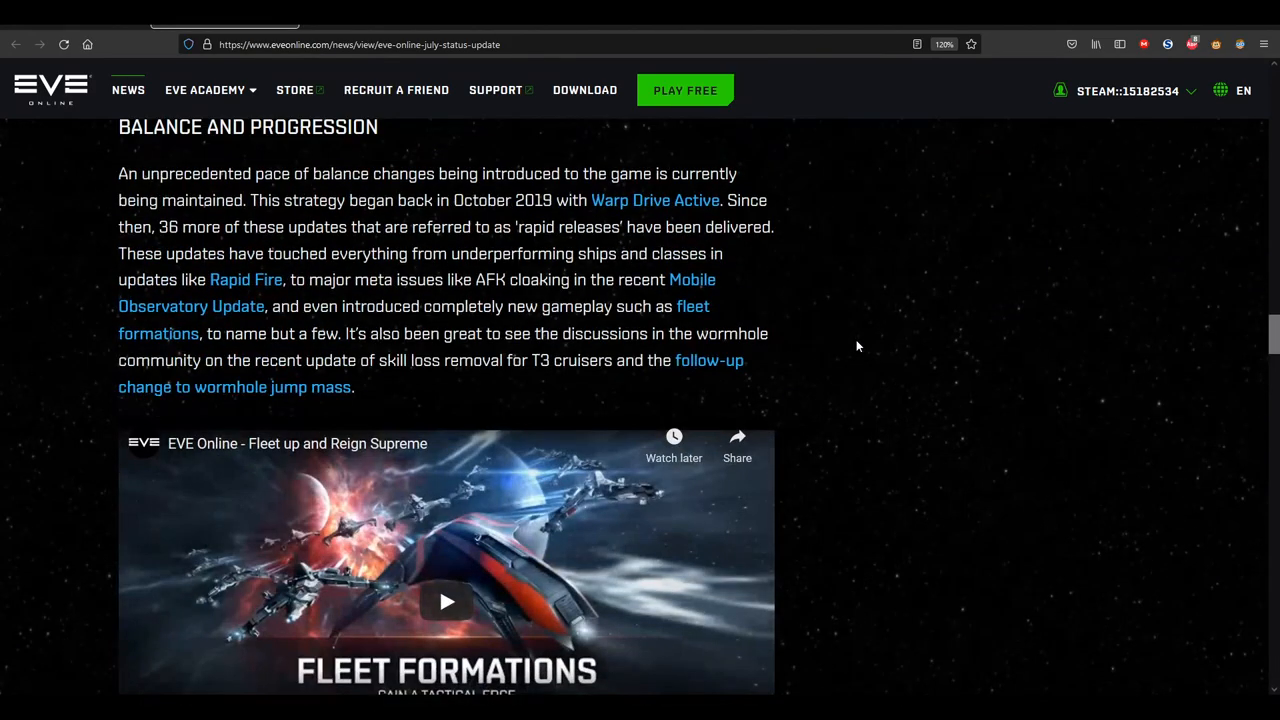
scroll("up", 3)
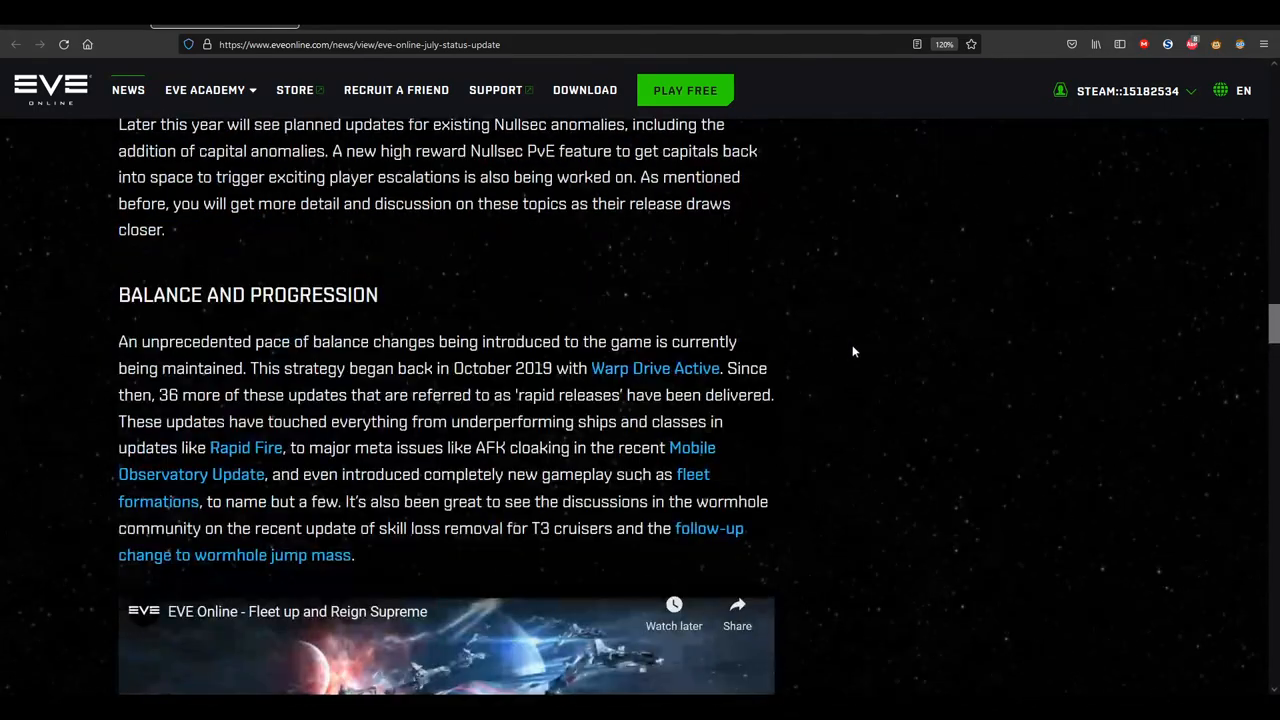
scroll("down", 3)
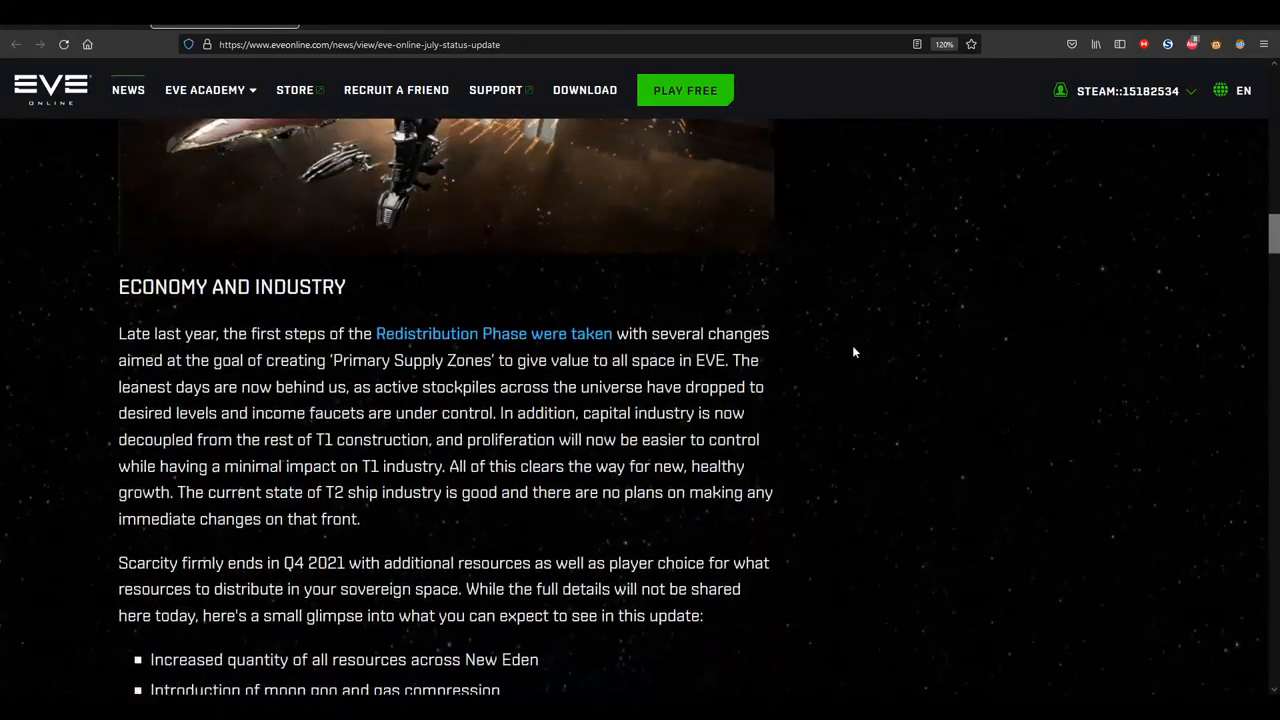
scroll("up", 3)
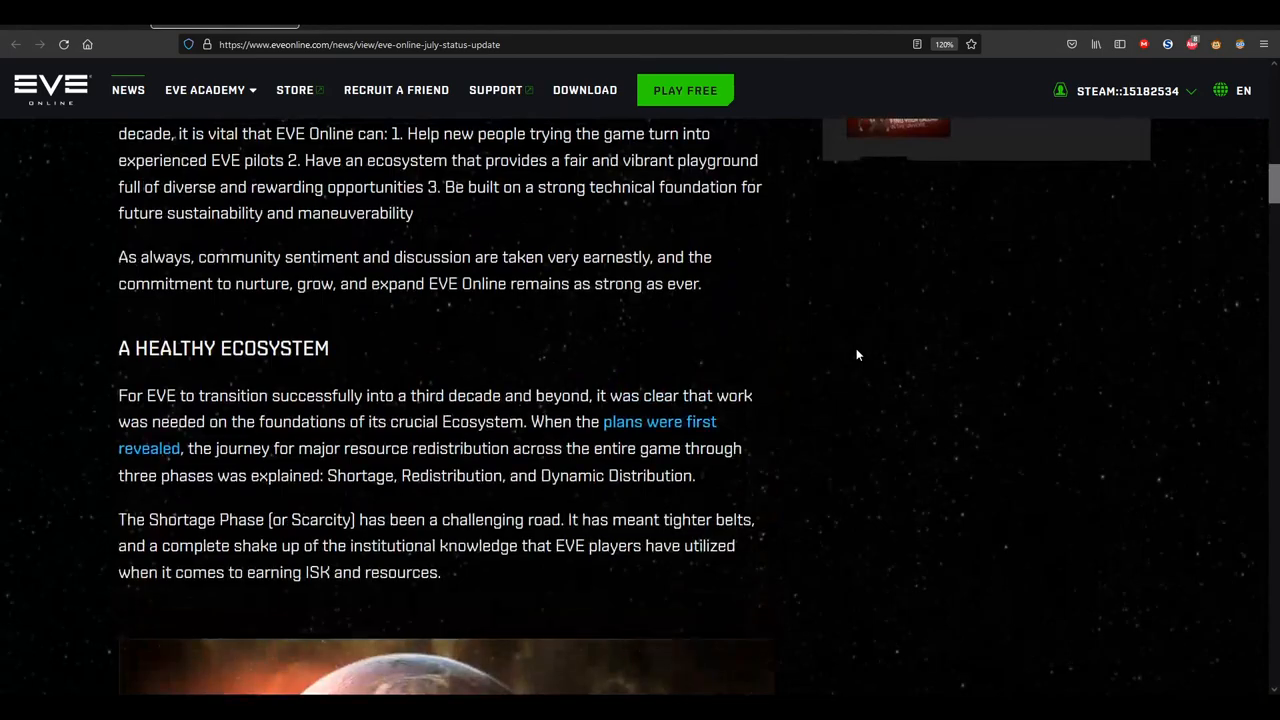
Scroll back down to the Encounter Surveillance System paragraph and Balance and Progression
scroll("down", 3)
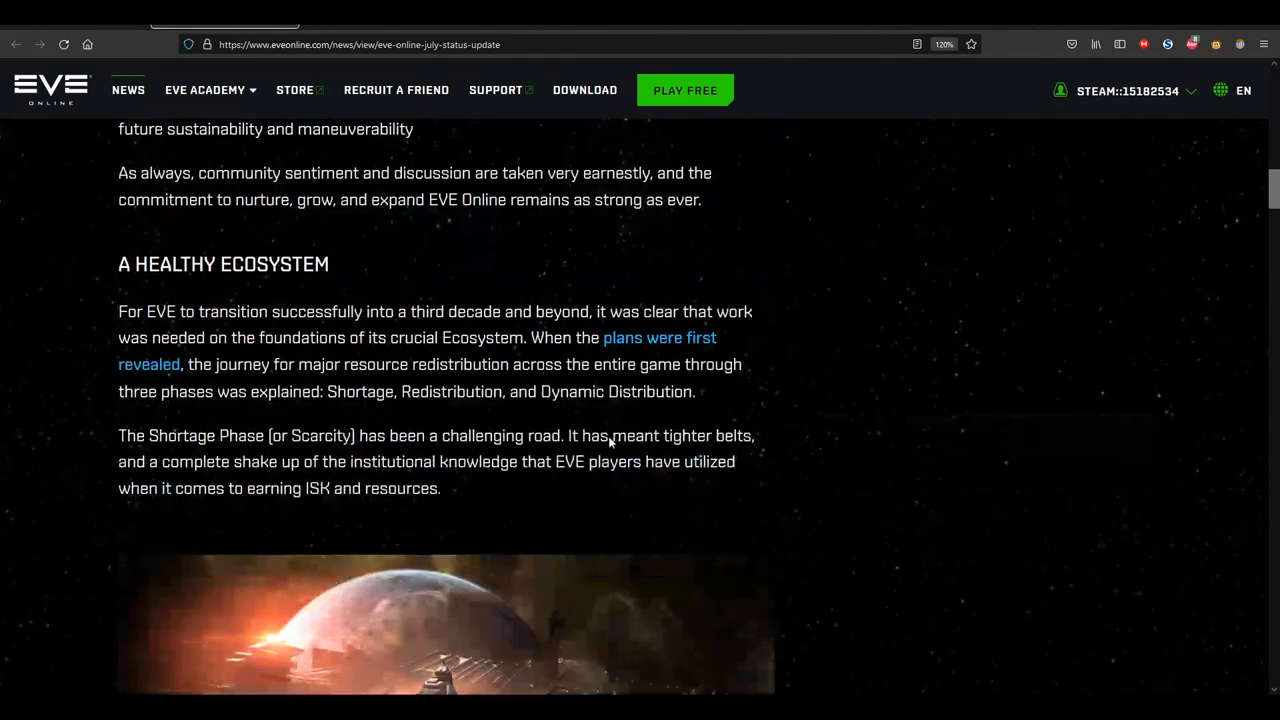
scroll("down", 3)
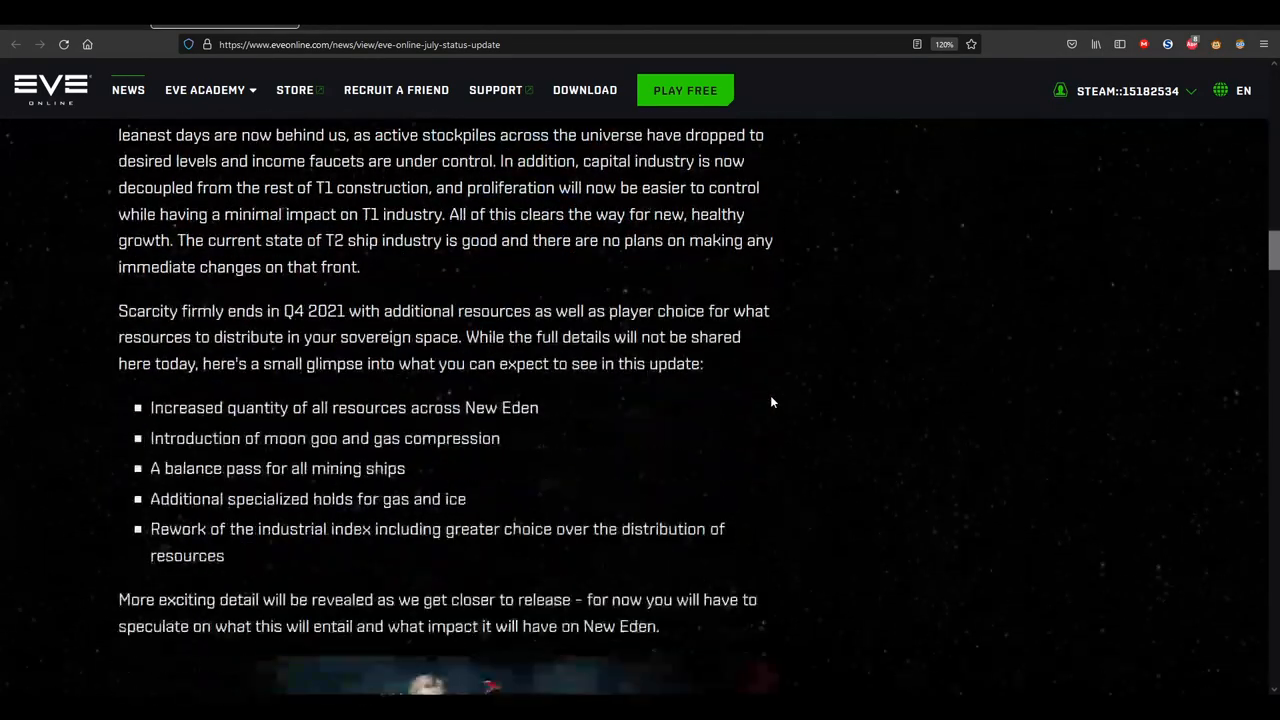
scroll("down", 3)
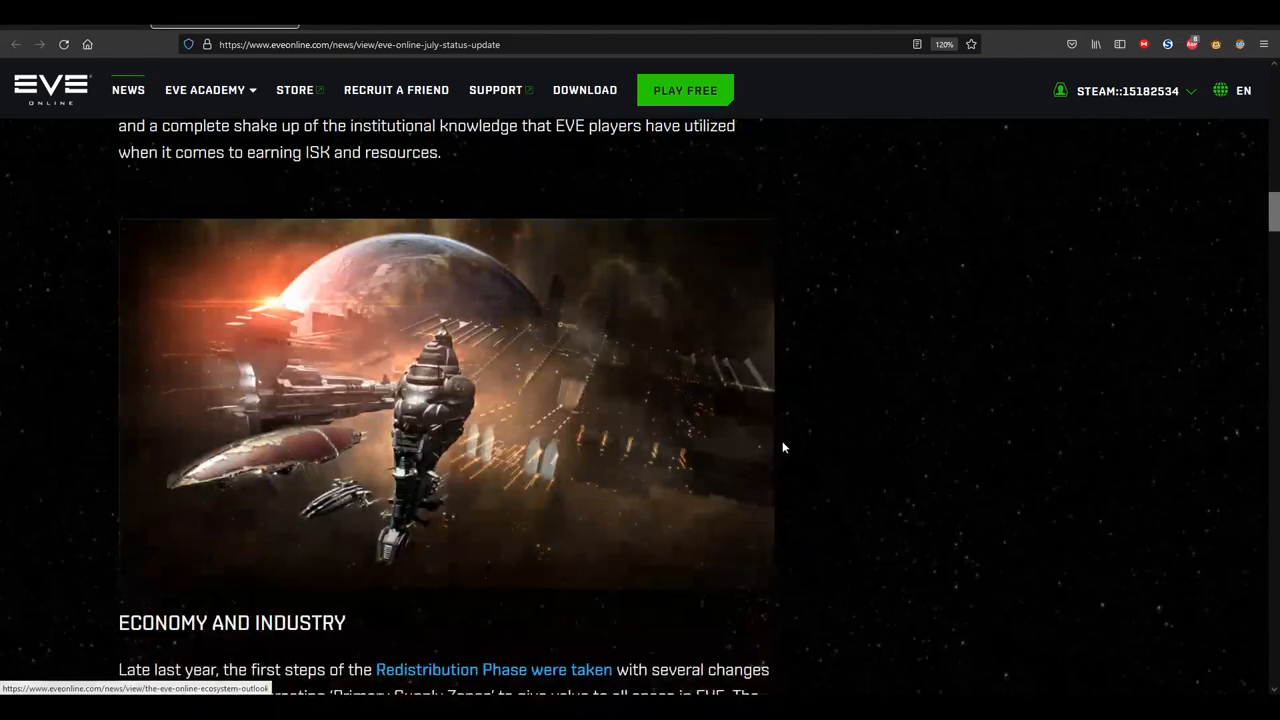
scroll("down", 3)
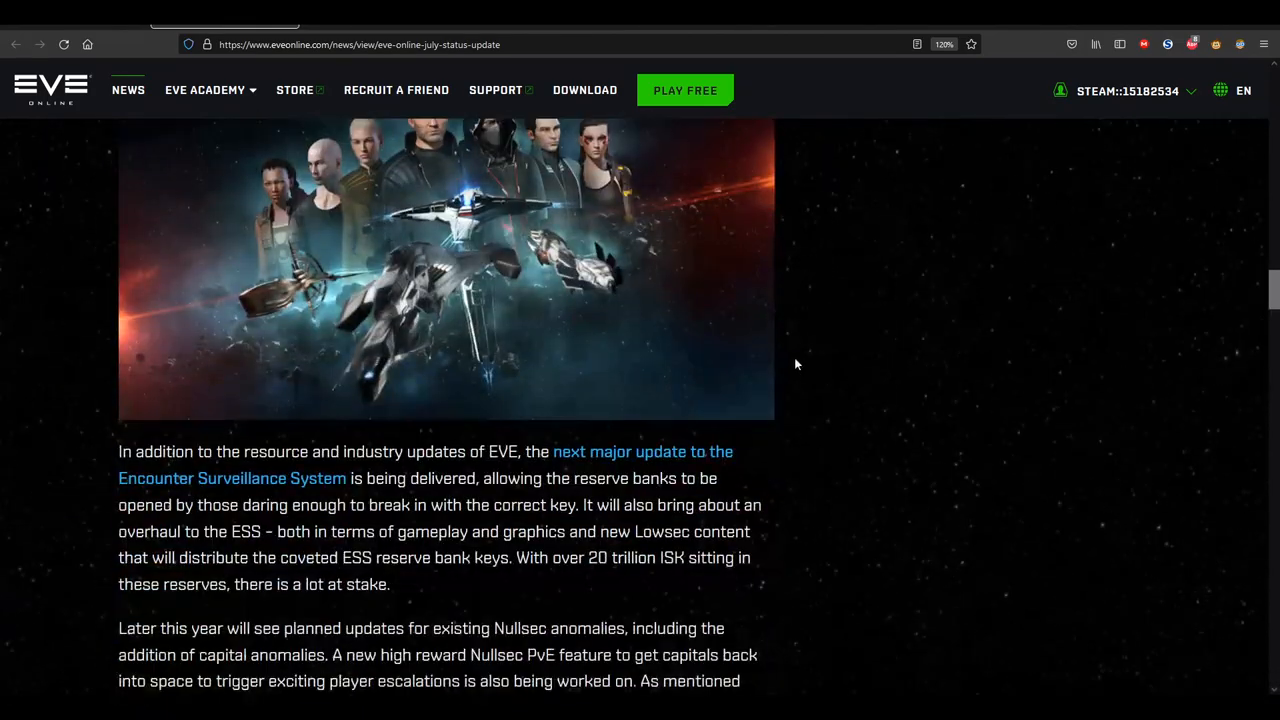
scroll("down", 3)
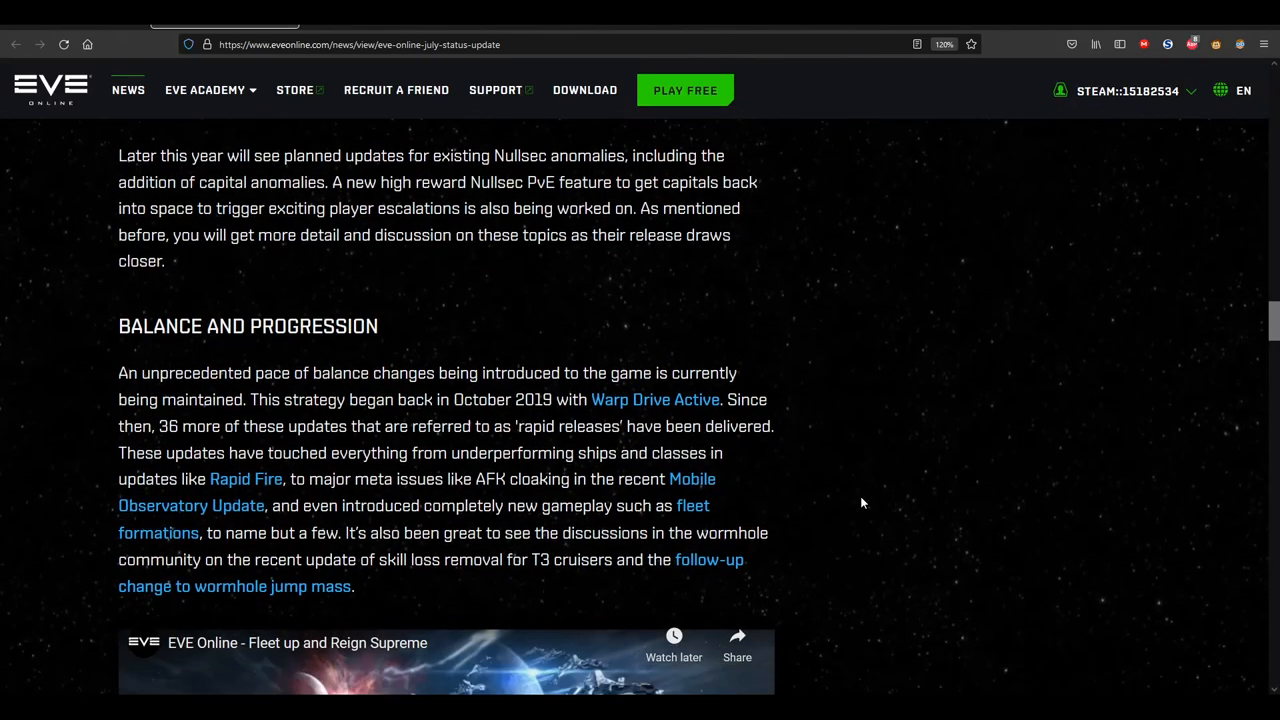
Scroll past the Balance and Progression paragraph to the Fleet up and Reign Supreme video
scroll("down", 3)
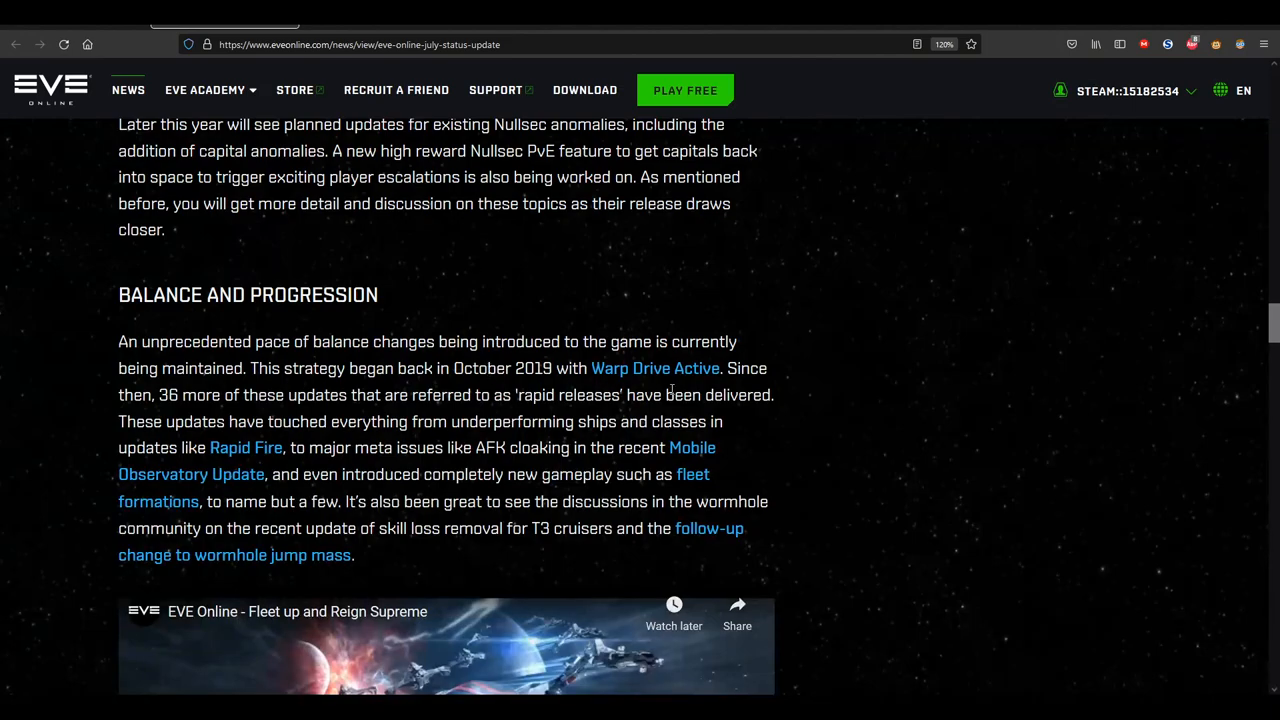
mouse_move(762, 420)
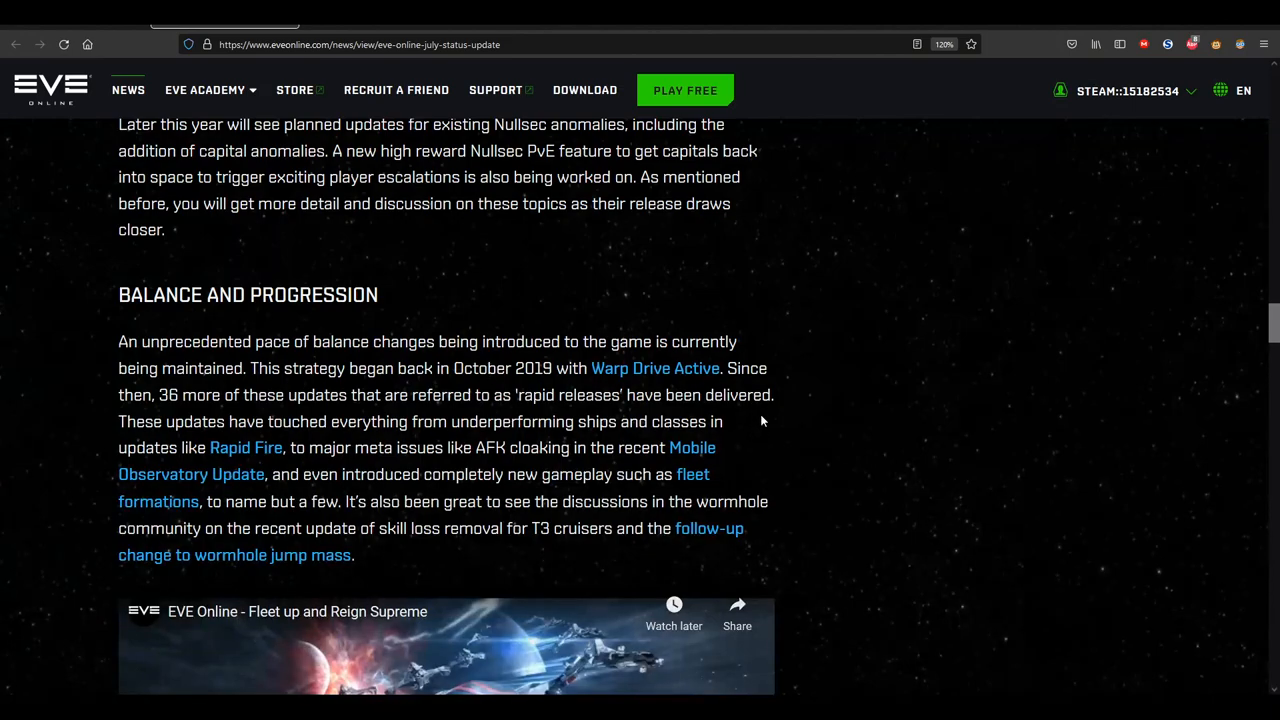
mouse_move(752, 422)
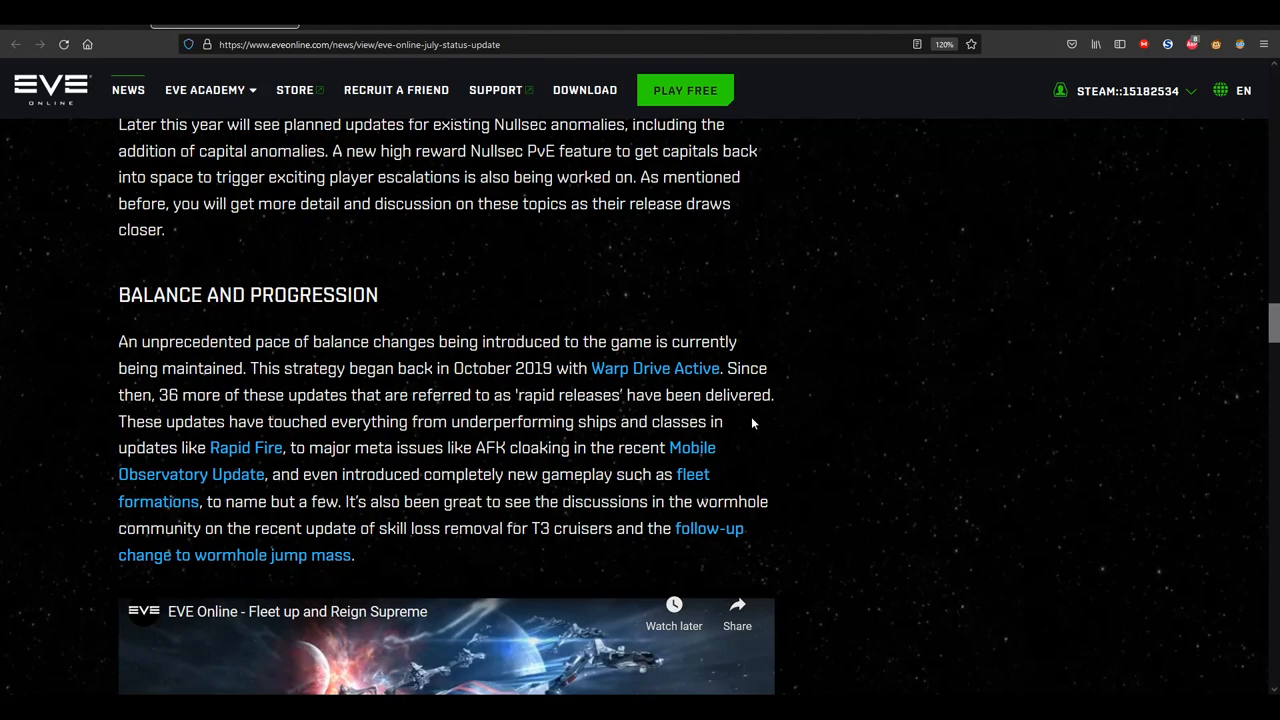
scroll("down", 3)
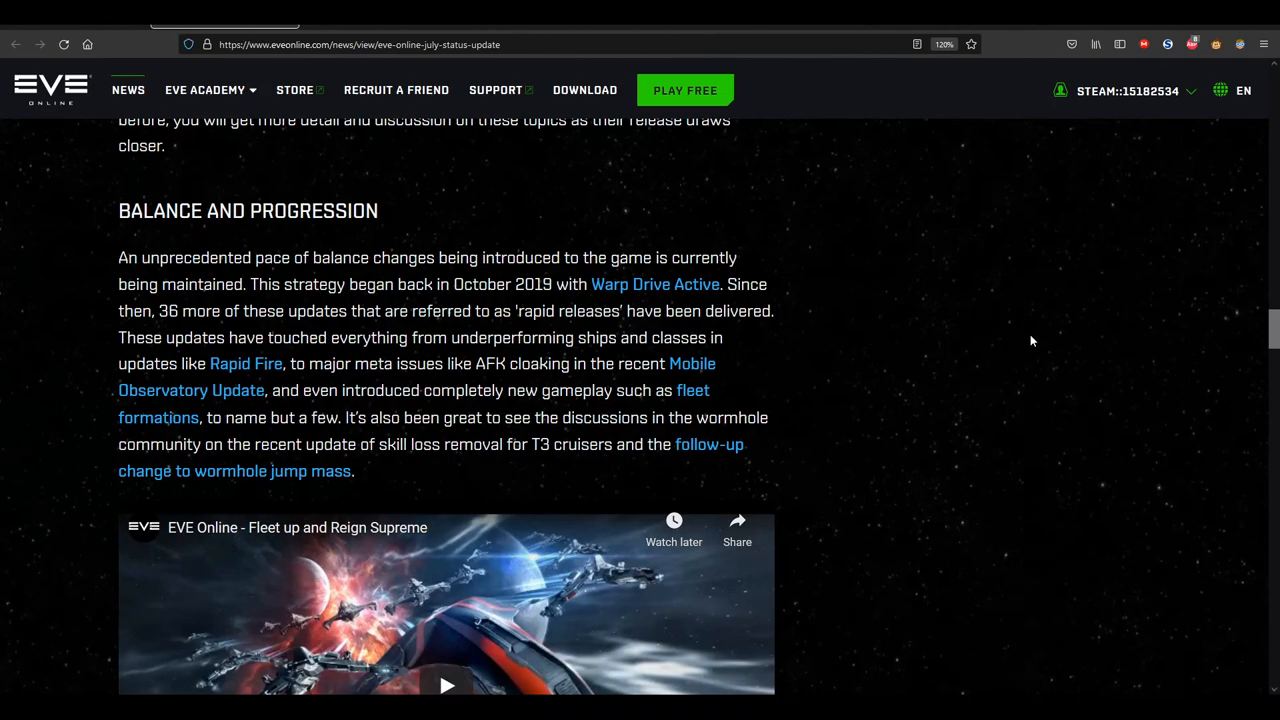
Scroll past the Fleet Formations video thumbnail and back up above Balance and Progression
scroll("down", 3)
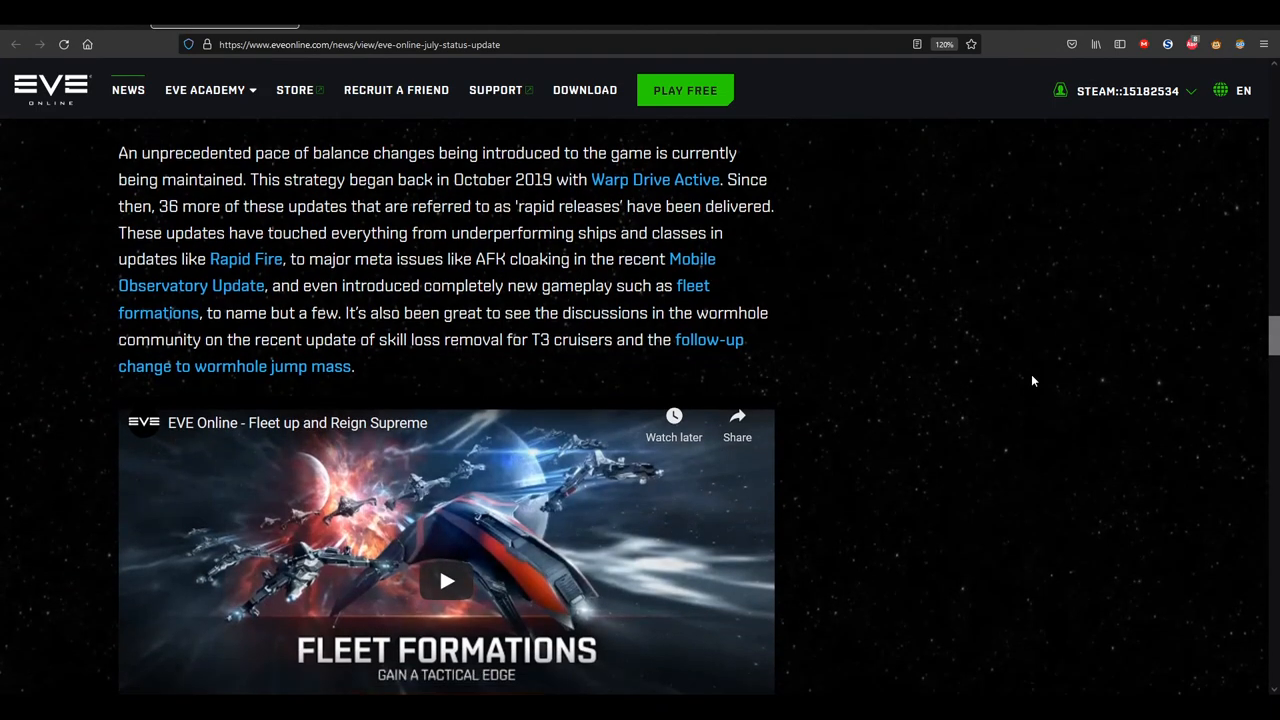
scroll("down", 3)
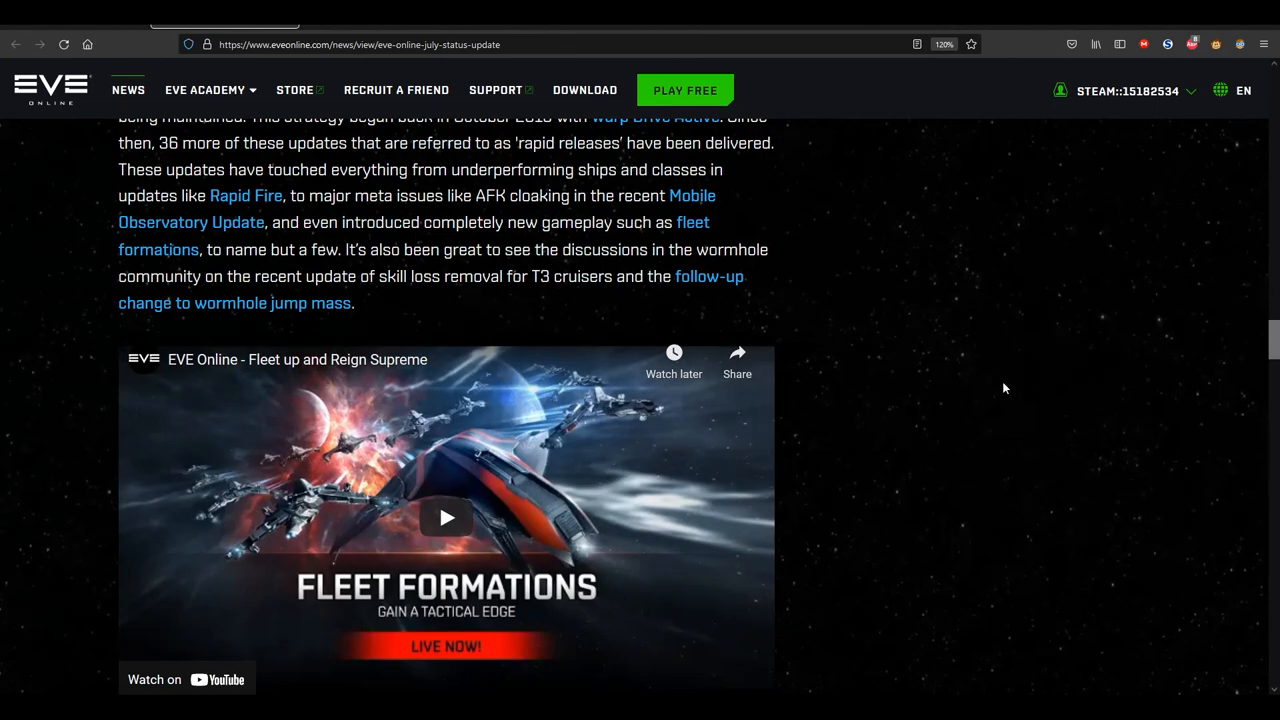
mouse_move(988, 400)
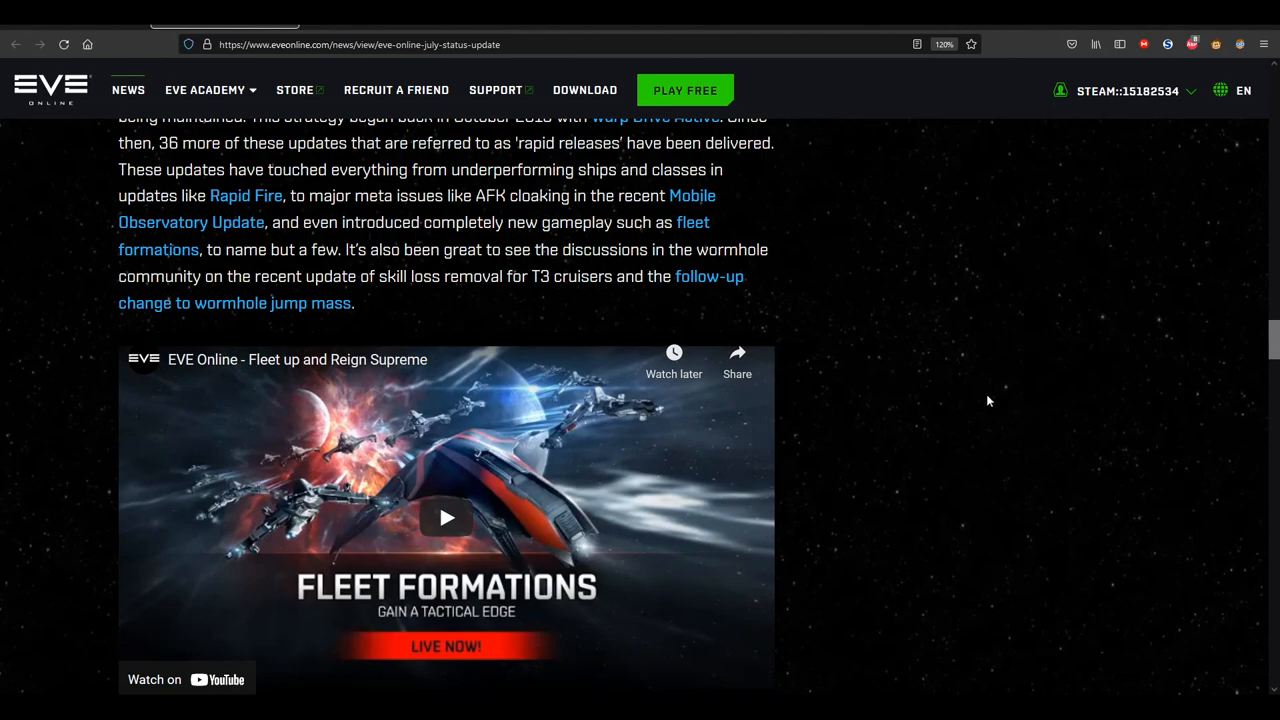
mouse_move(544, 350)
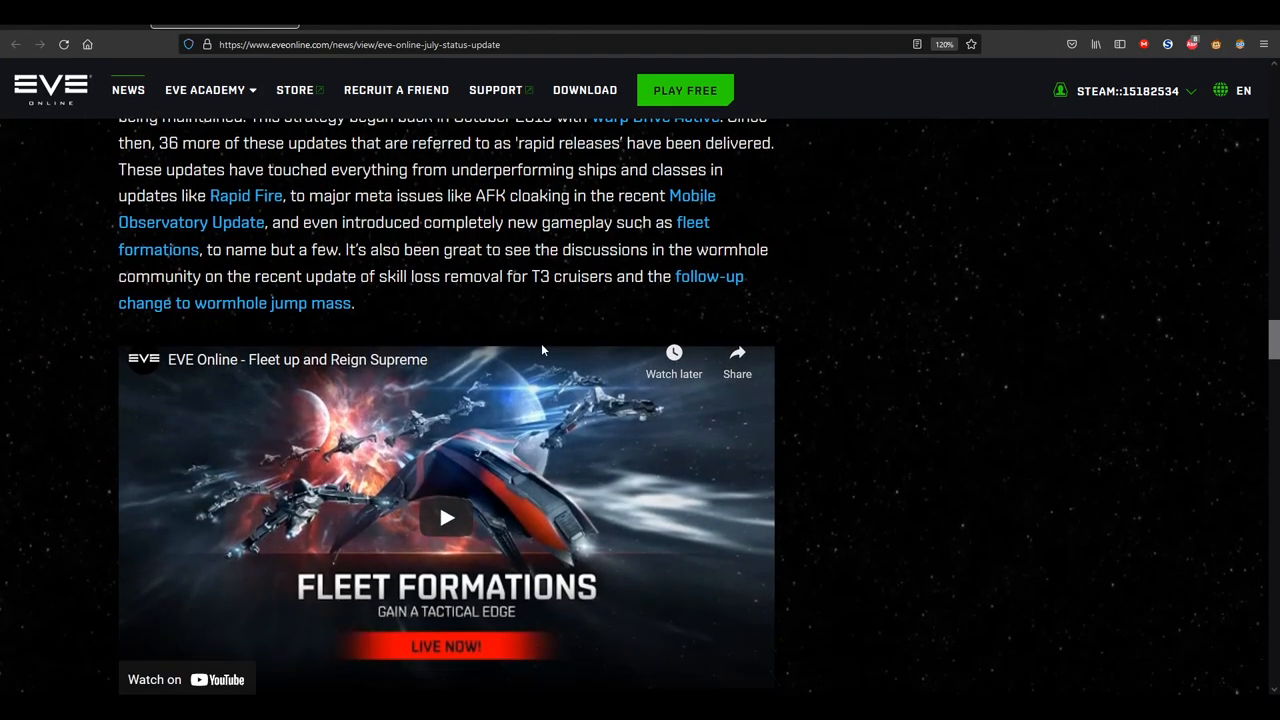
mouse_move(492, 306)
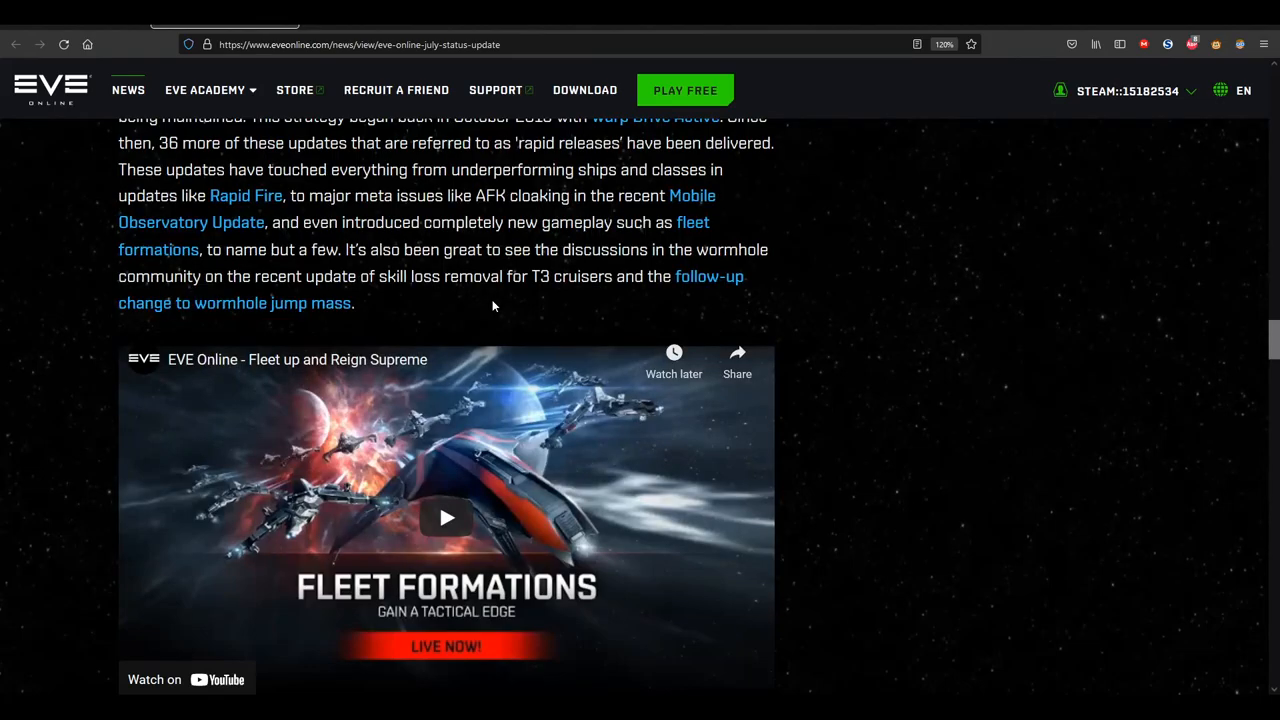
scroll("down", 3)
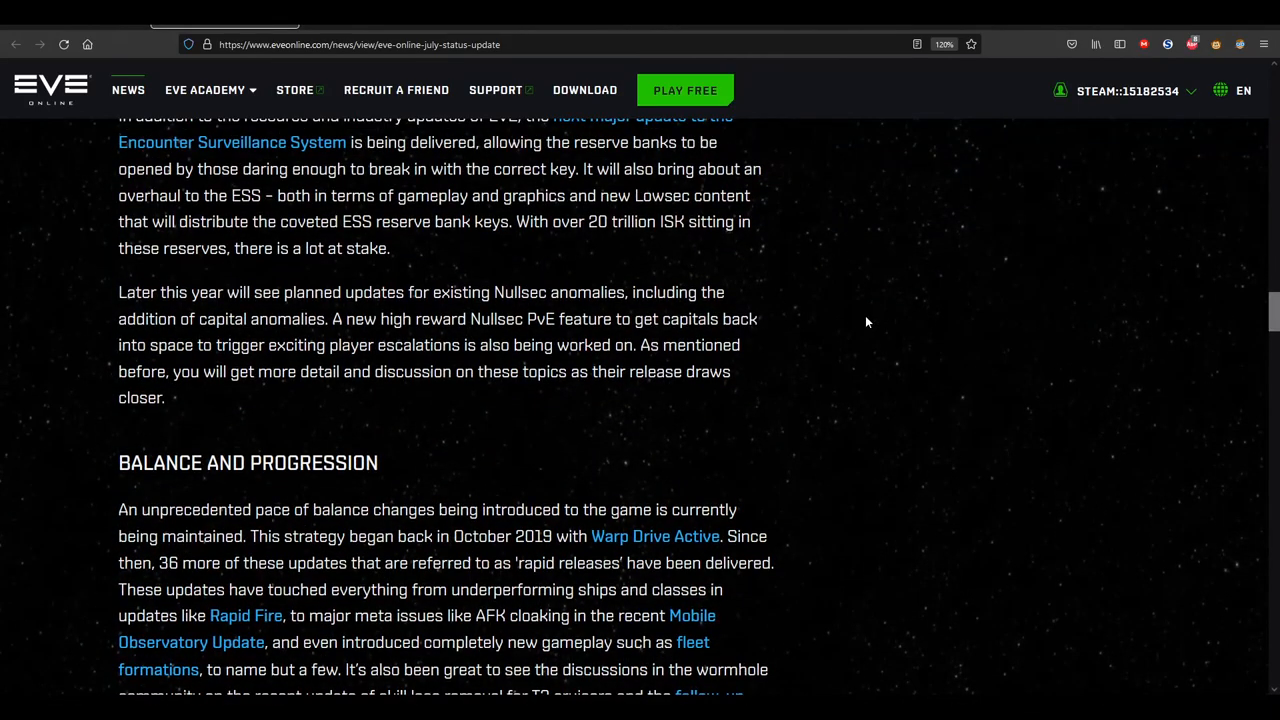
Scroll down past the video and EVE Academy image to the resource and mining changes bullet list
scroll("down", 3)
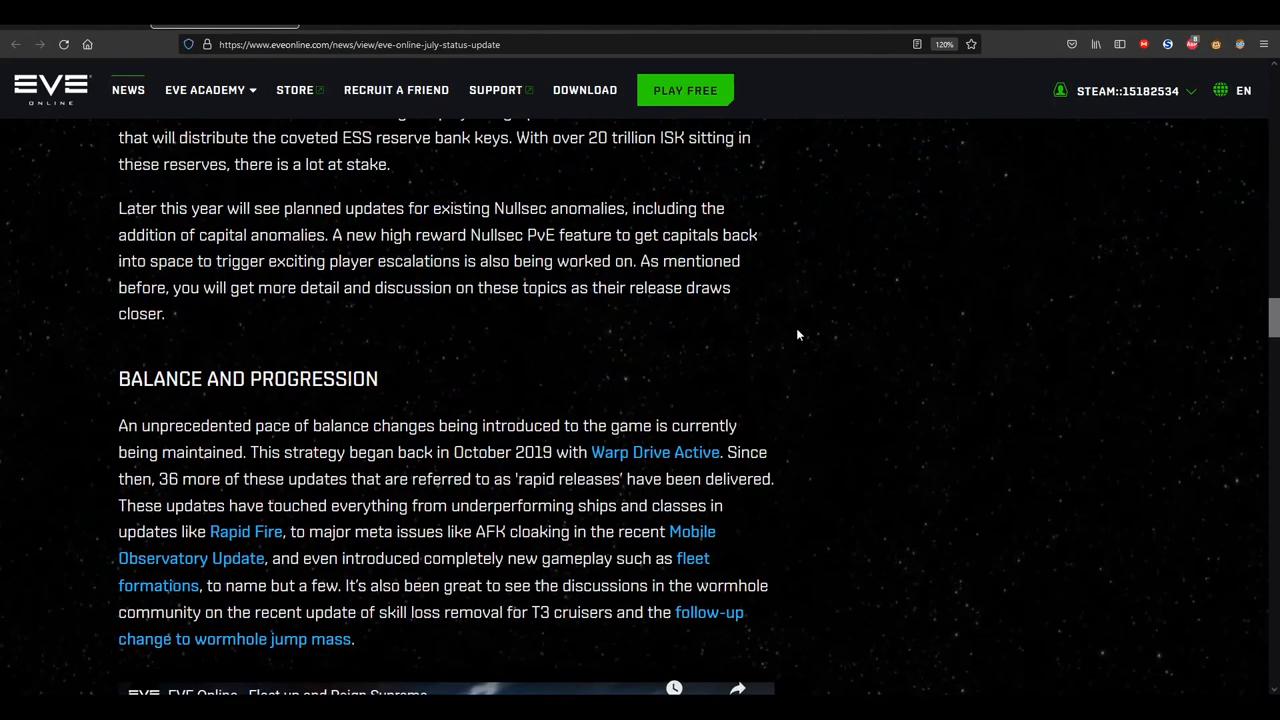
scroll("down", 3)
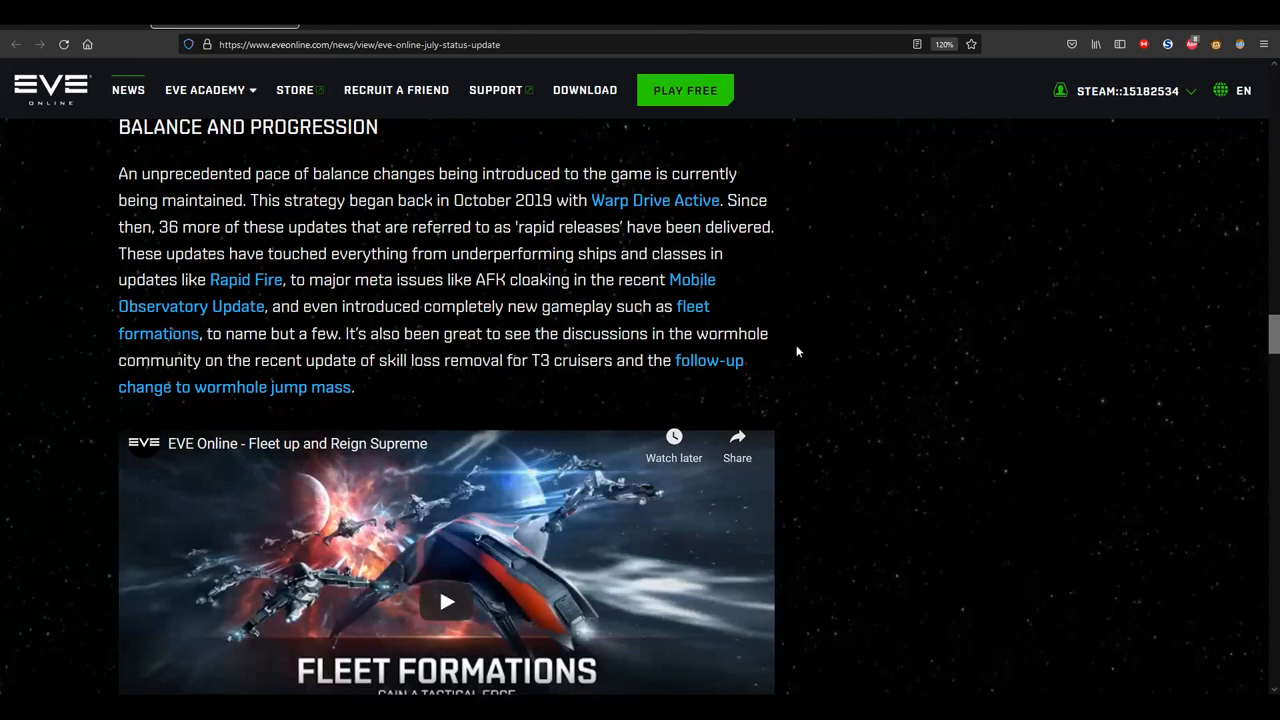
scroll("down", 3)
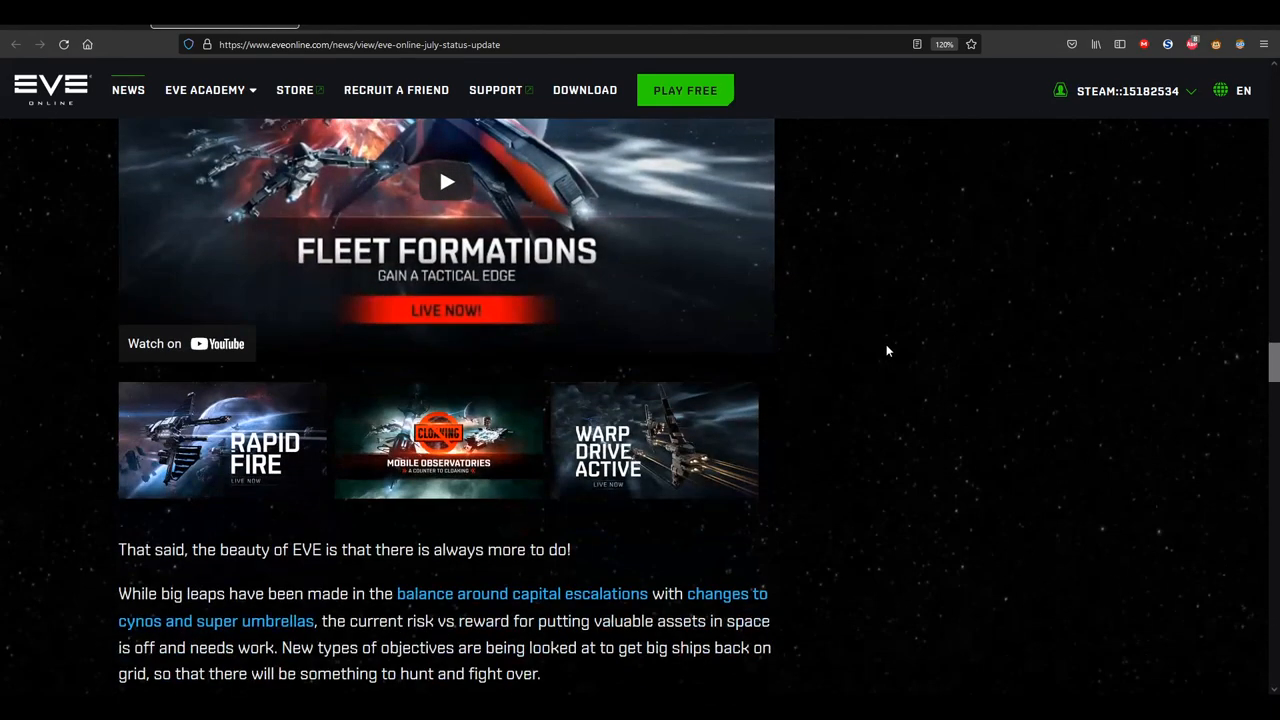
scroll("down", 3)
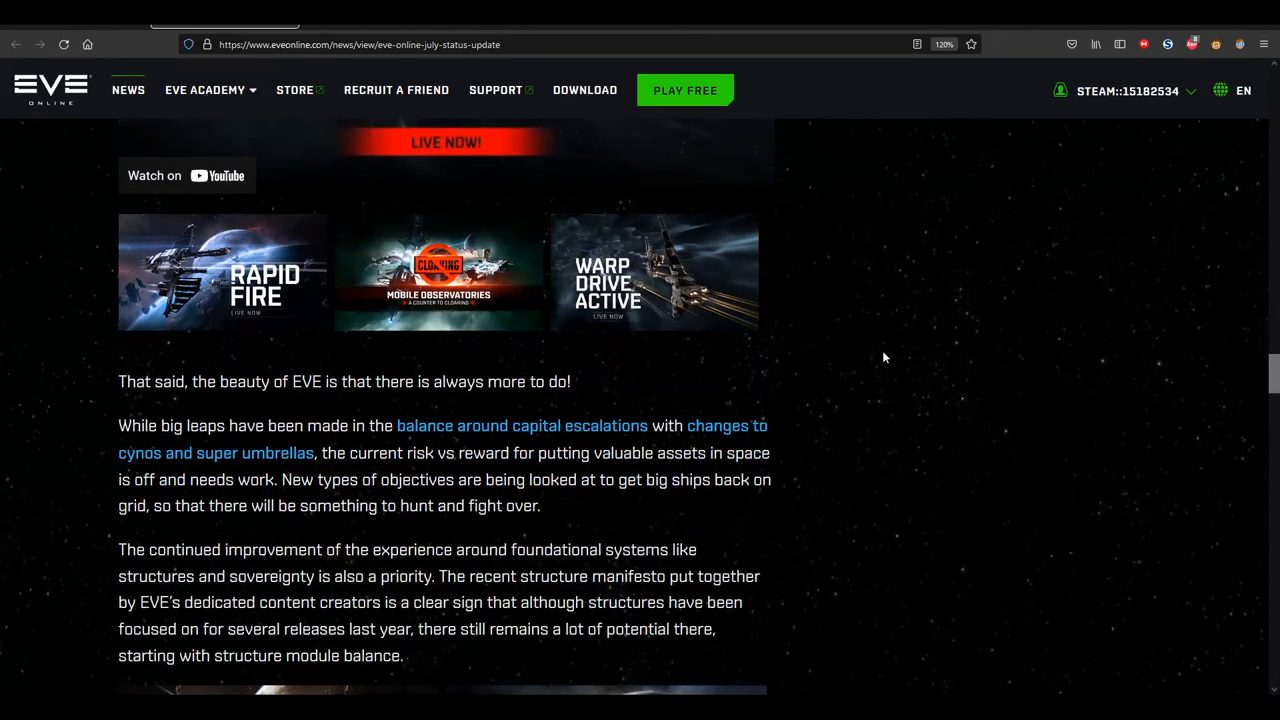
scroll("down", 3)
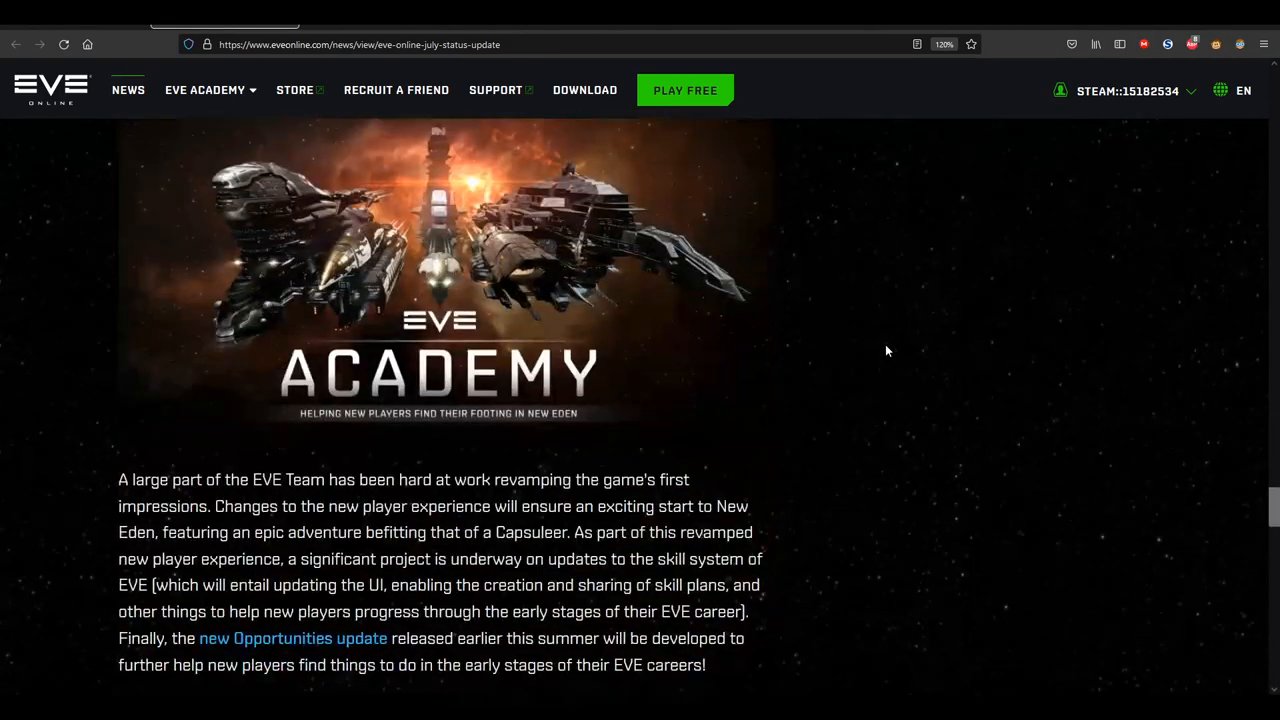
scroll("down", 3)
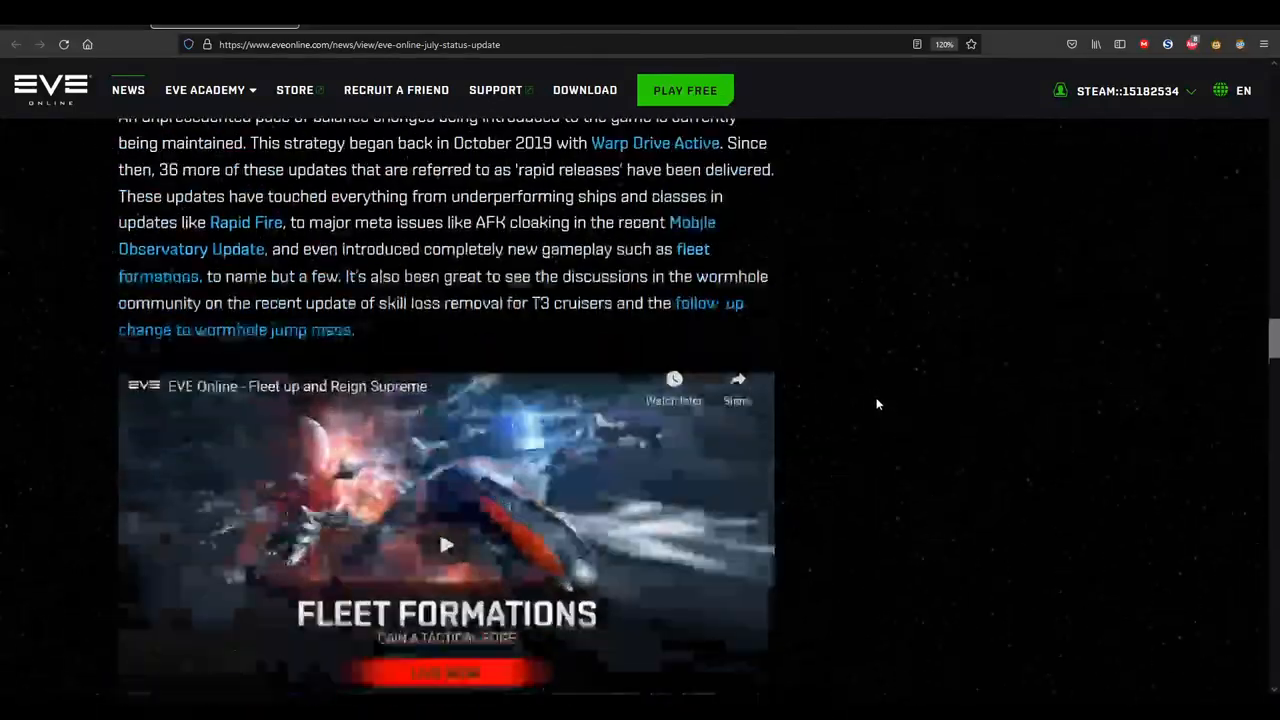
scroll("down", 3)
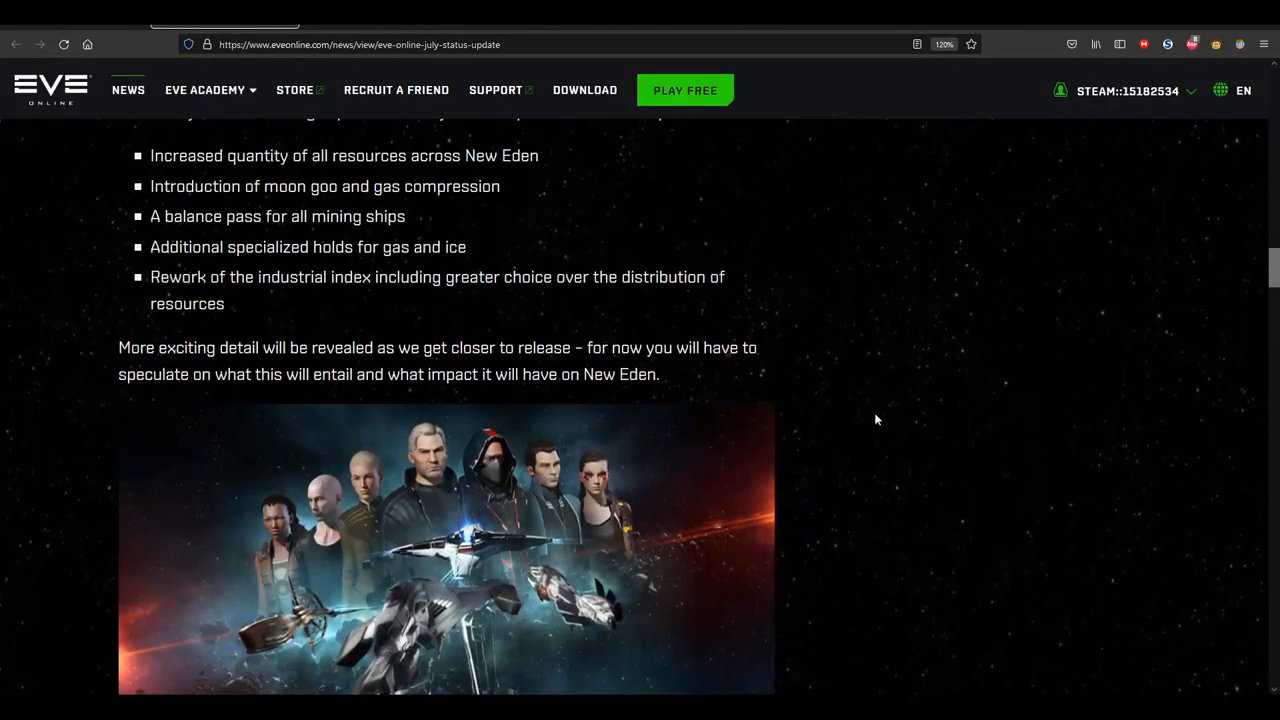
scroll("up", 3)
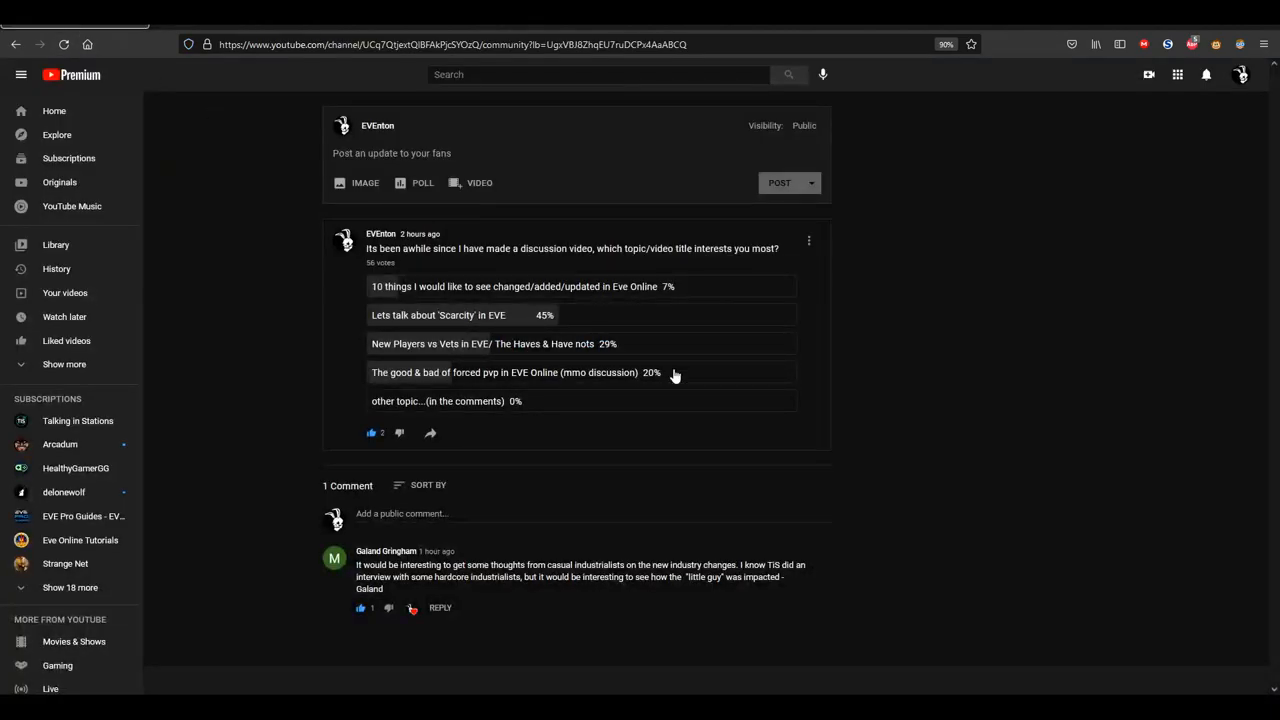
mouse_move(316, 322)
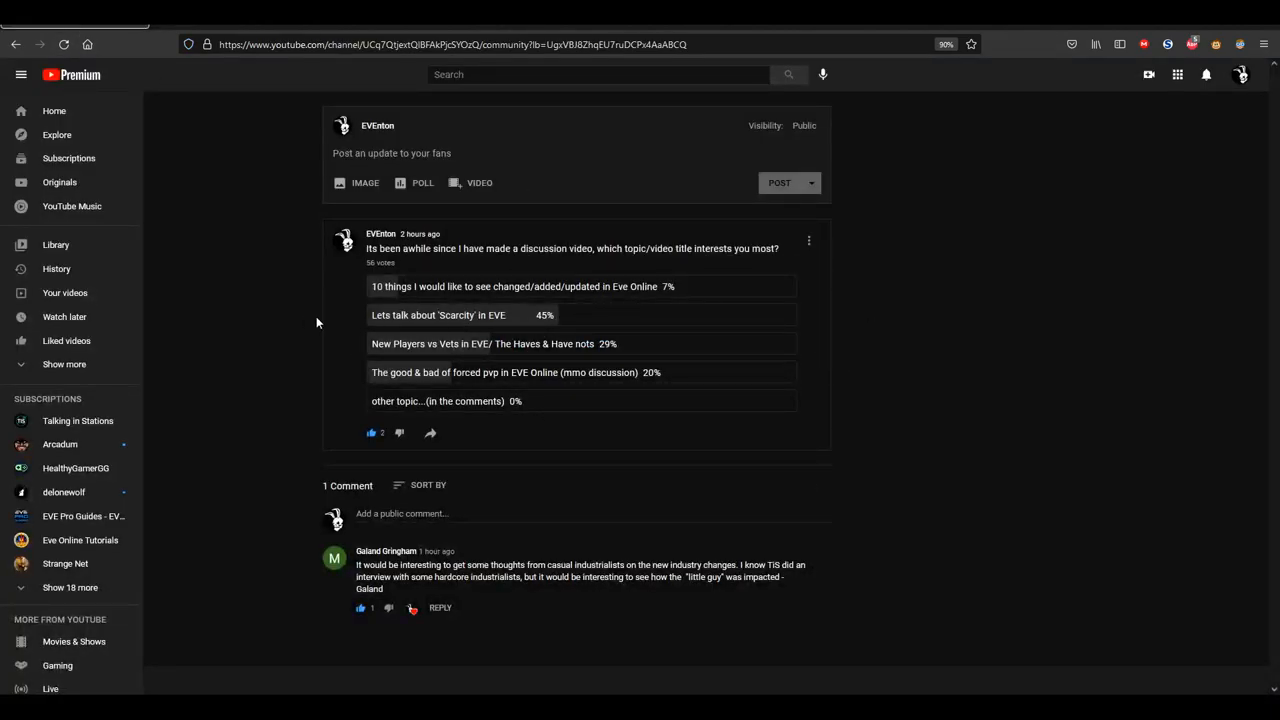
mouse_move(284, 396)
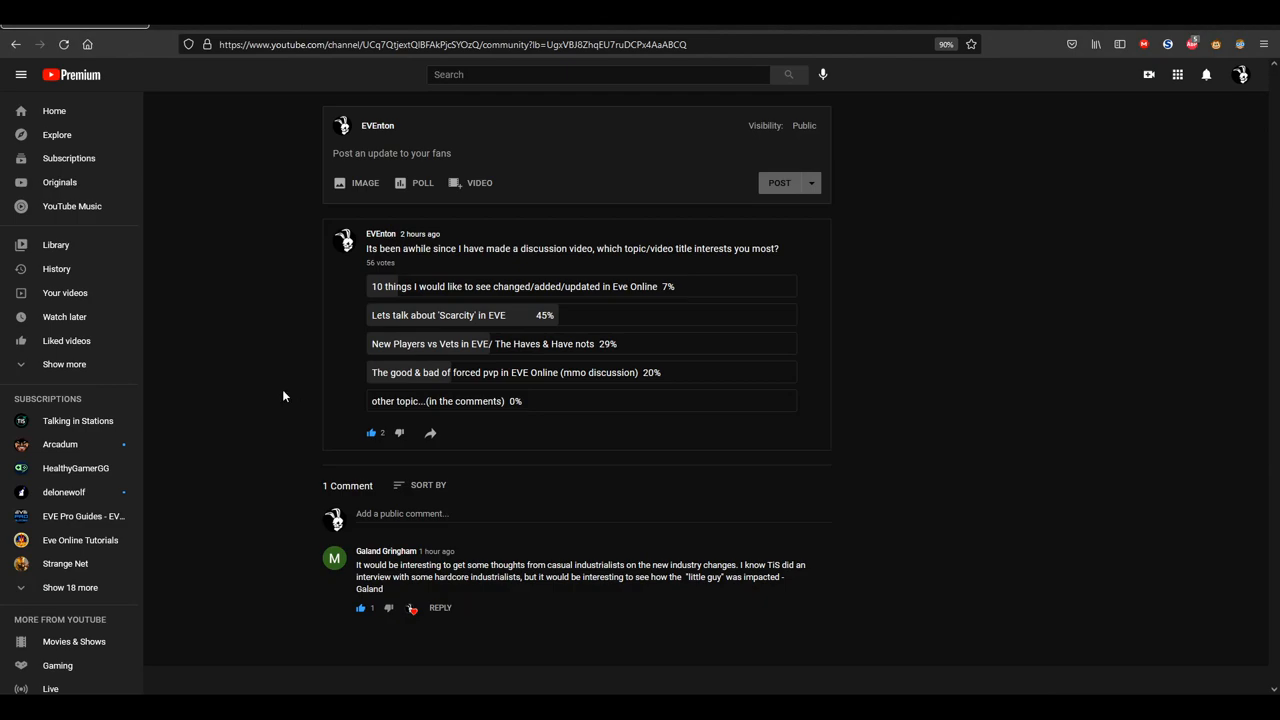
mouse_move(264, 158)
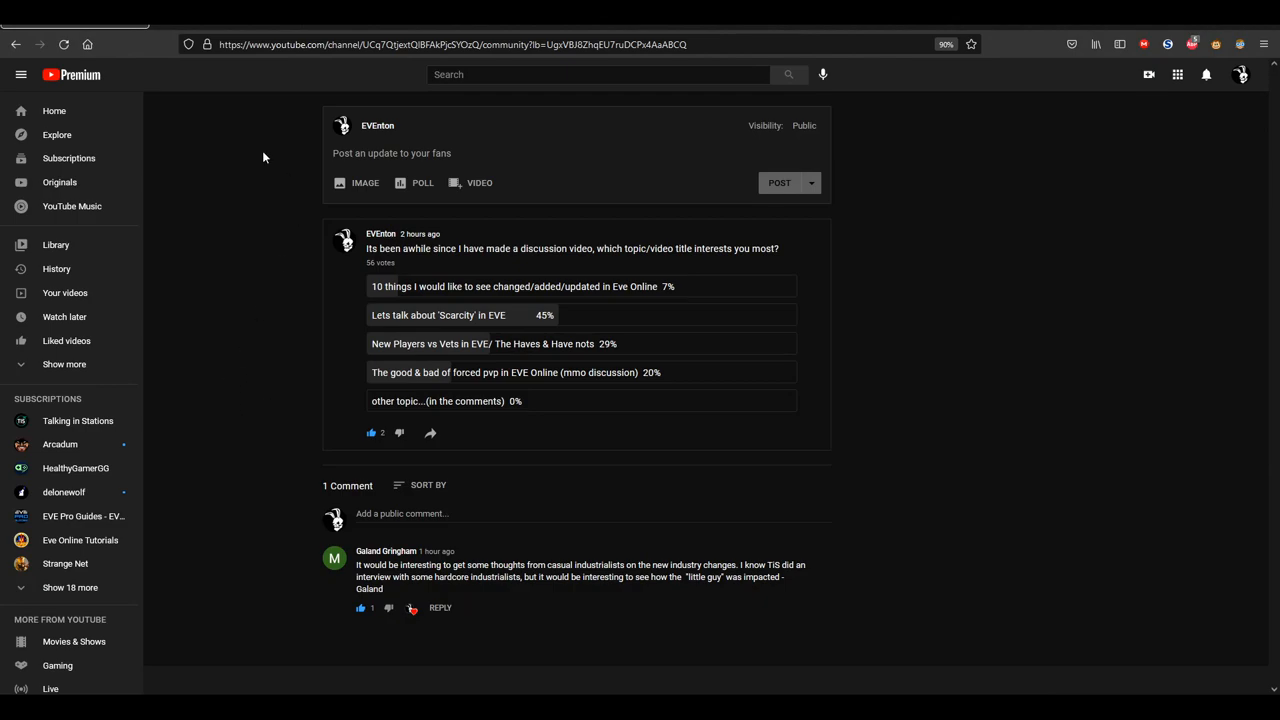
mouse_move(322, 358)
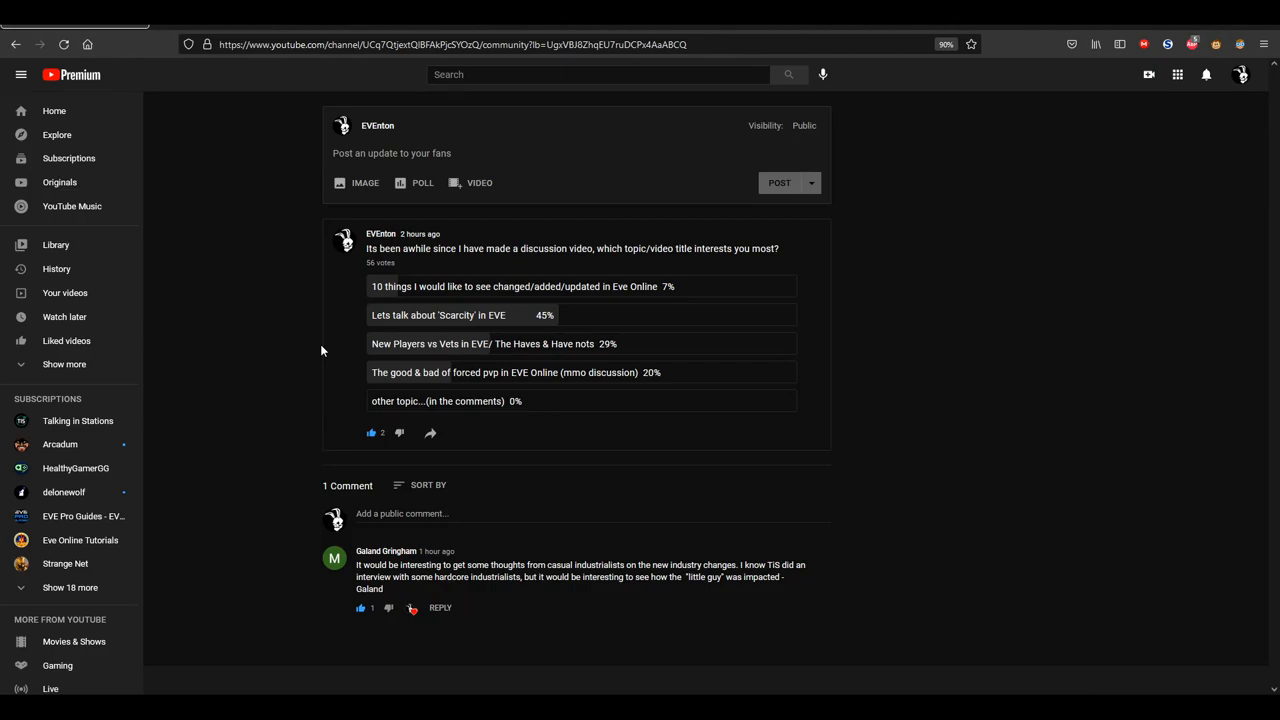
mouse_move(268, 230)
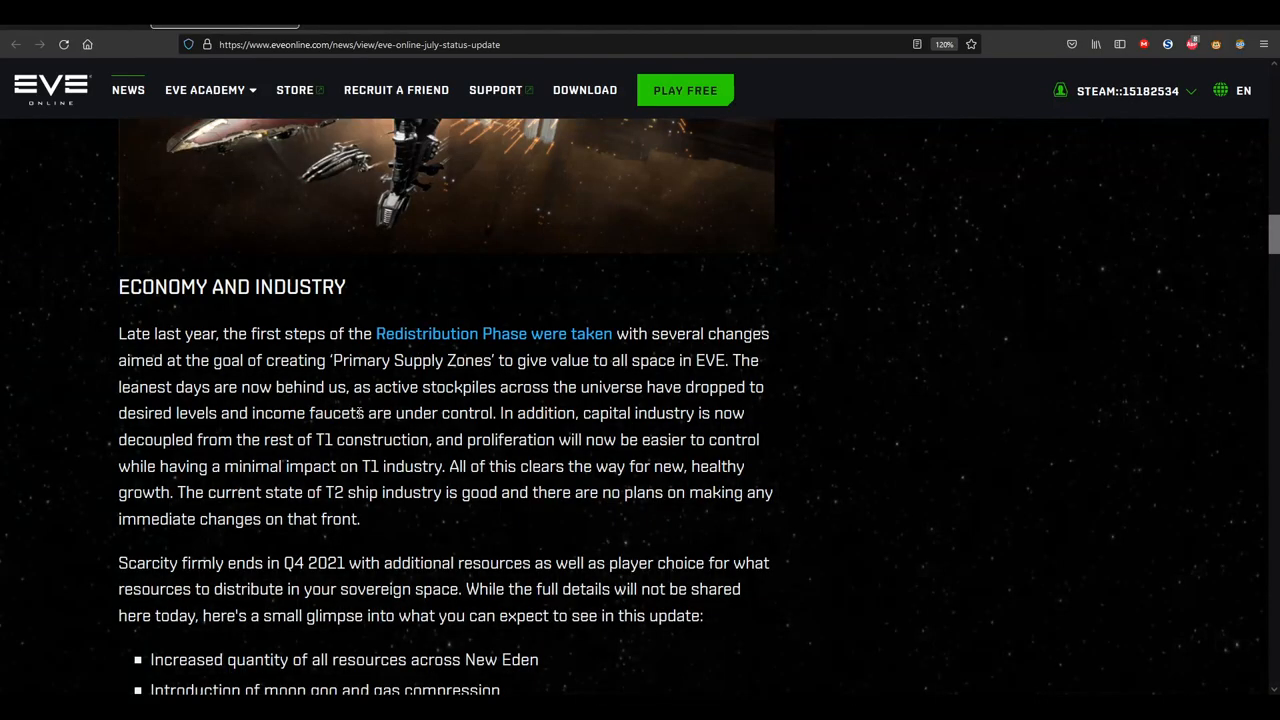
Scroll up past Economy and Industry to the EVE World Tour 2019 recap image
scroll("up", 3)
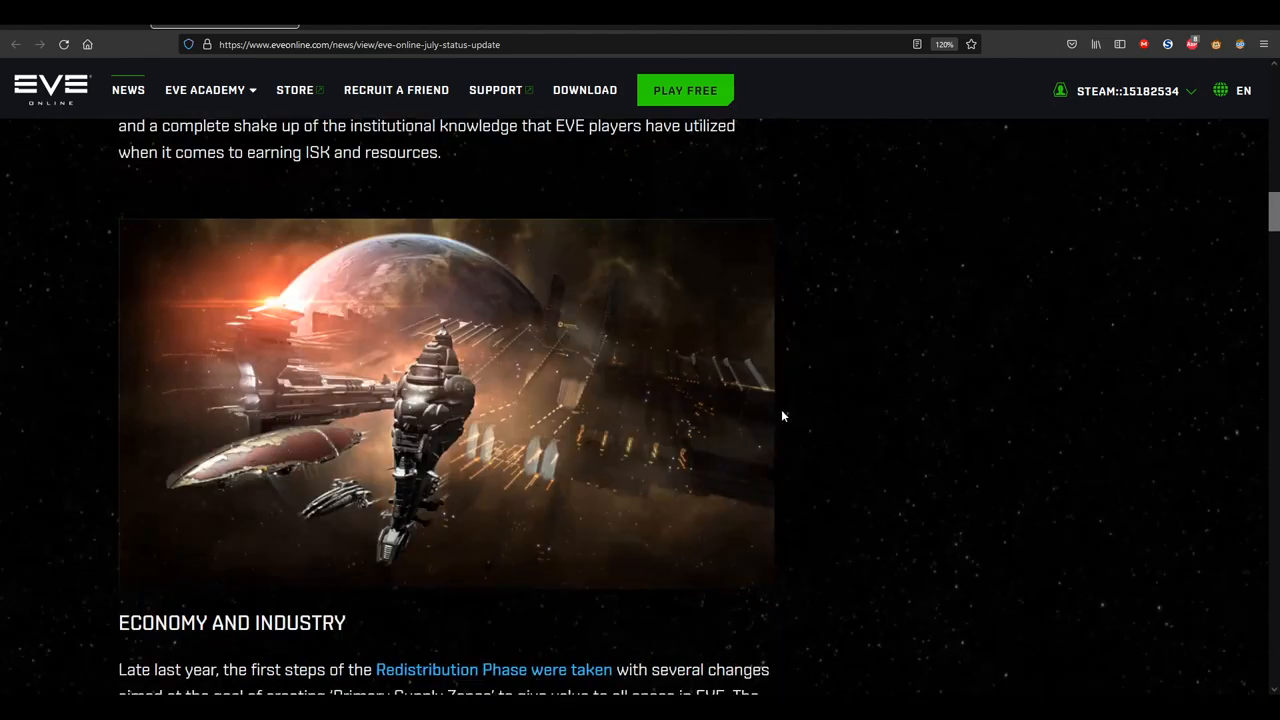
scroll("down", 3)
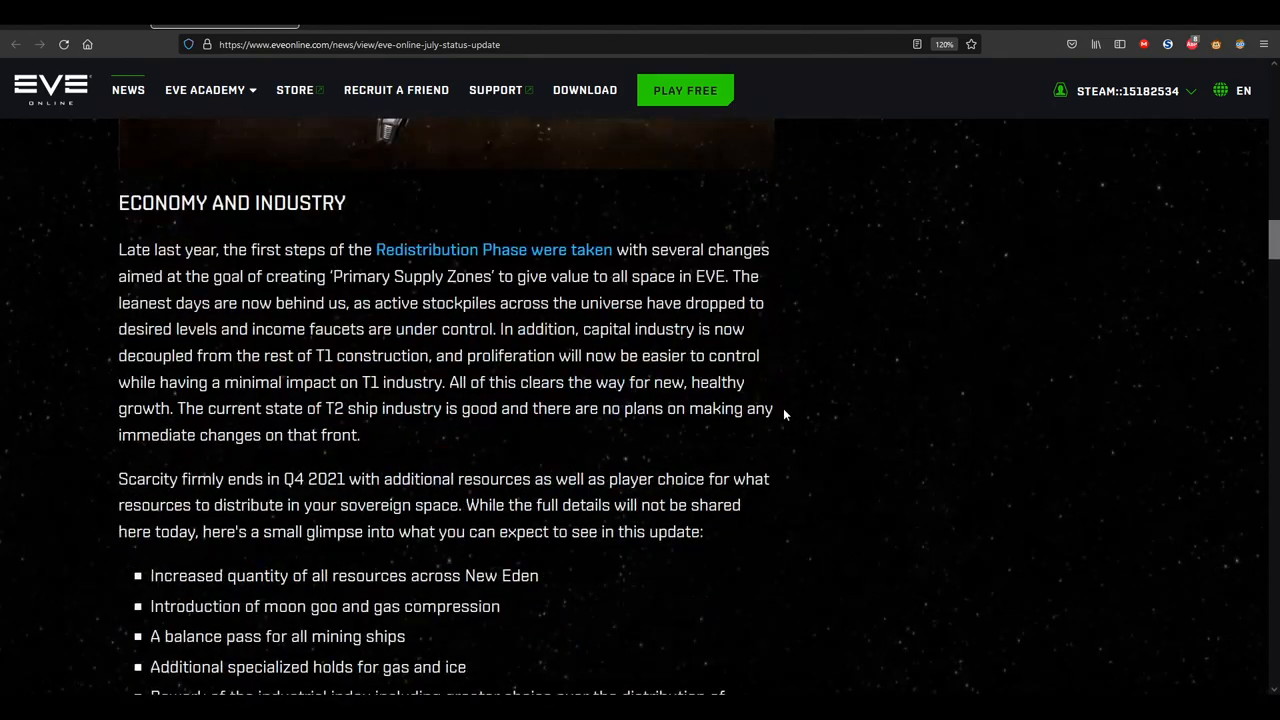
scroll("down", 3)
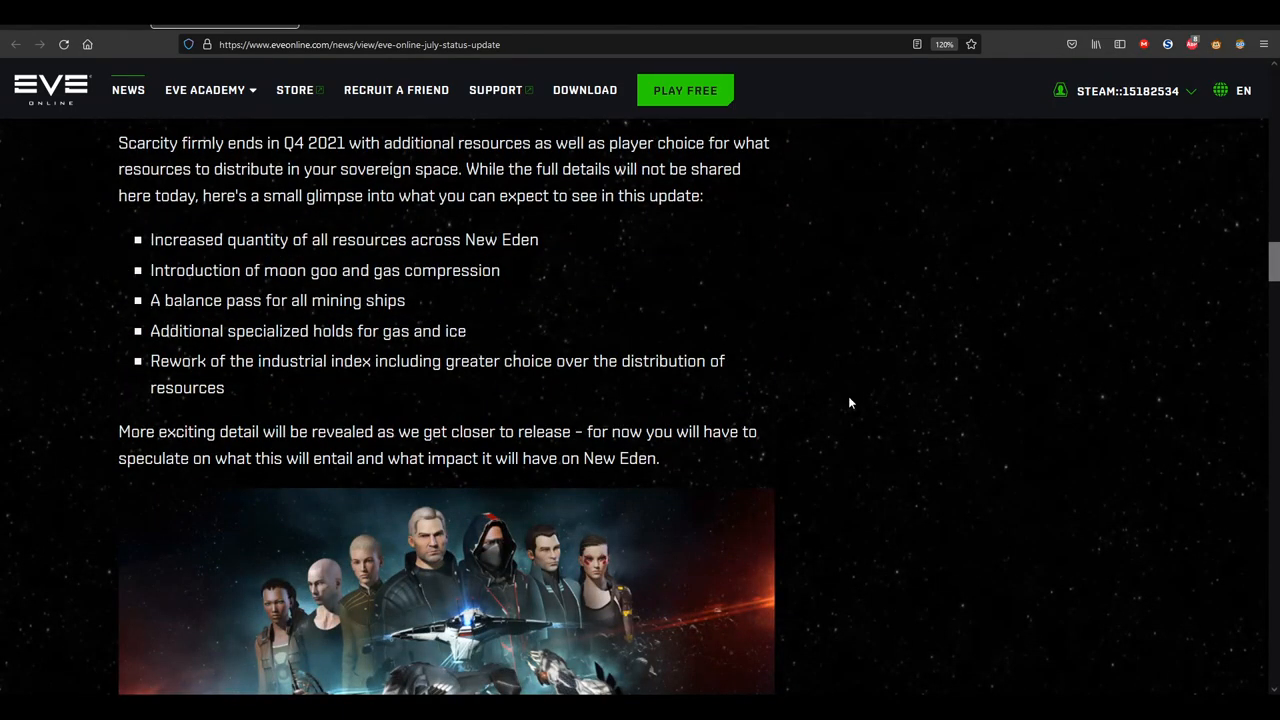
scroll("down", 3)
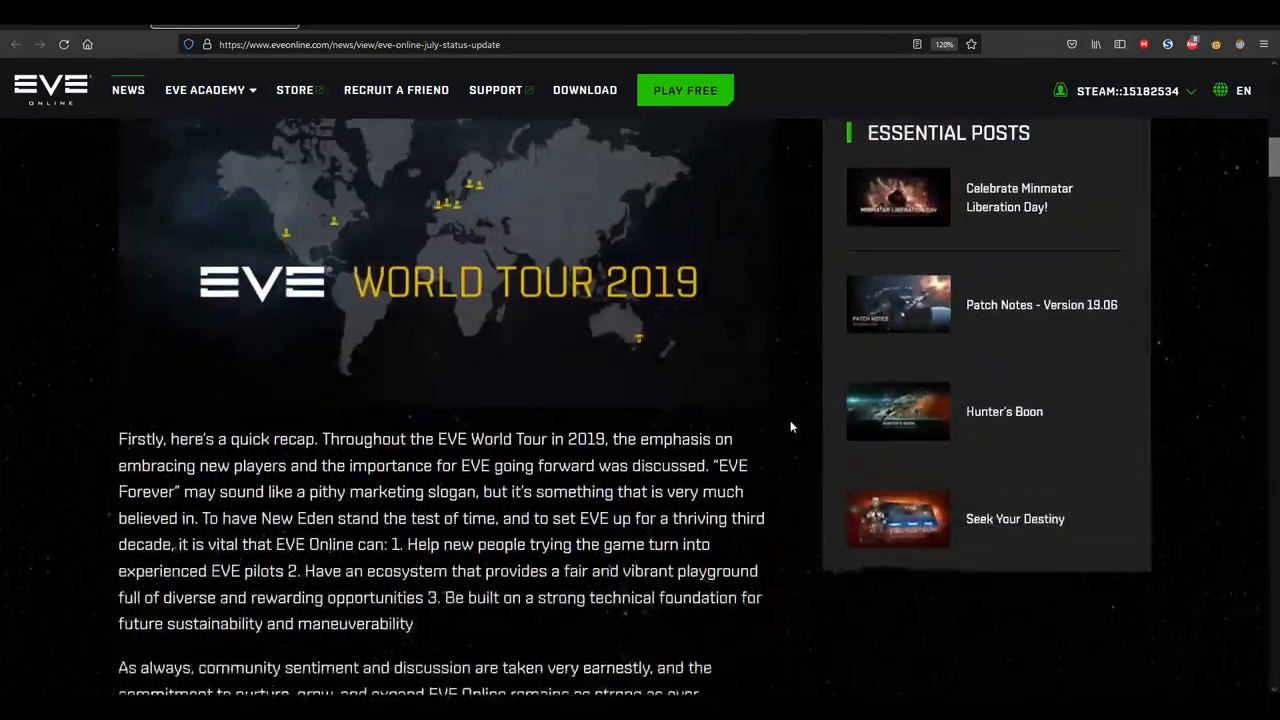